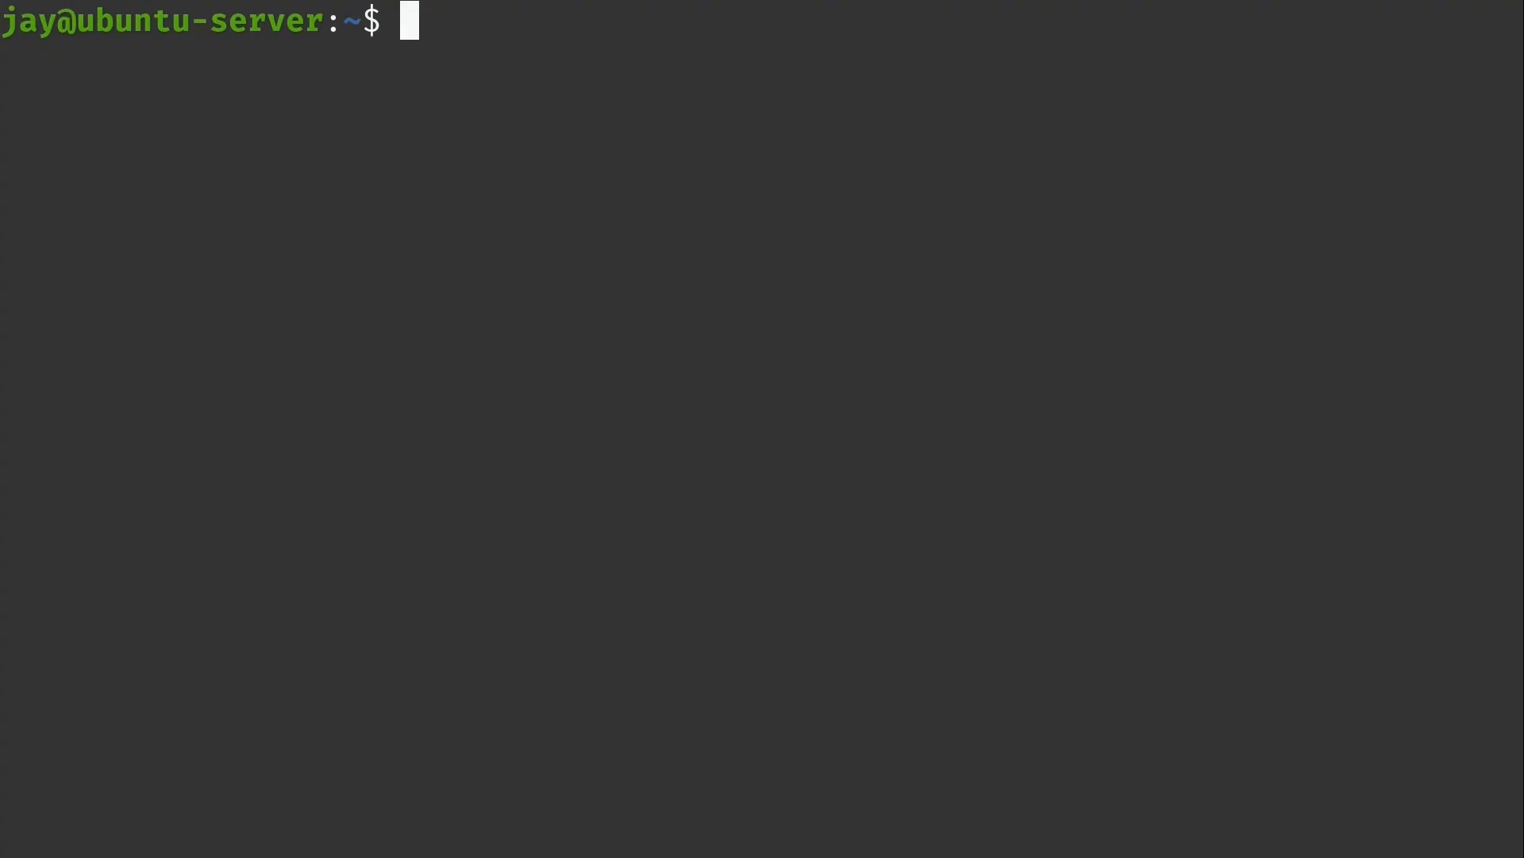
- Type nano at the prompt, then replace it with vim without running it
type("nan")
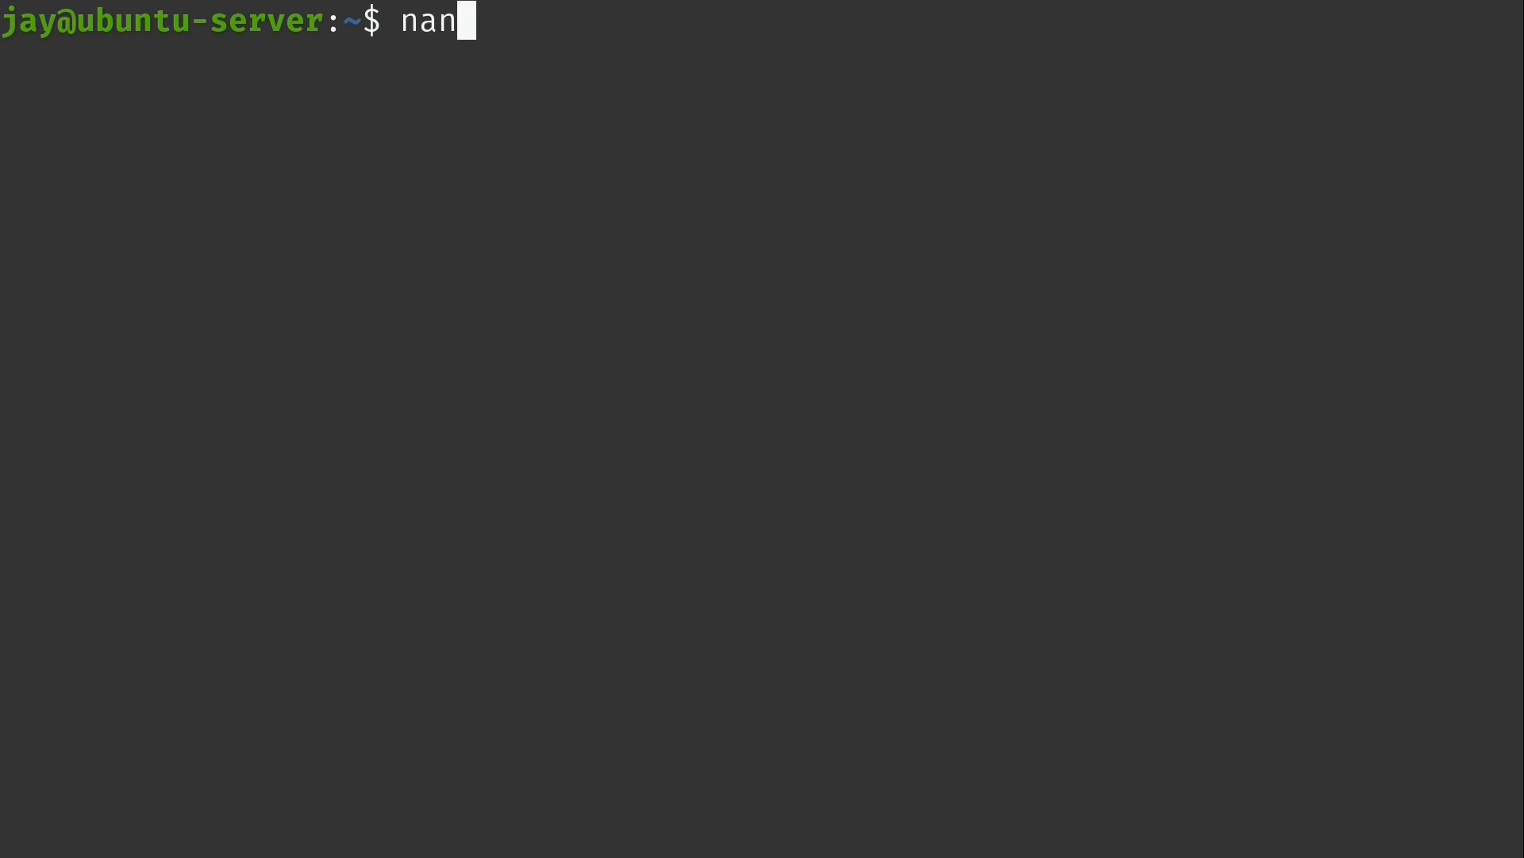
type("o")
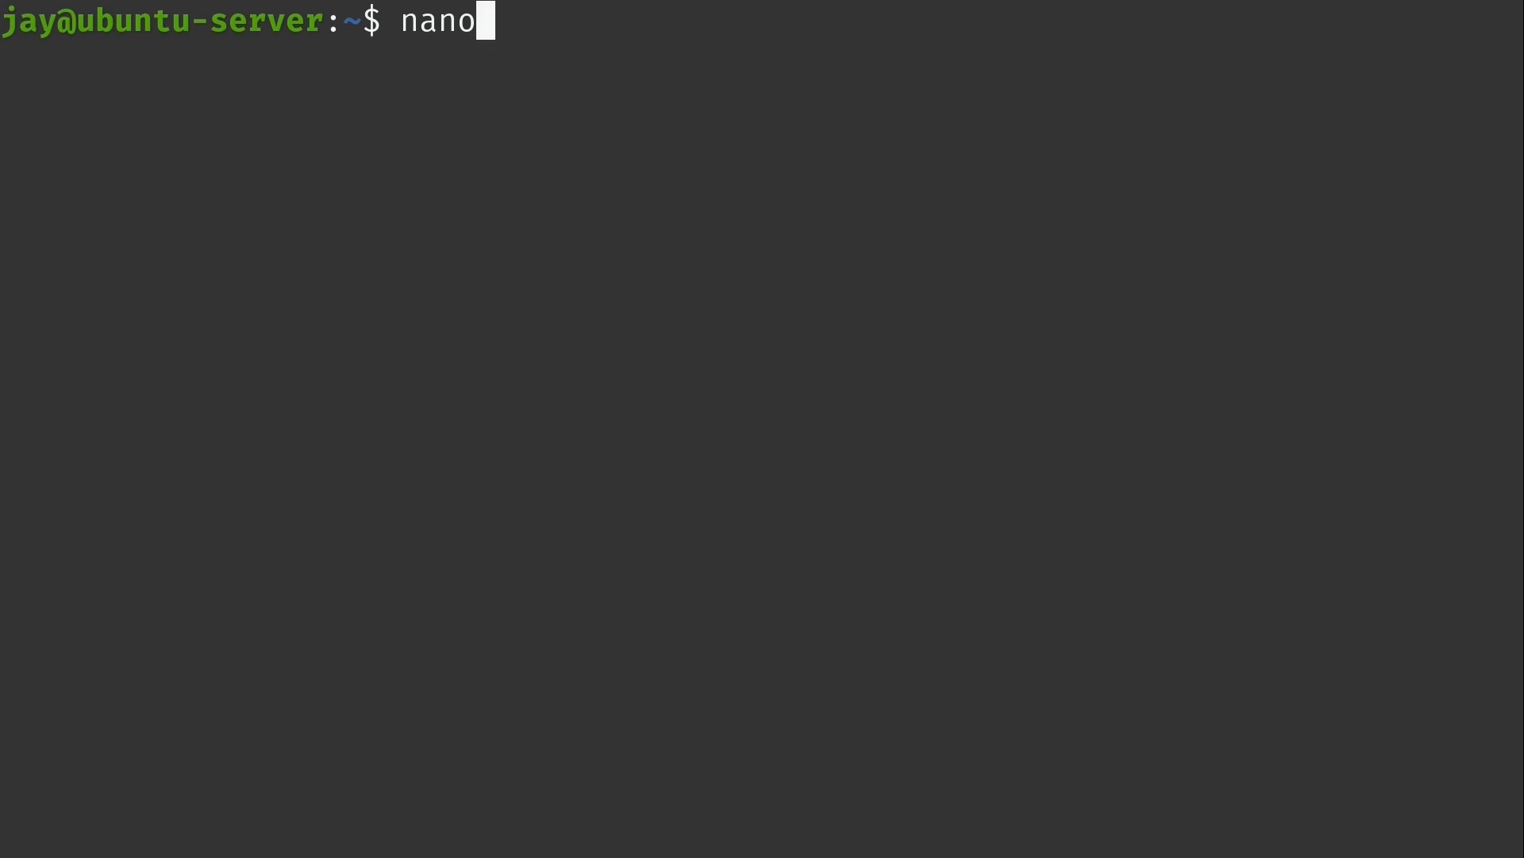
type("vim")
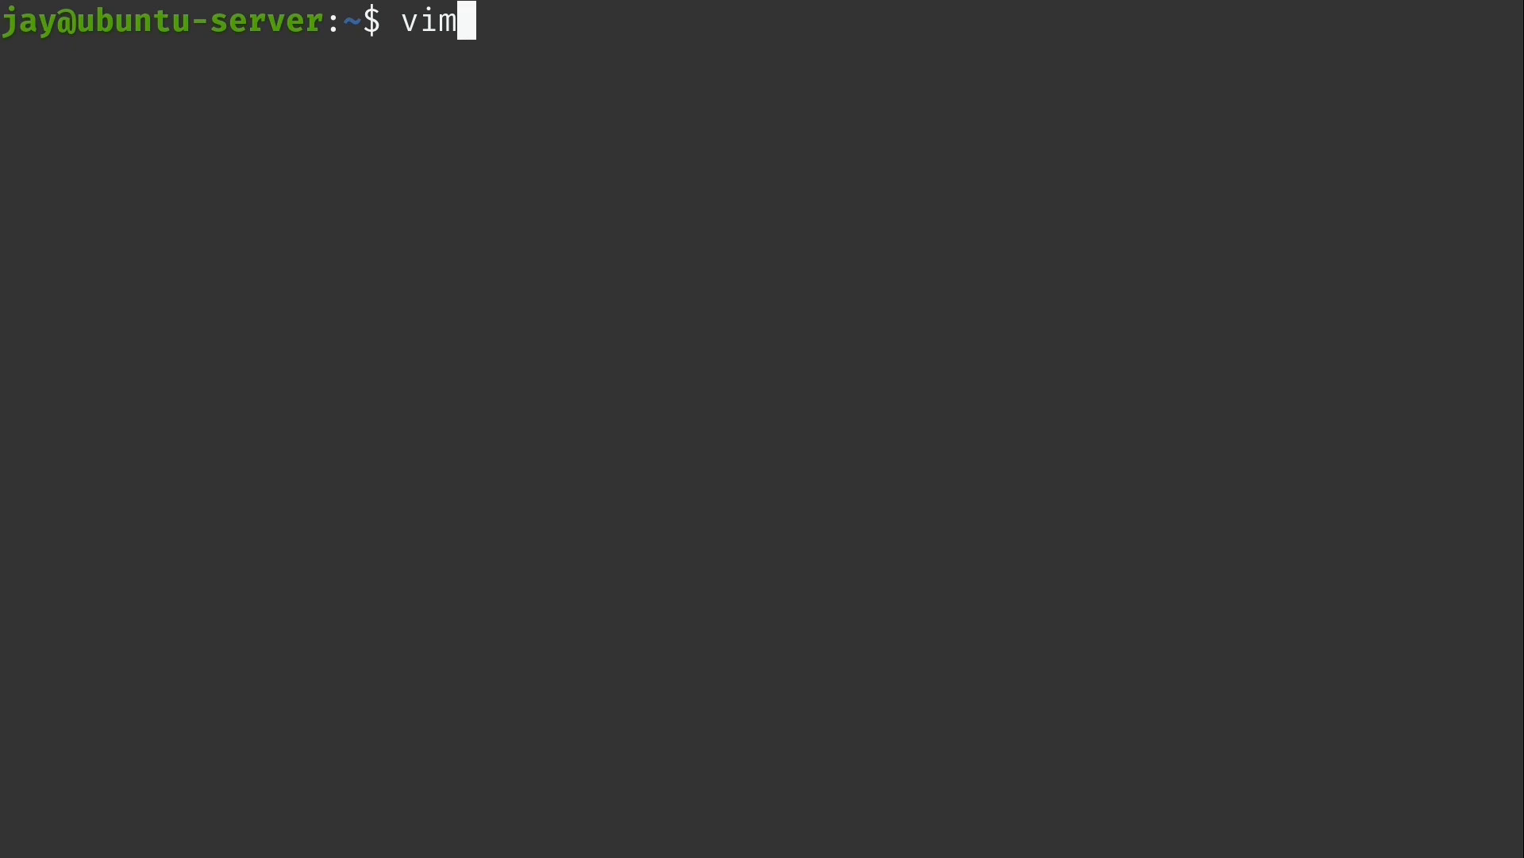
- Clear the line and type the example command sudo apt install vim-nox
key("ctrl+u")
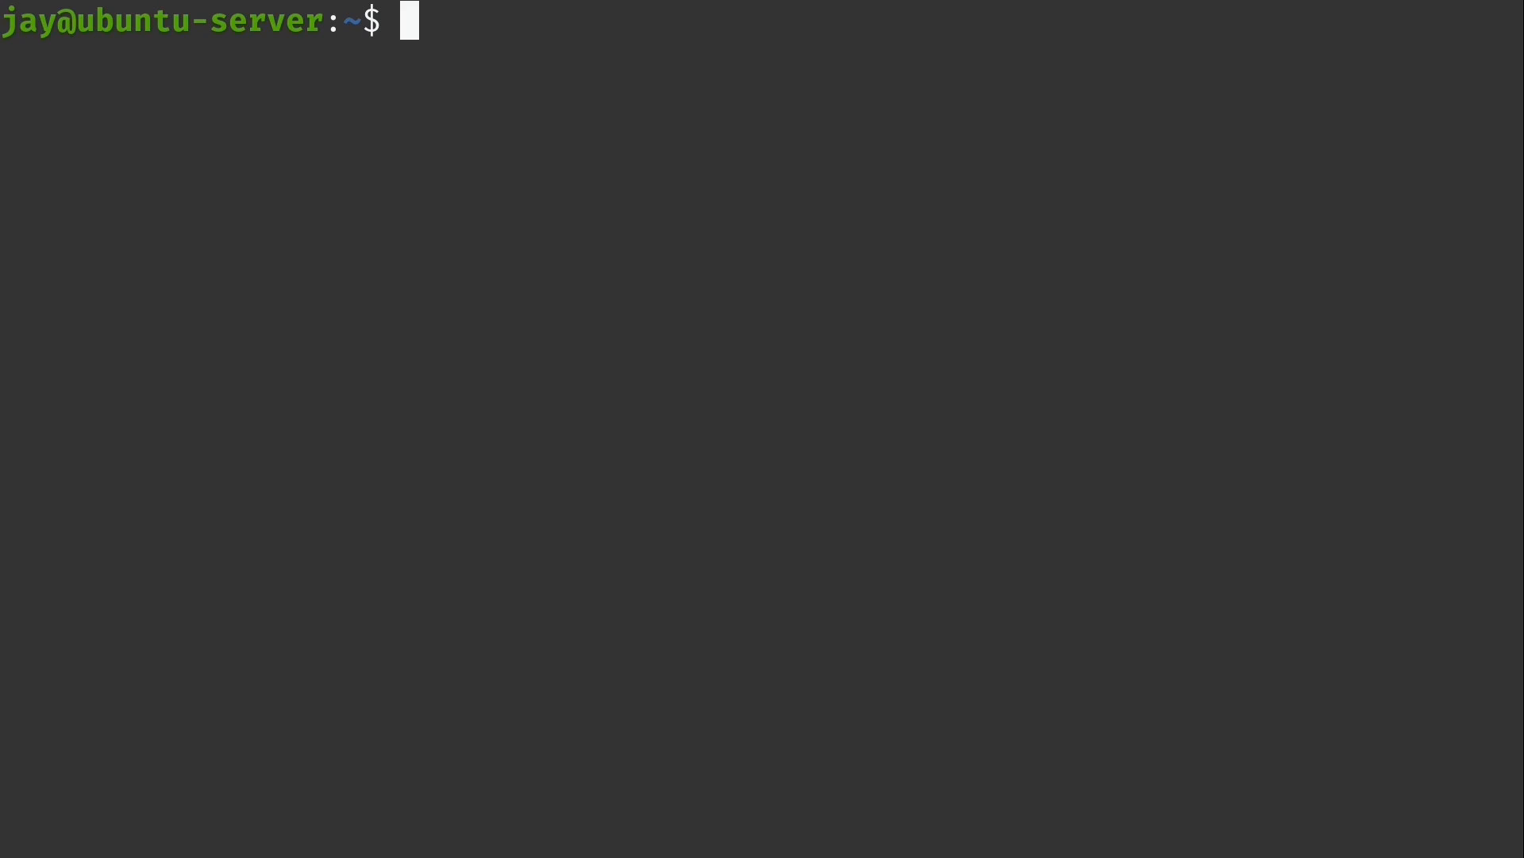
type("sudo apt")
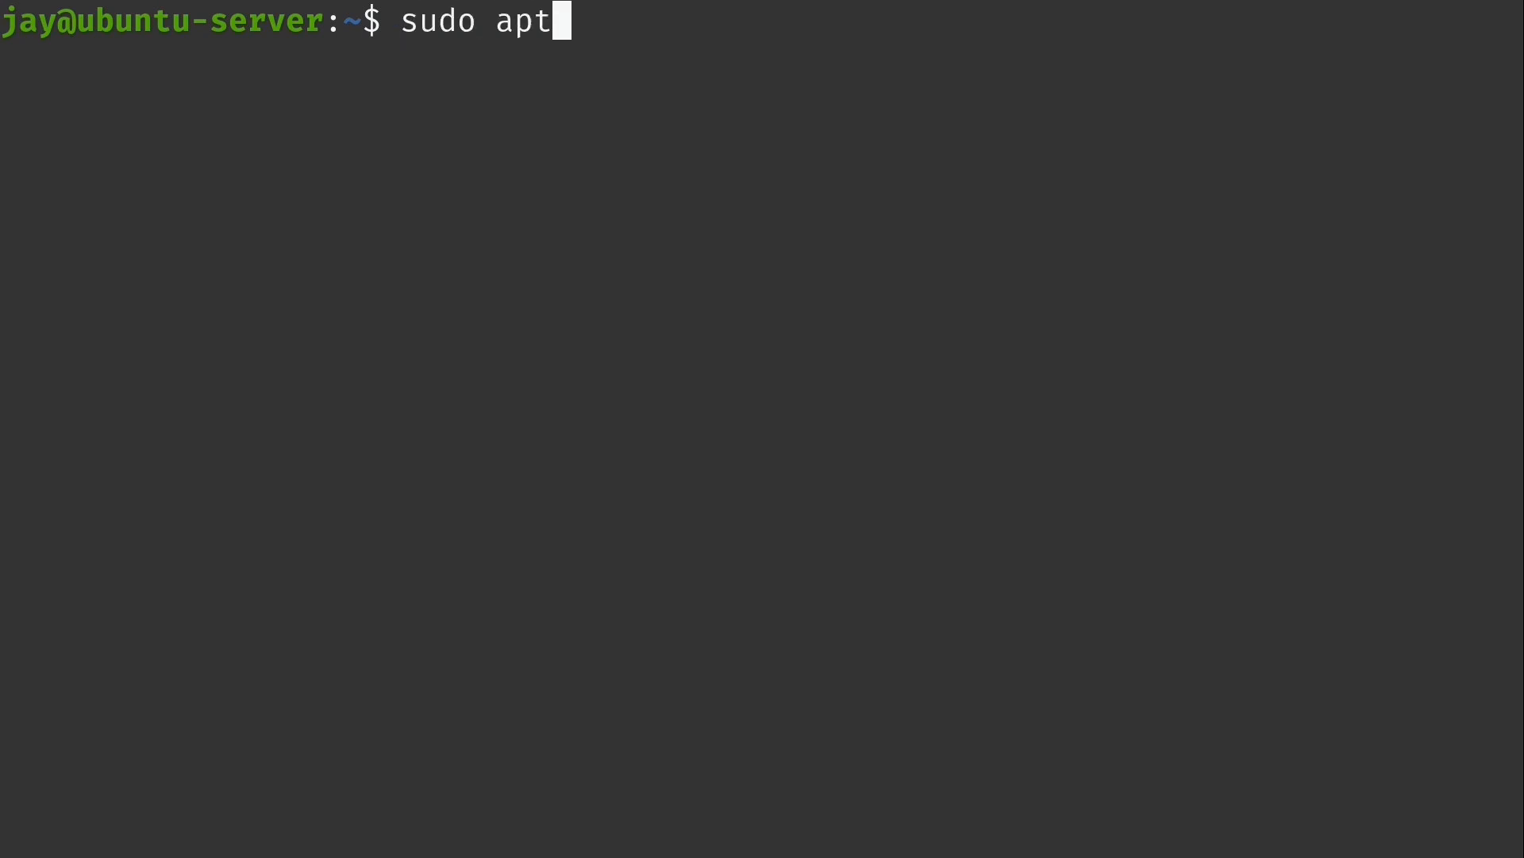
type("install vim")
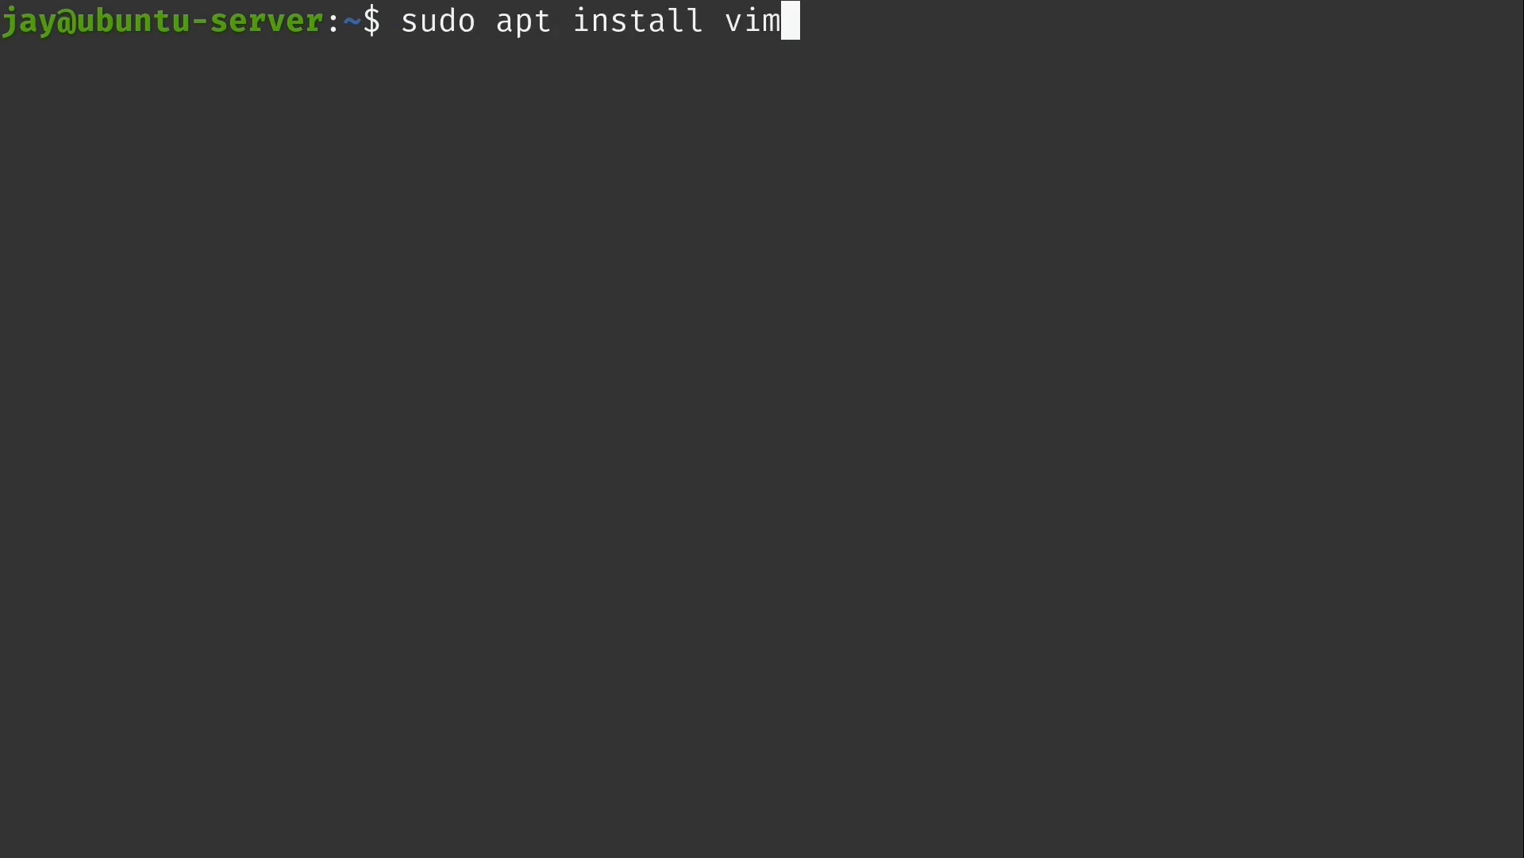
type("-nox")
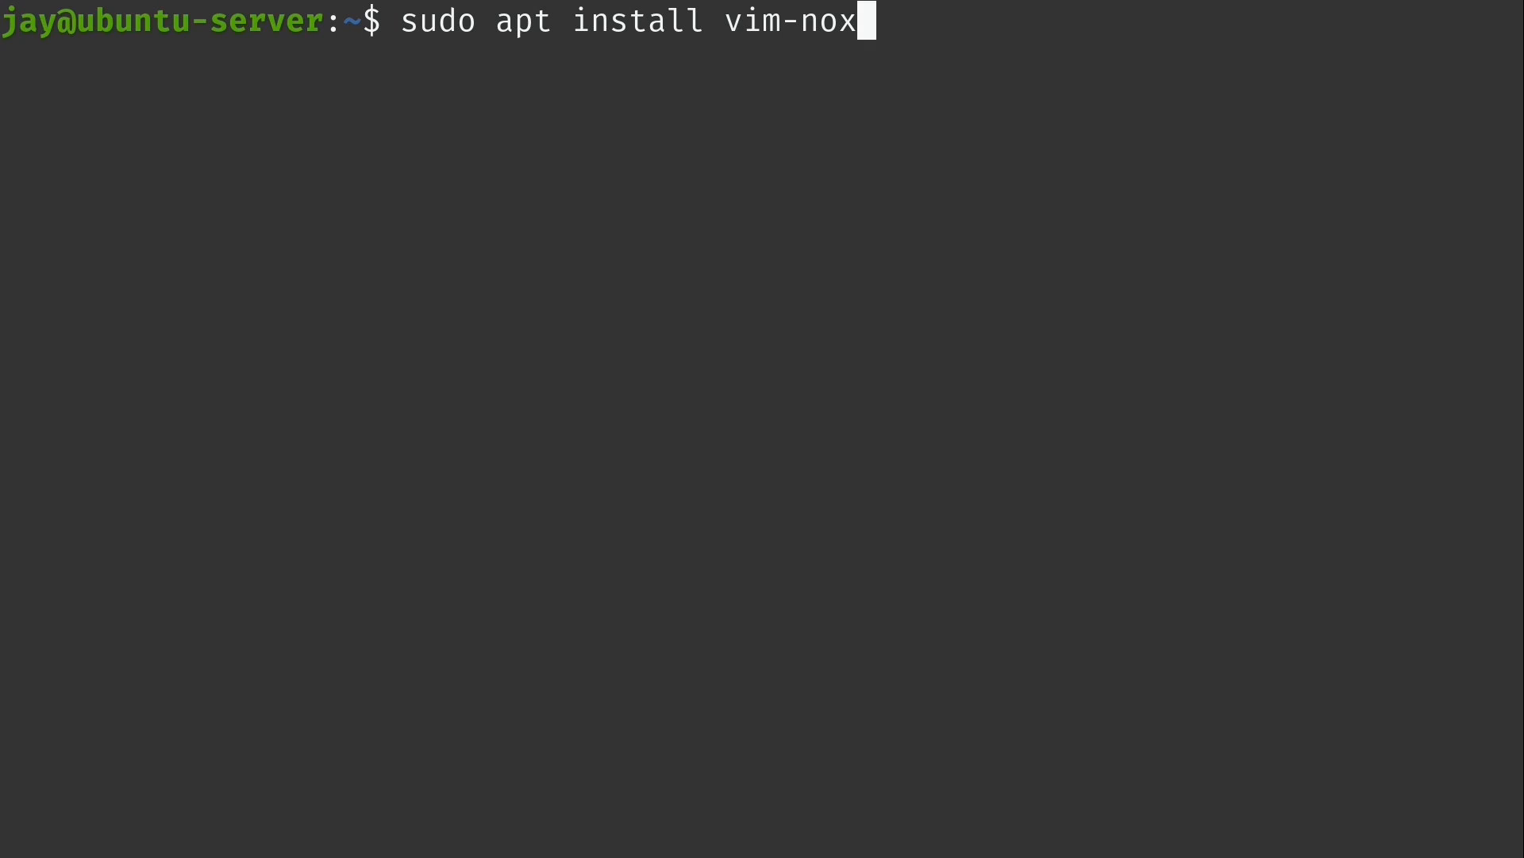
- Erase the apt example back to sudo and type dnf install vim-enhanced
key("BackSpace")
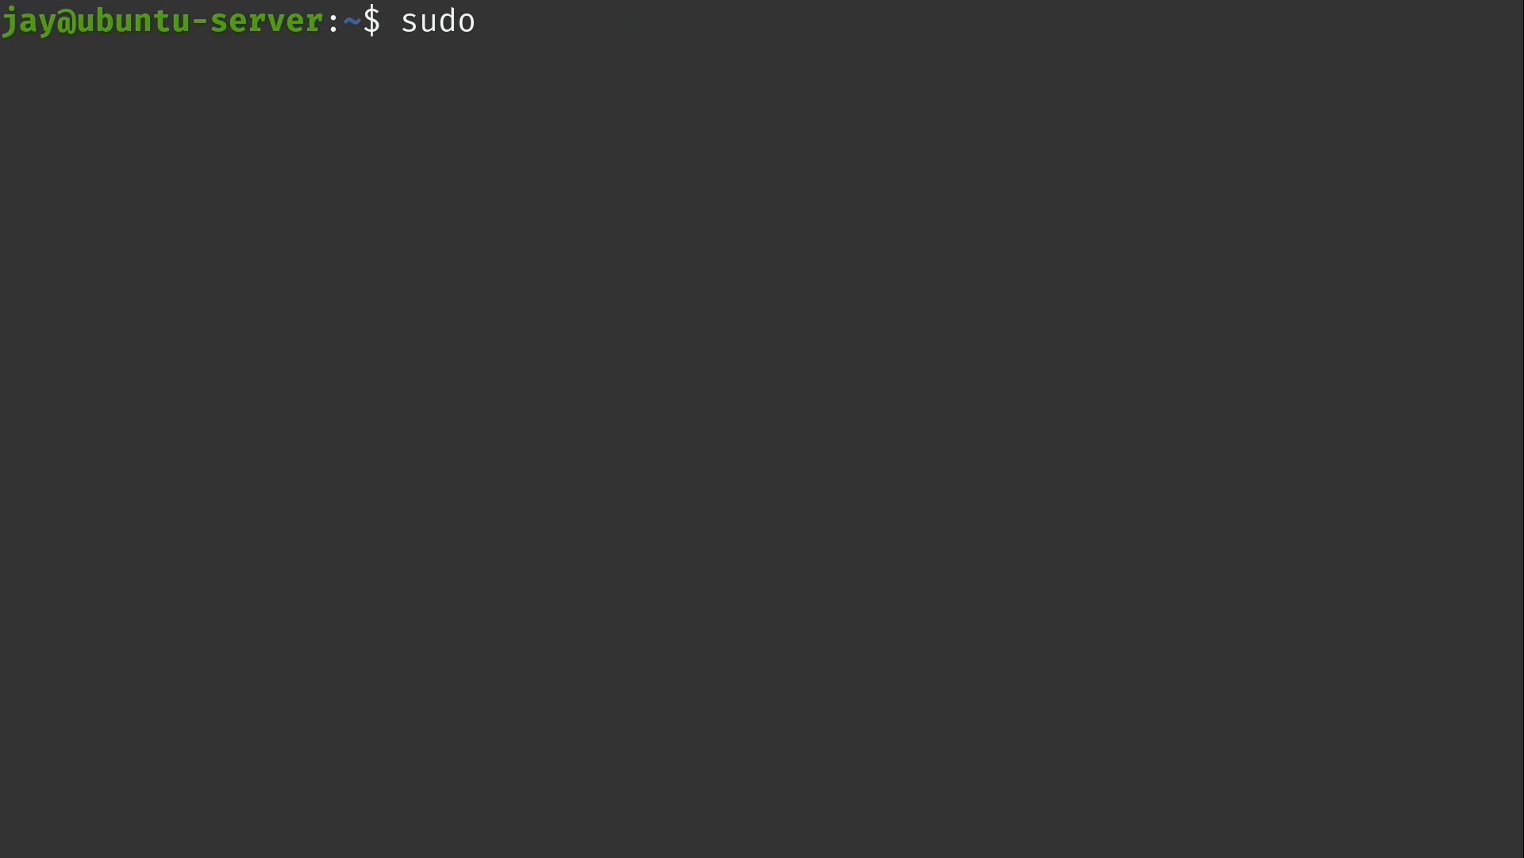
type("dnf")
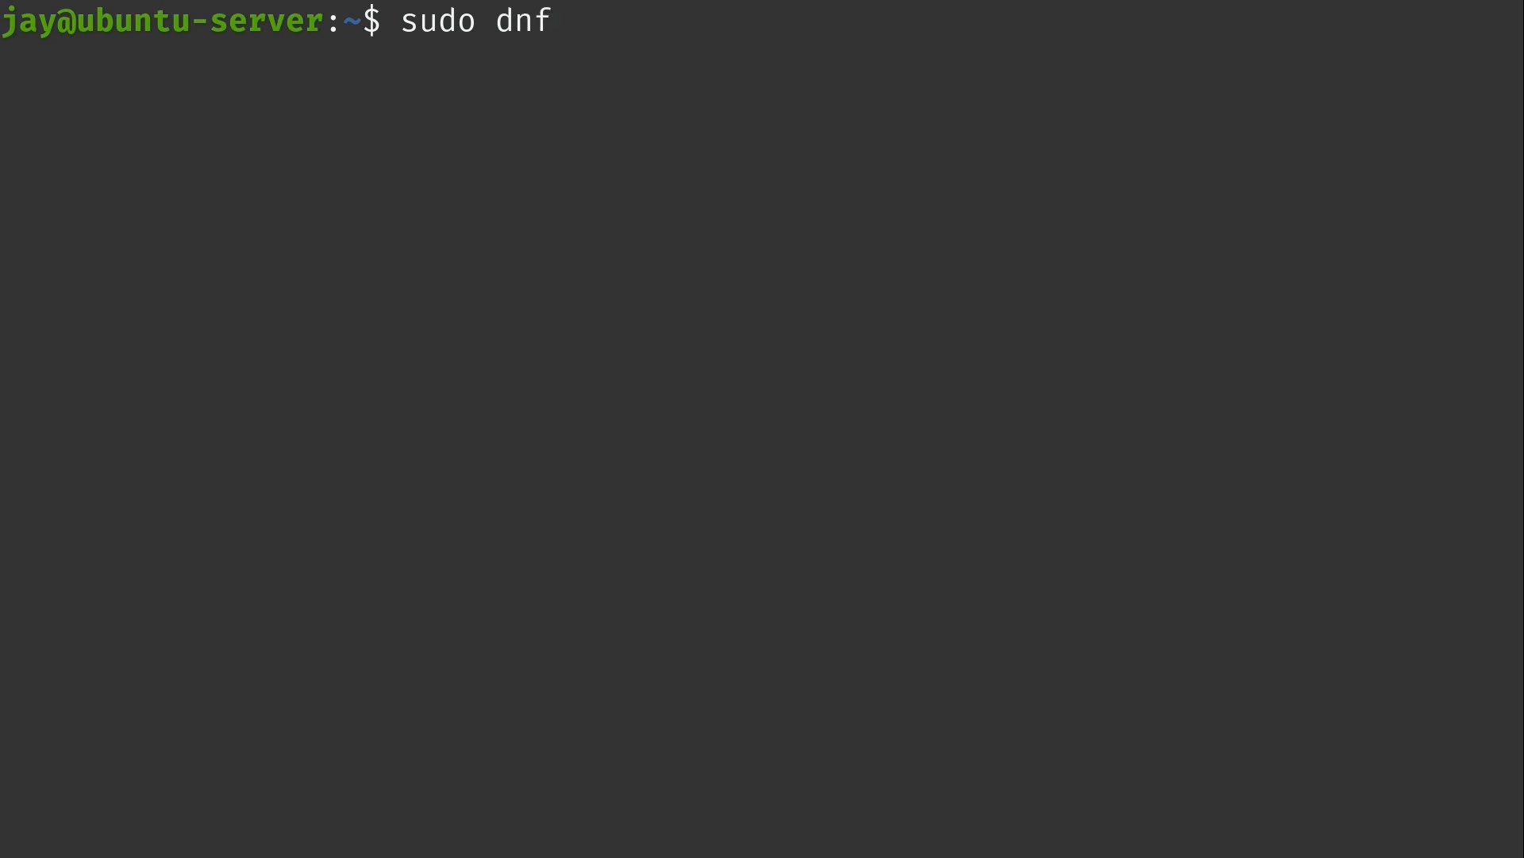
type("install")
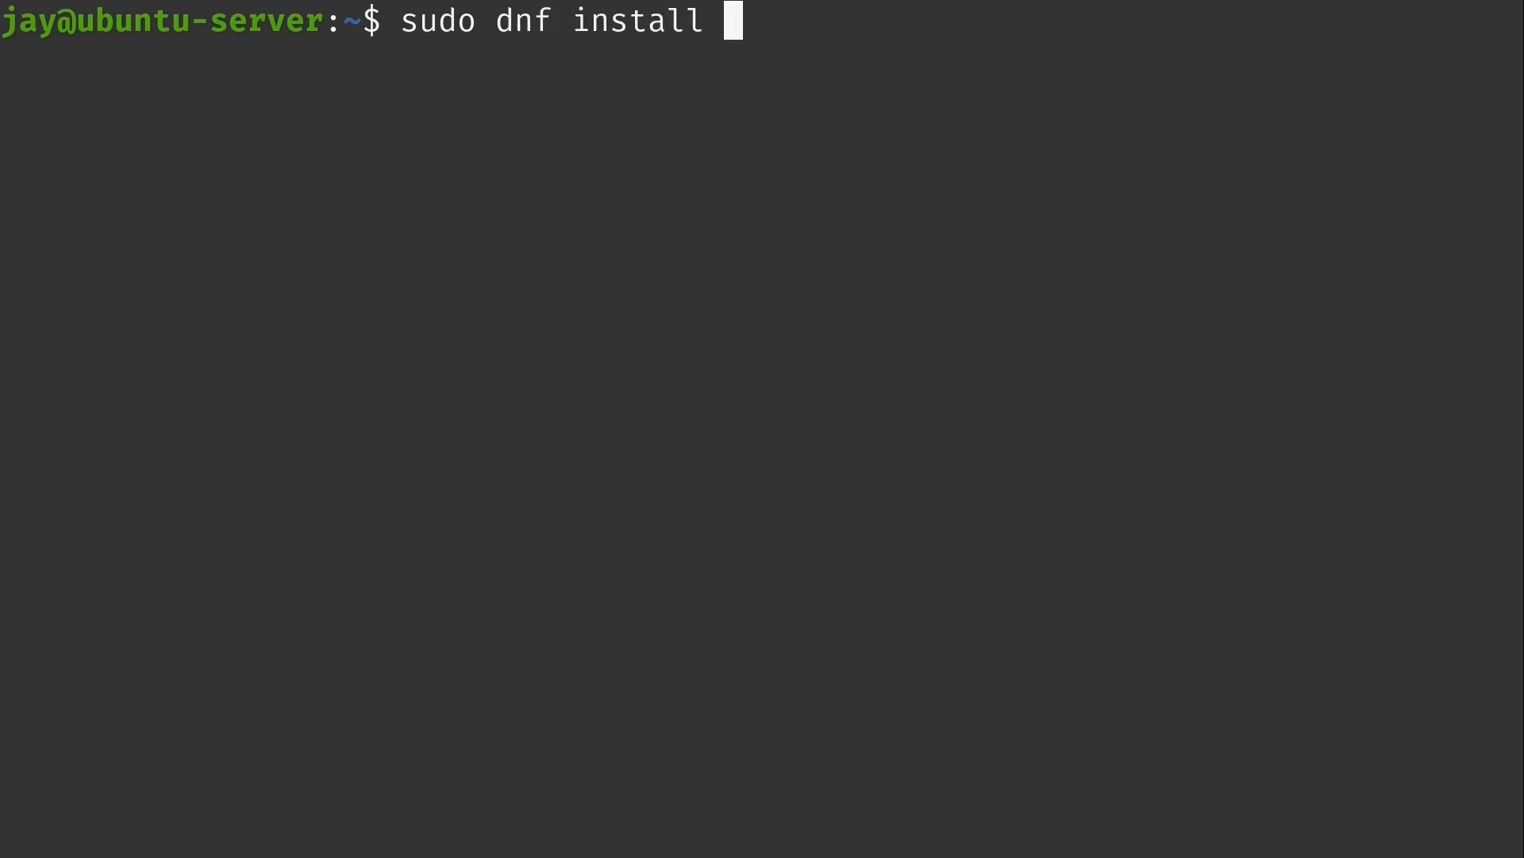
type("vim-enh")
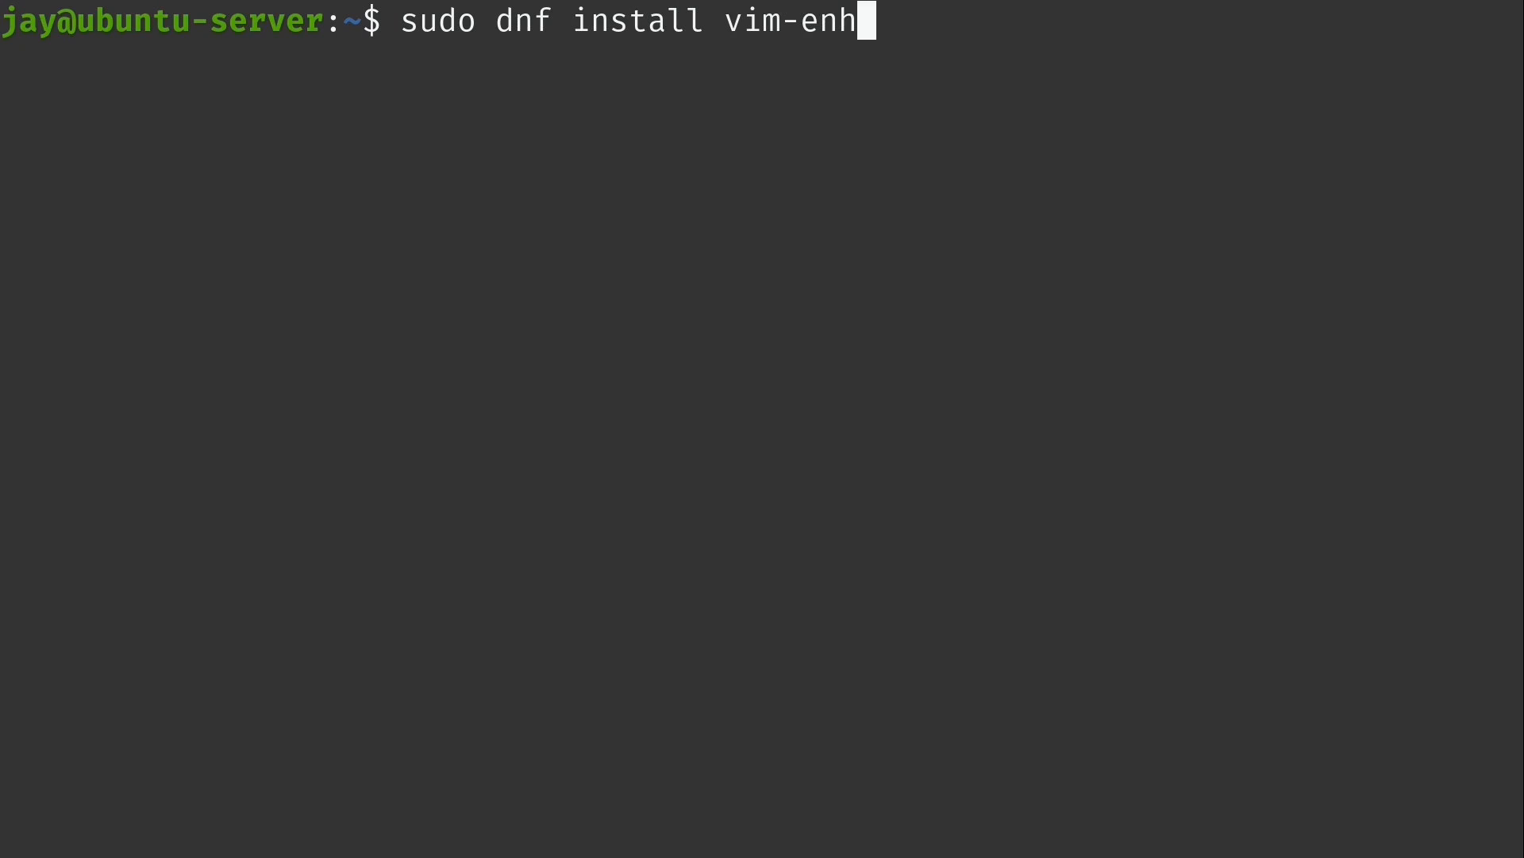
type("anced")
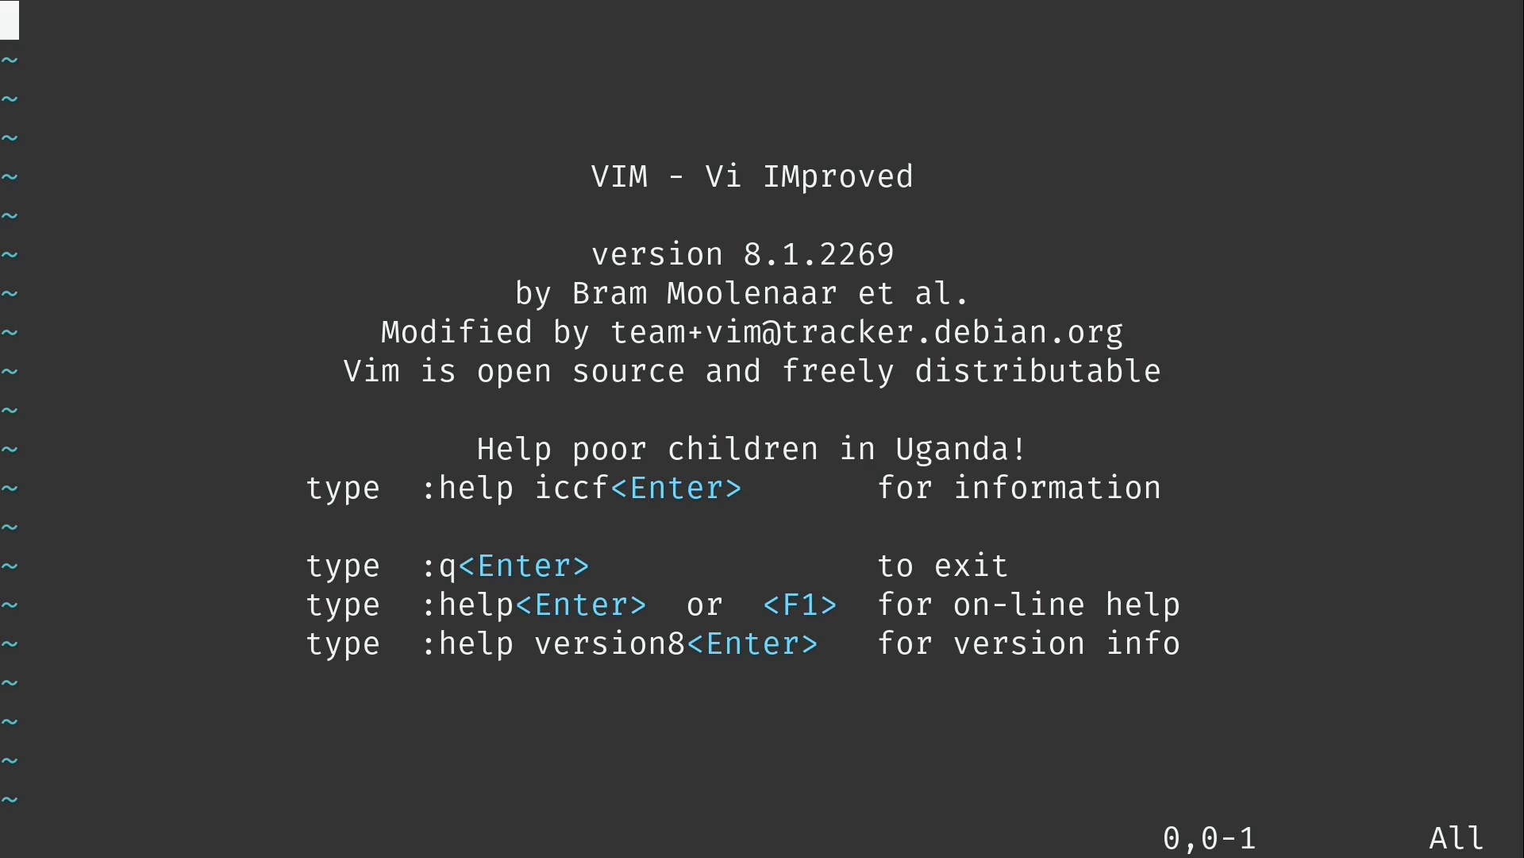
- Insert the line 'This is a test.' into the vim buffer and return to normal mode
key("i")
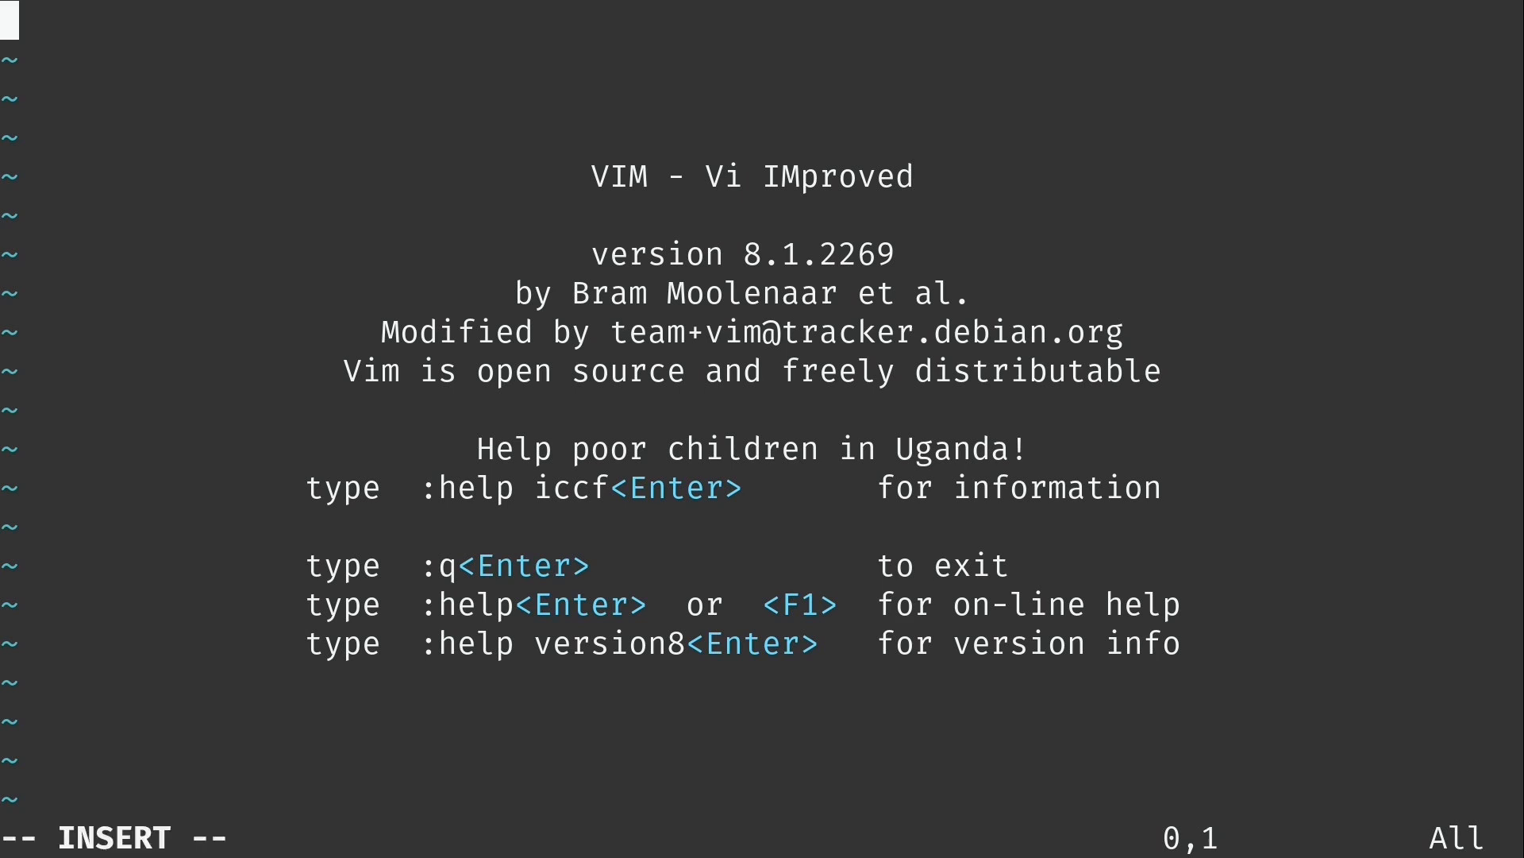
type("This is a")
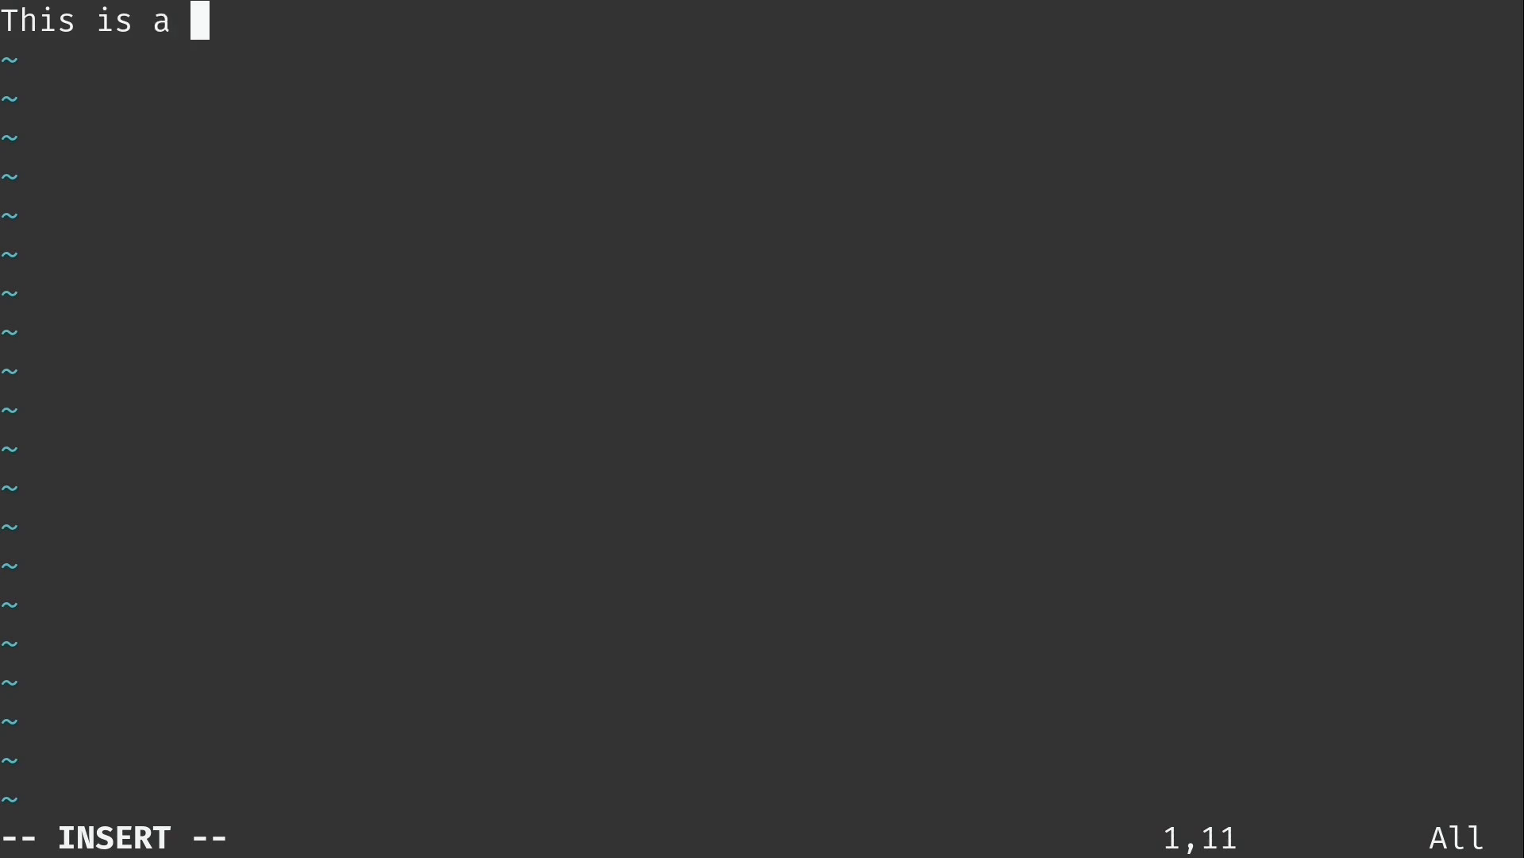
type("test.")
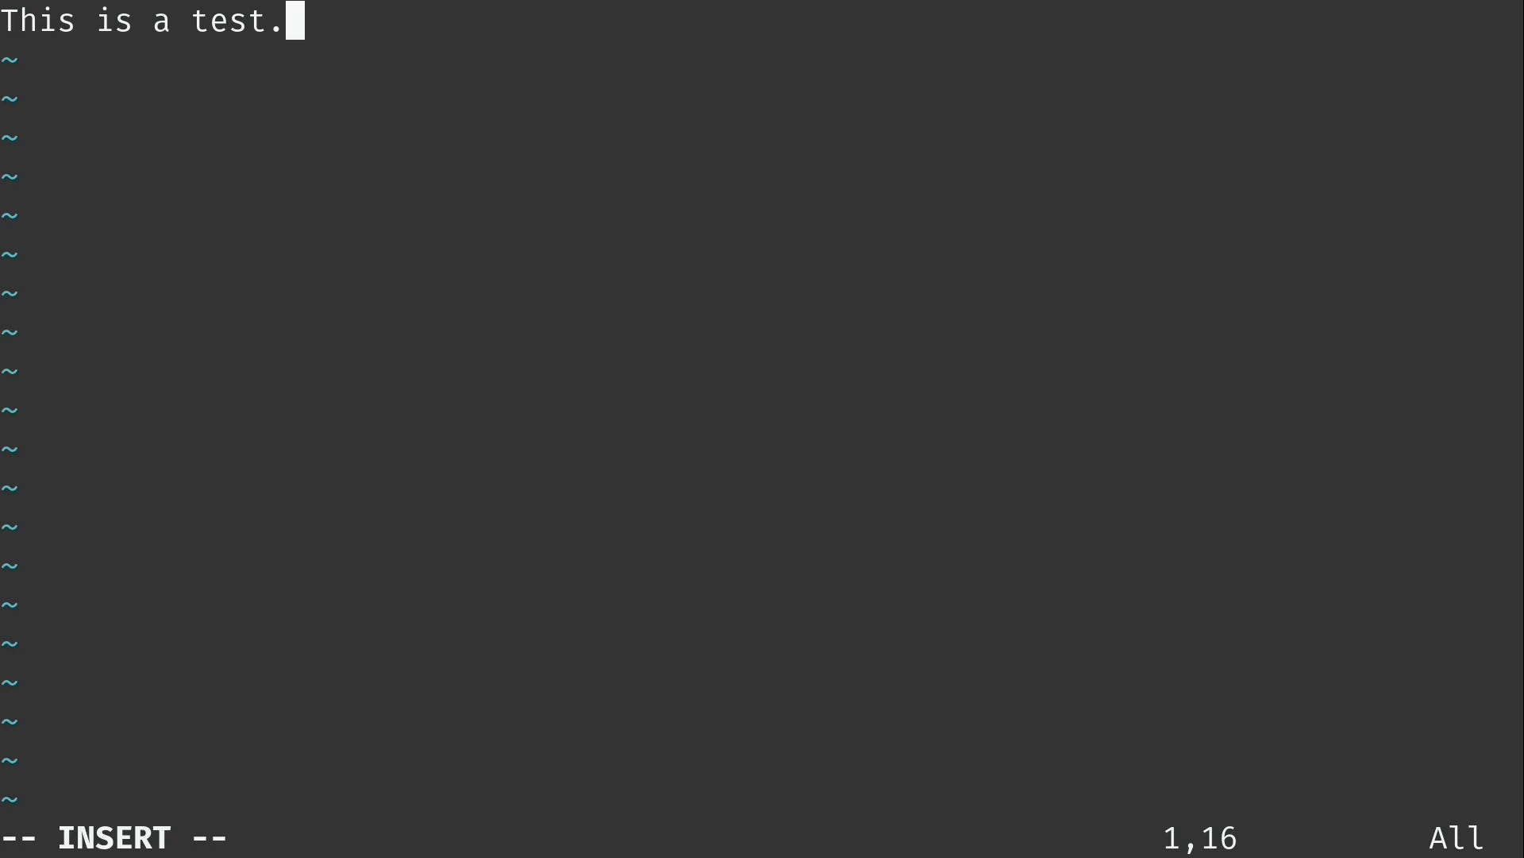
key("Escape")
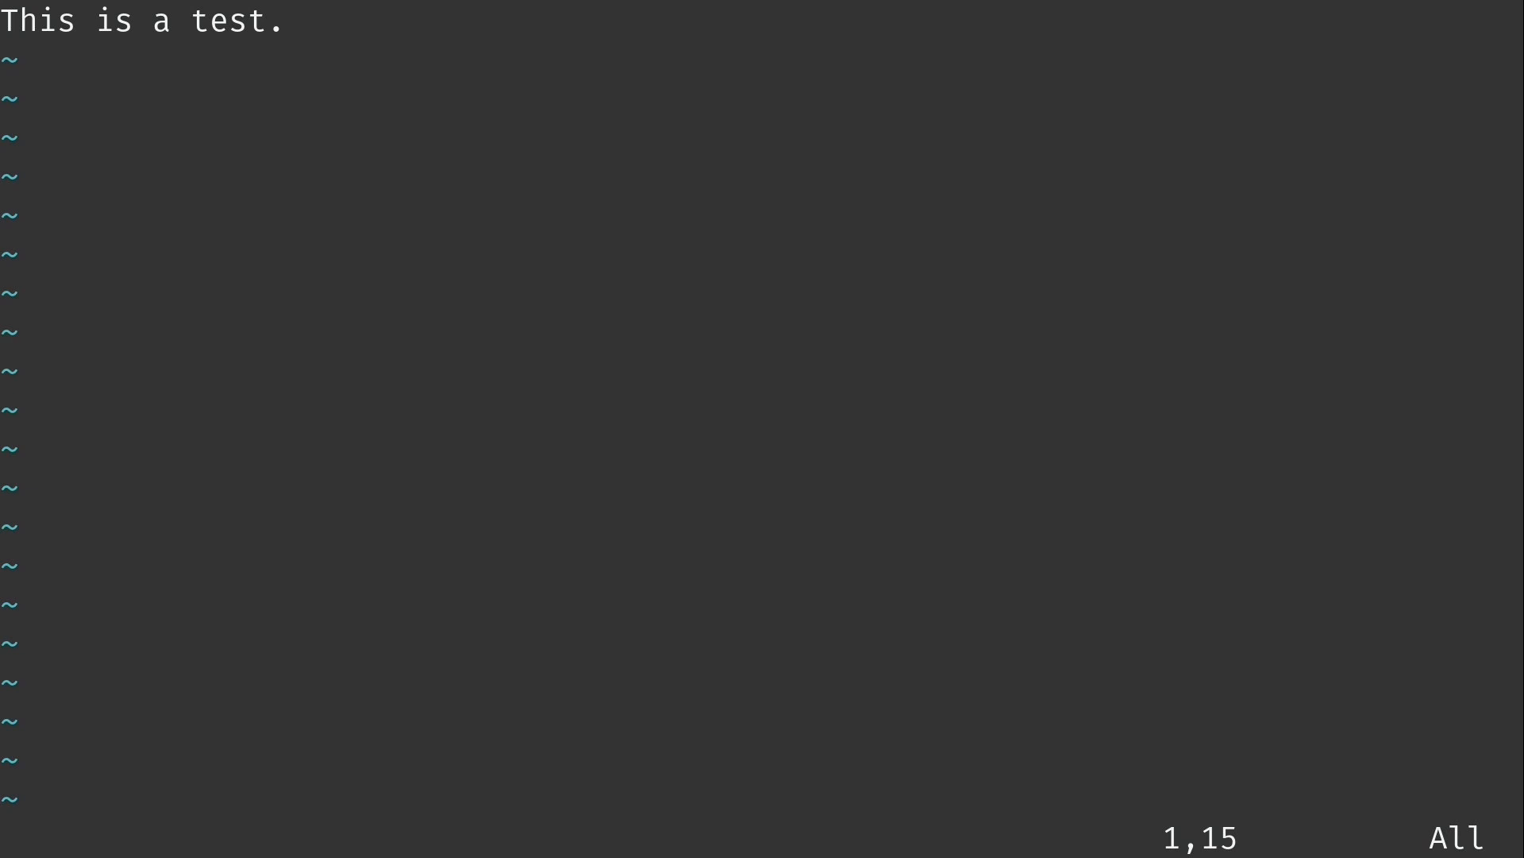
- Suspend vim with Ctrl+Z, highlight its Stopped status, and type fg to resume it
key("ctrl+z")
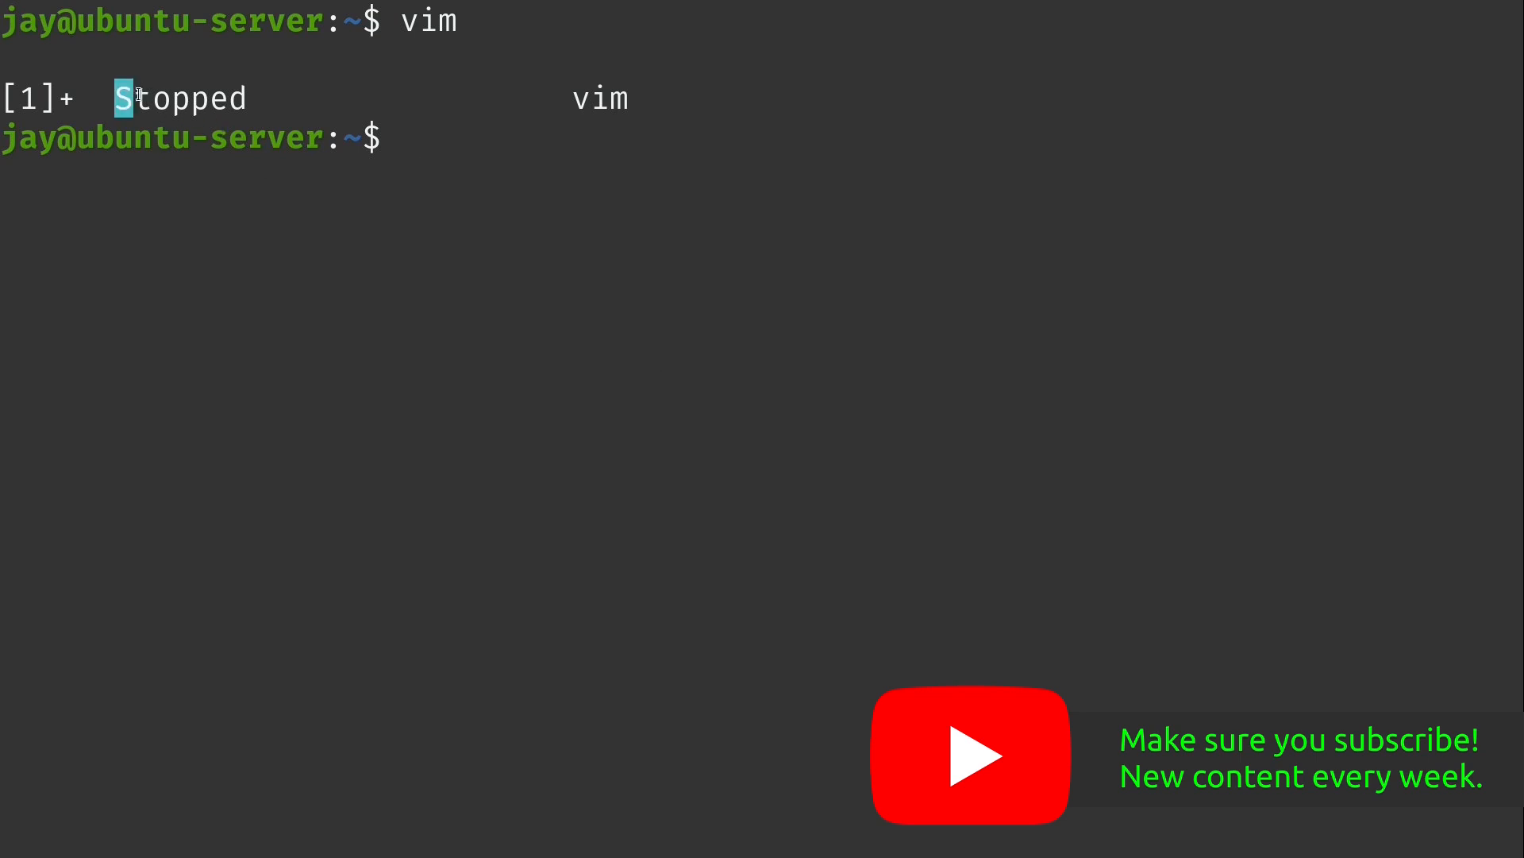
double_click(180, 99)
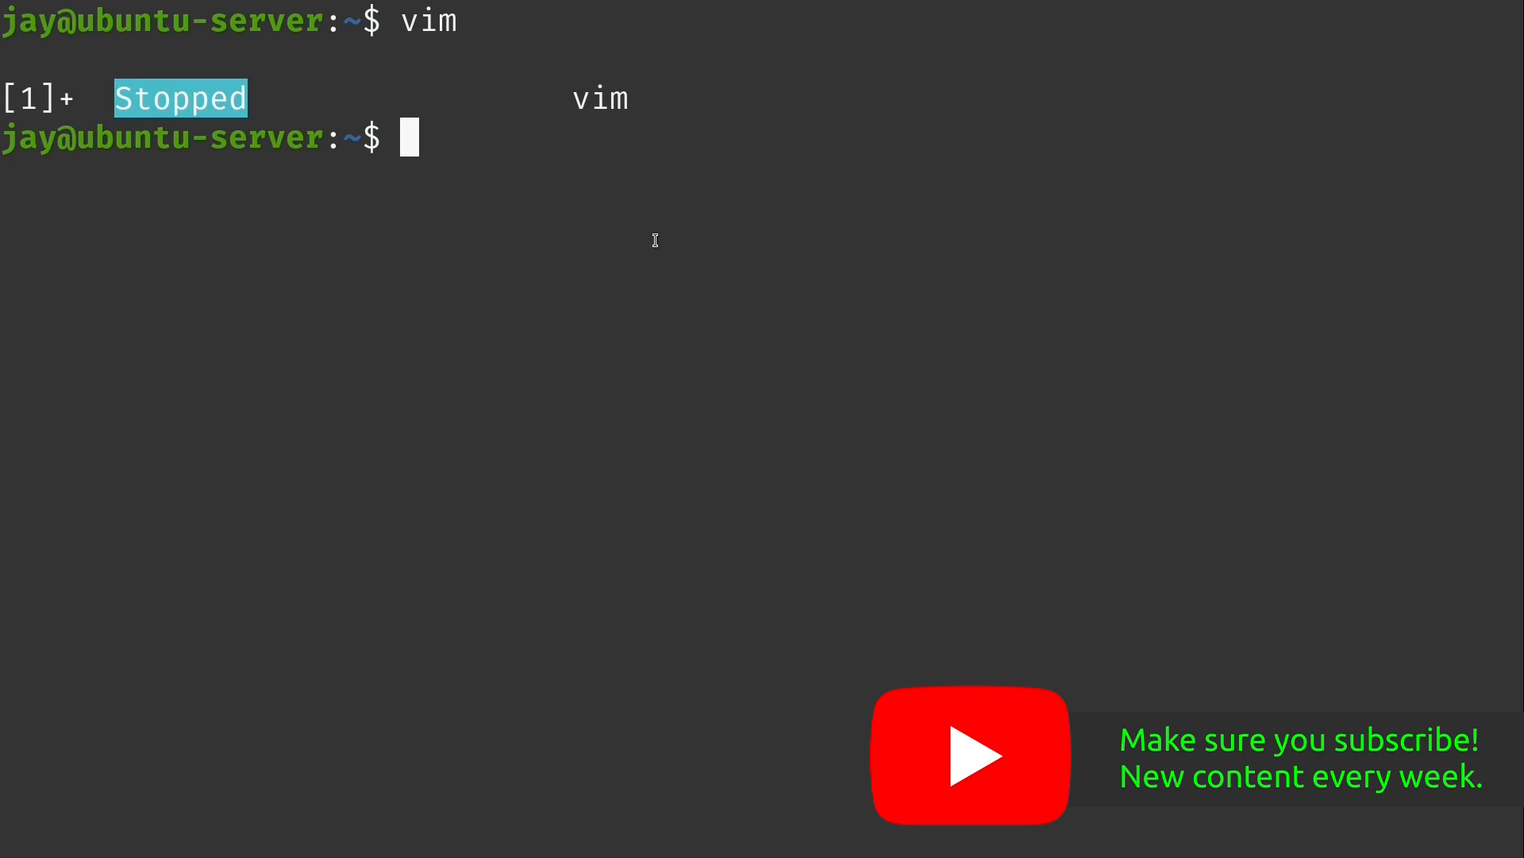
type("fg")
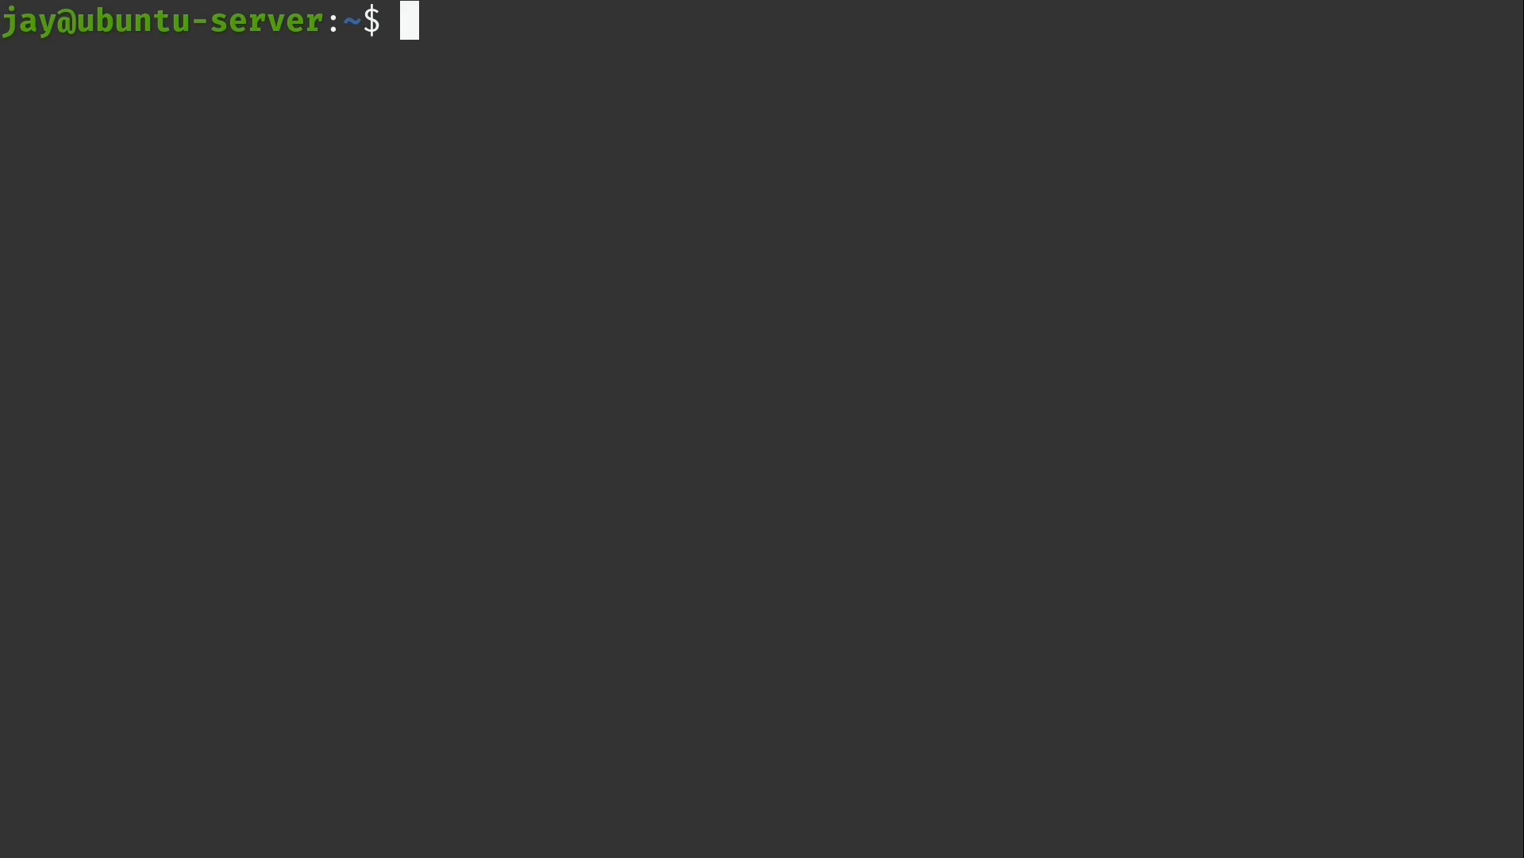
- Type htop at the shell prompt without running it
type("htop")
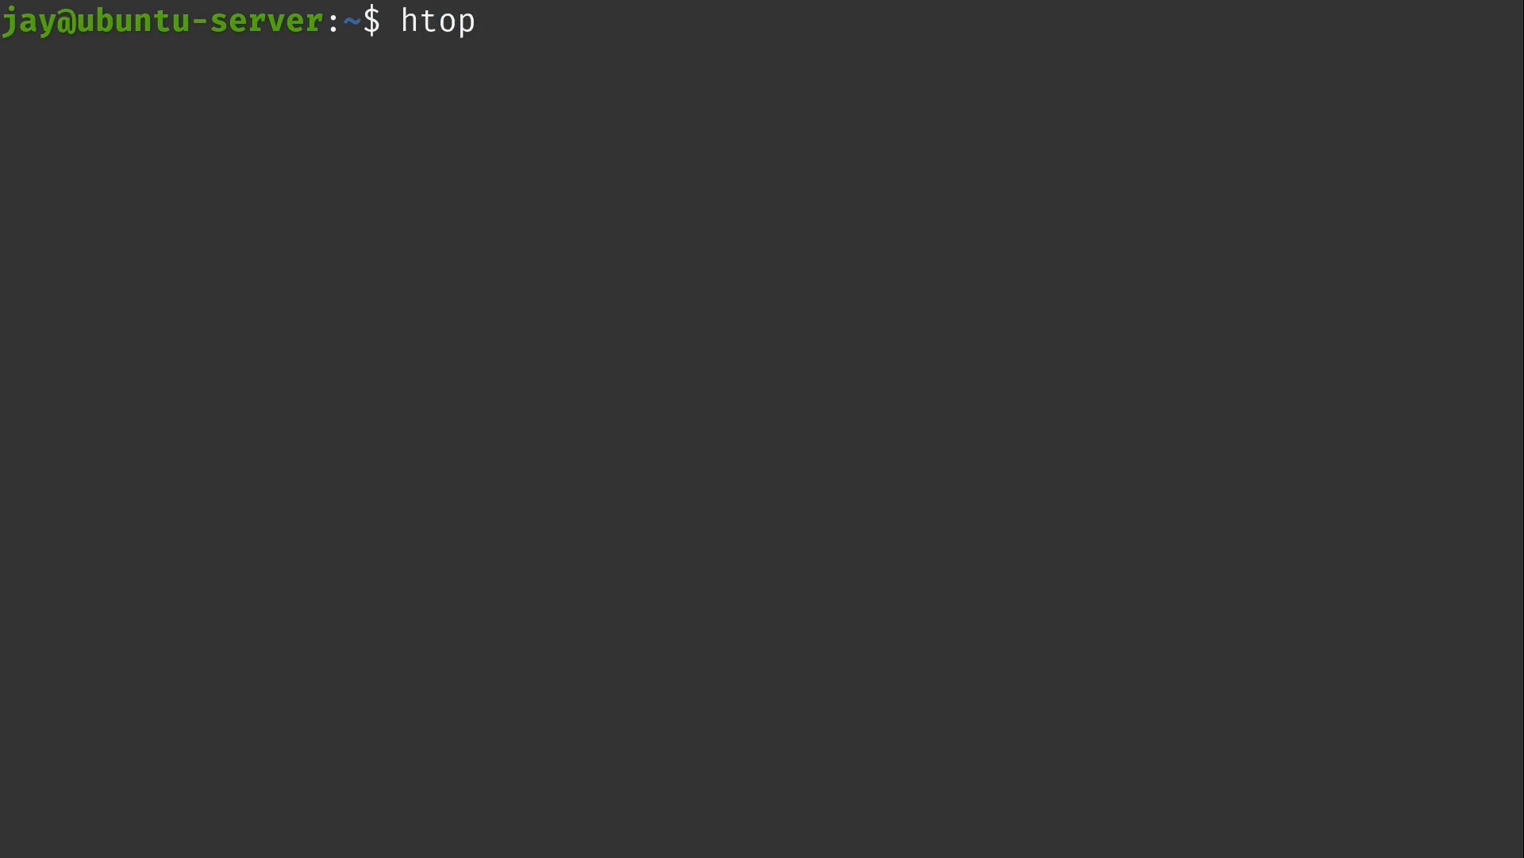
- Type a sudo dnf install example before htop, discard it, and run htop
type("sudo")
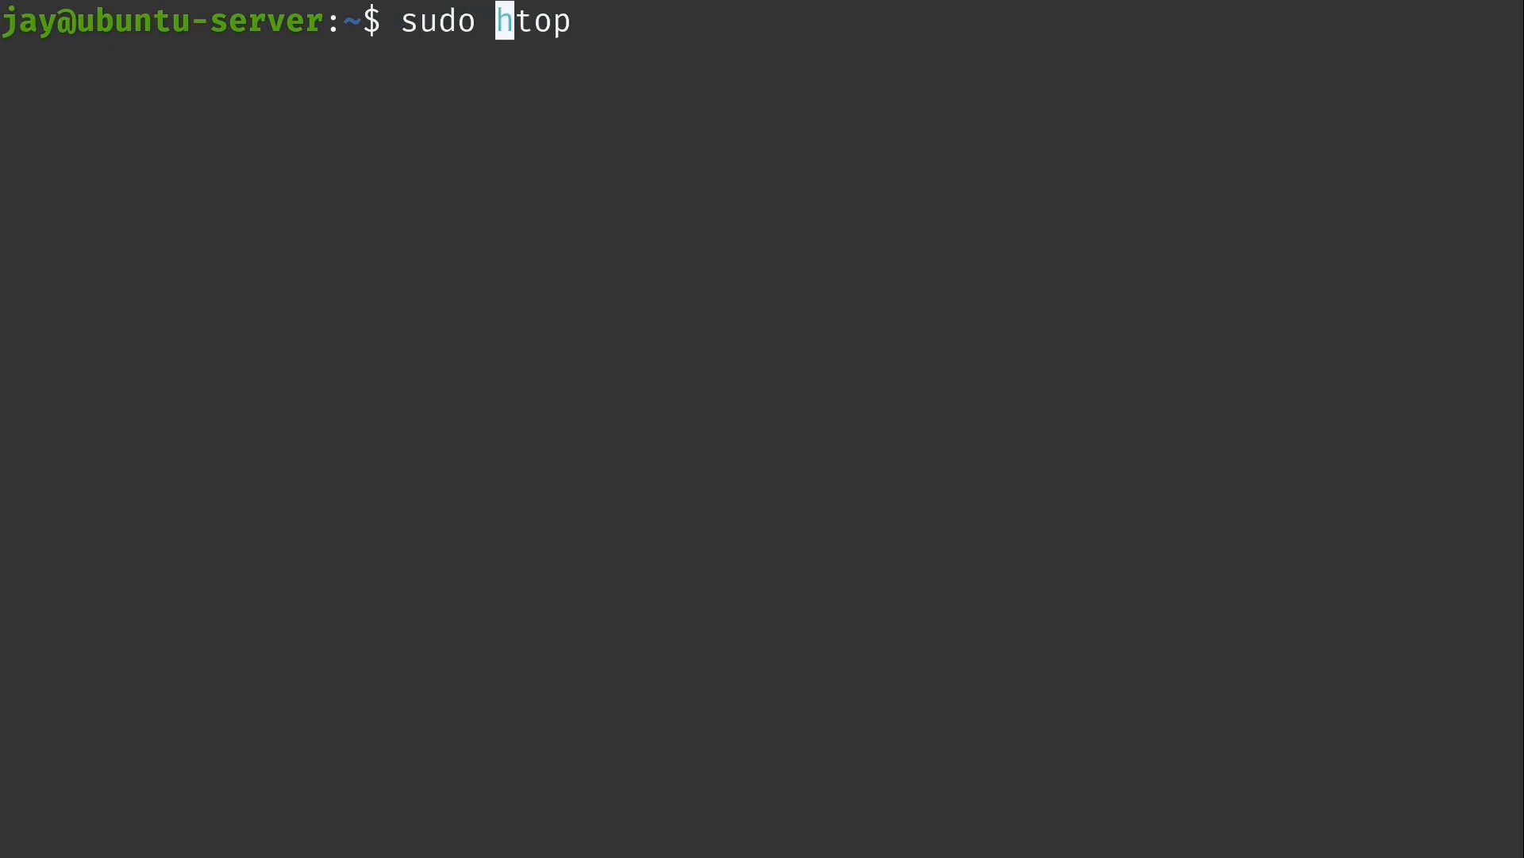
type("apt install")
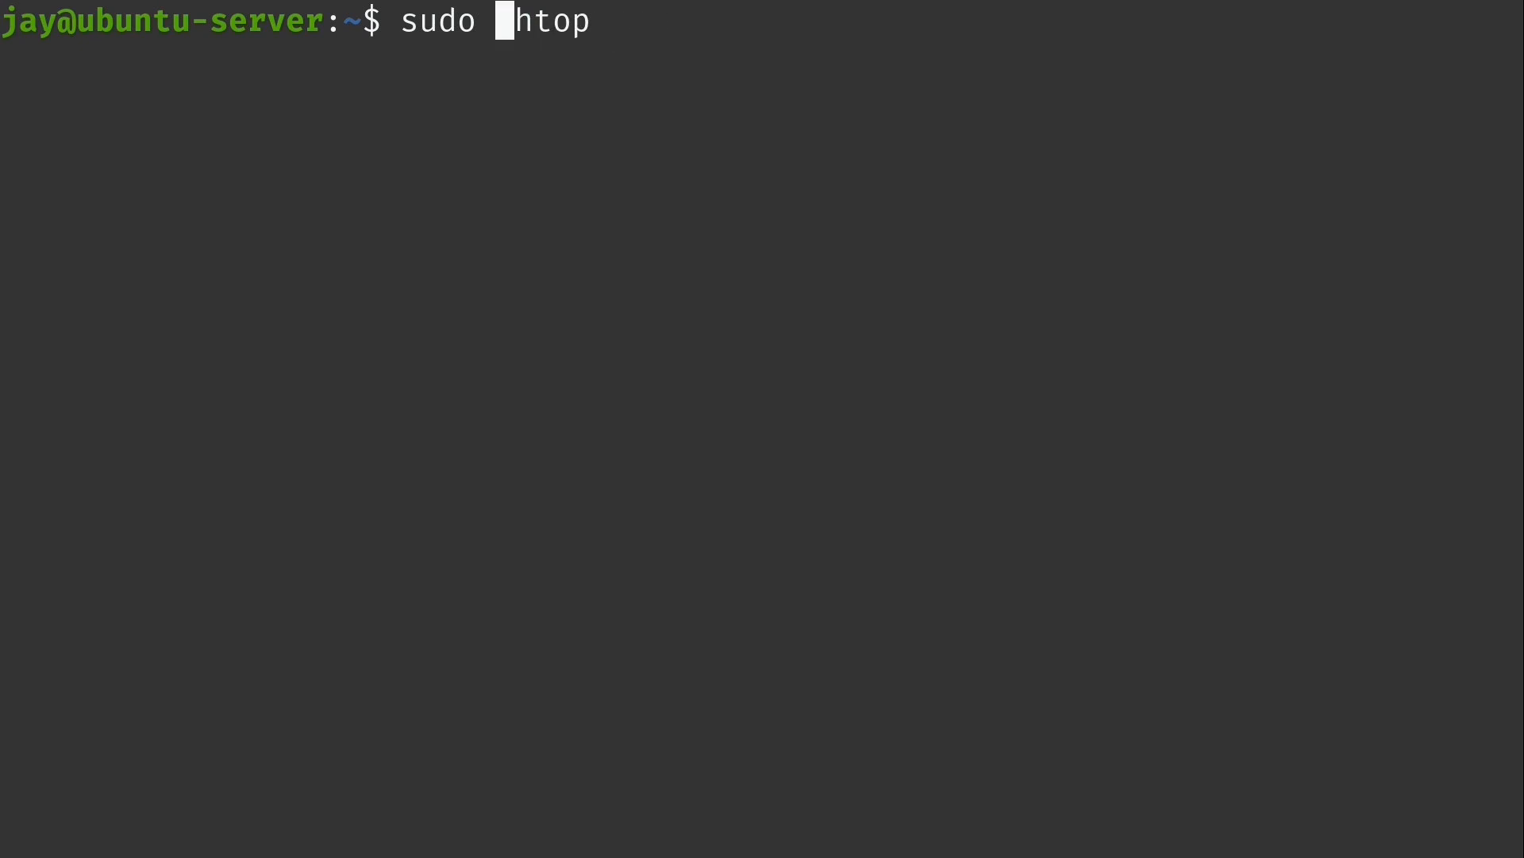
type("dnf in")
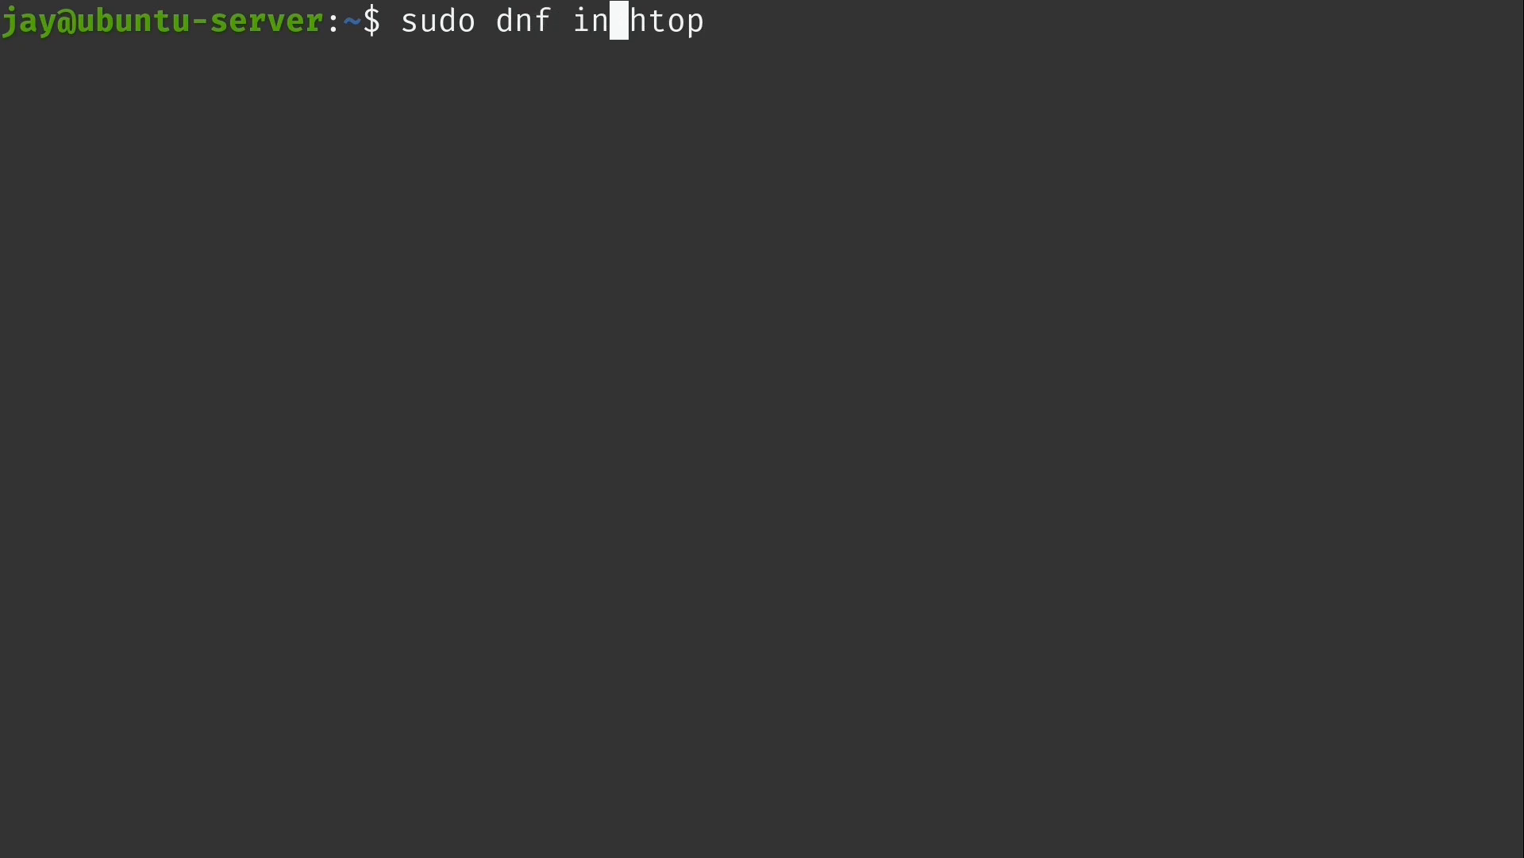
key("Tab")
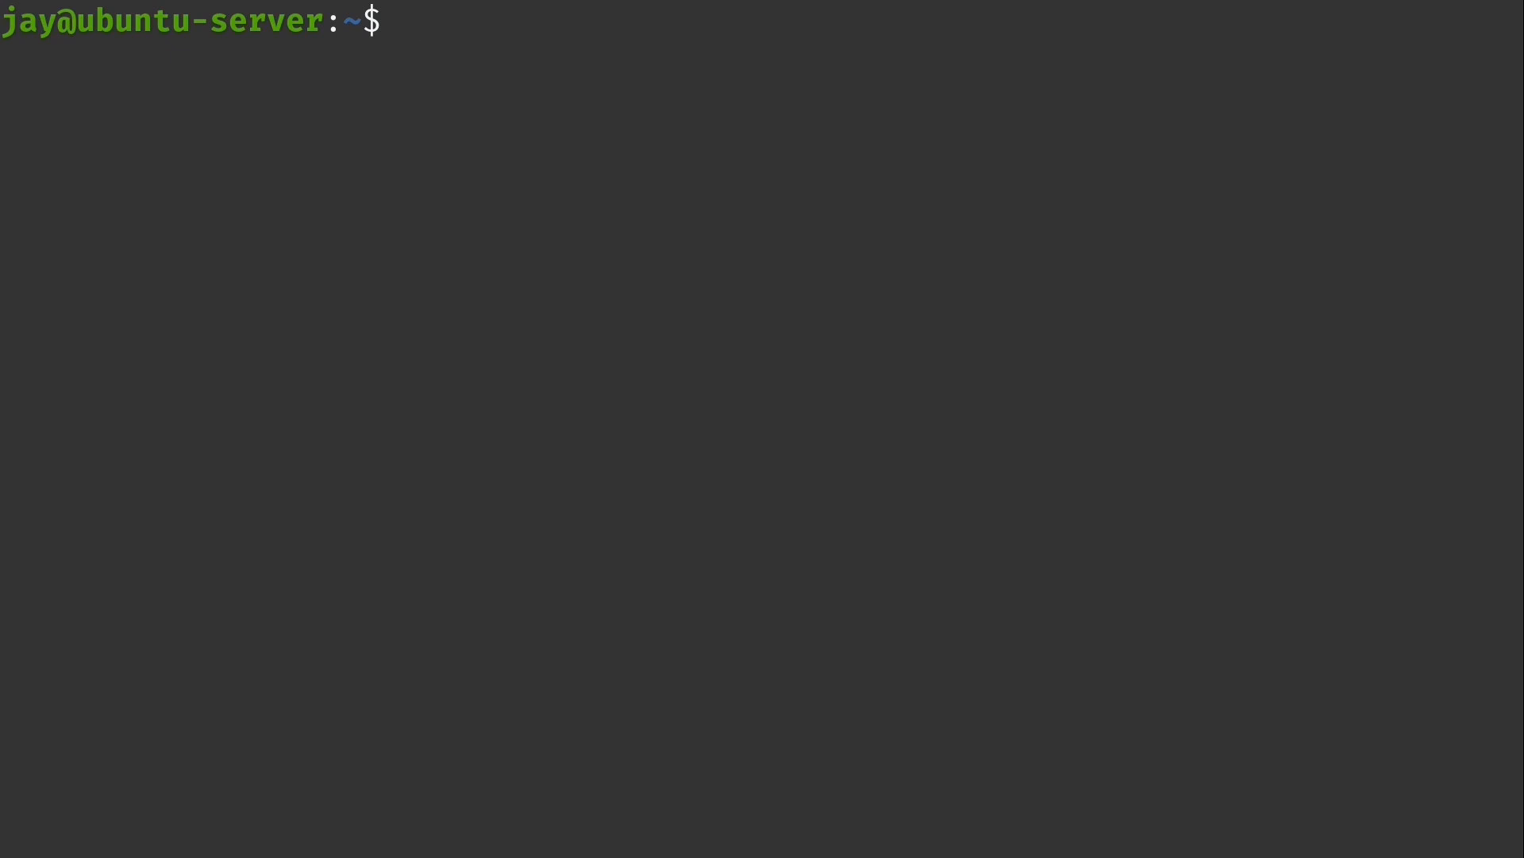
type("htop")
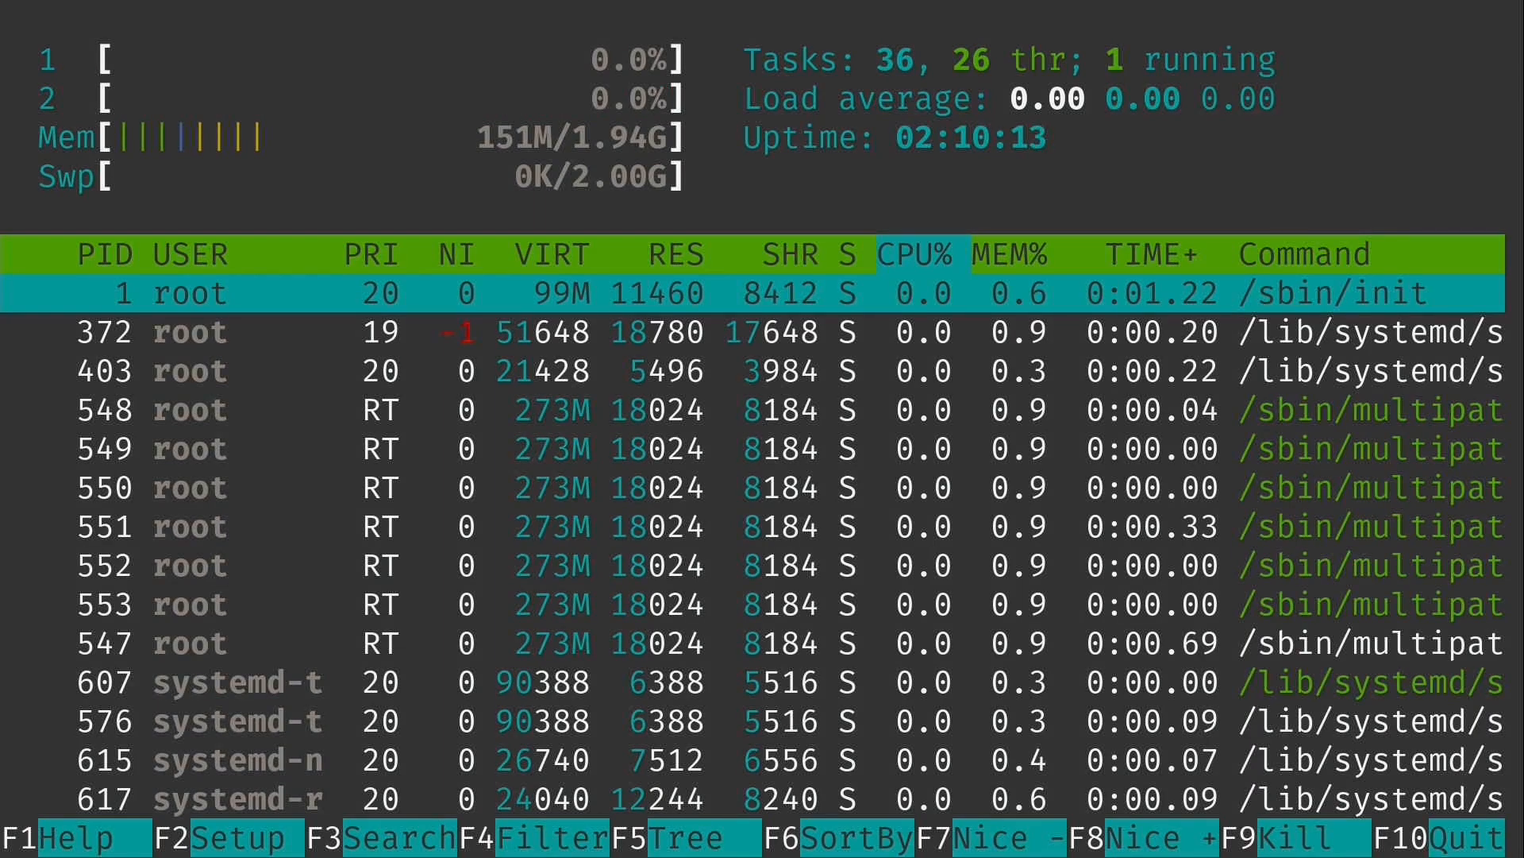
- Suspend htop as stopped job 2 with Ctrl+Z and type fg at the prompt
key("ctrl+z")
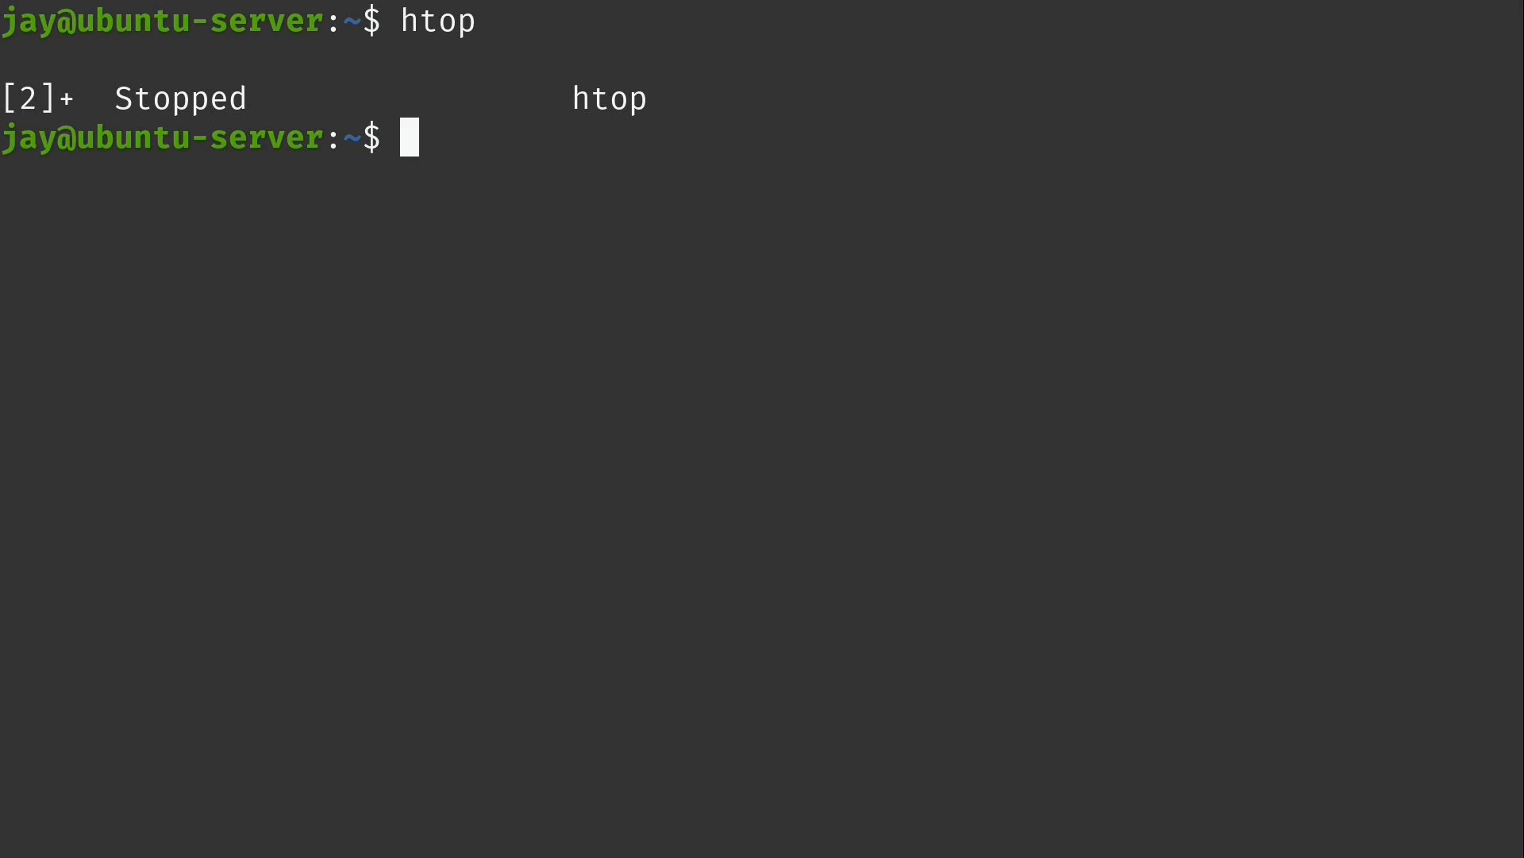
type("fg")
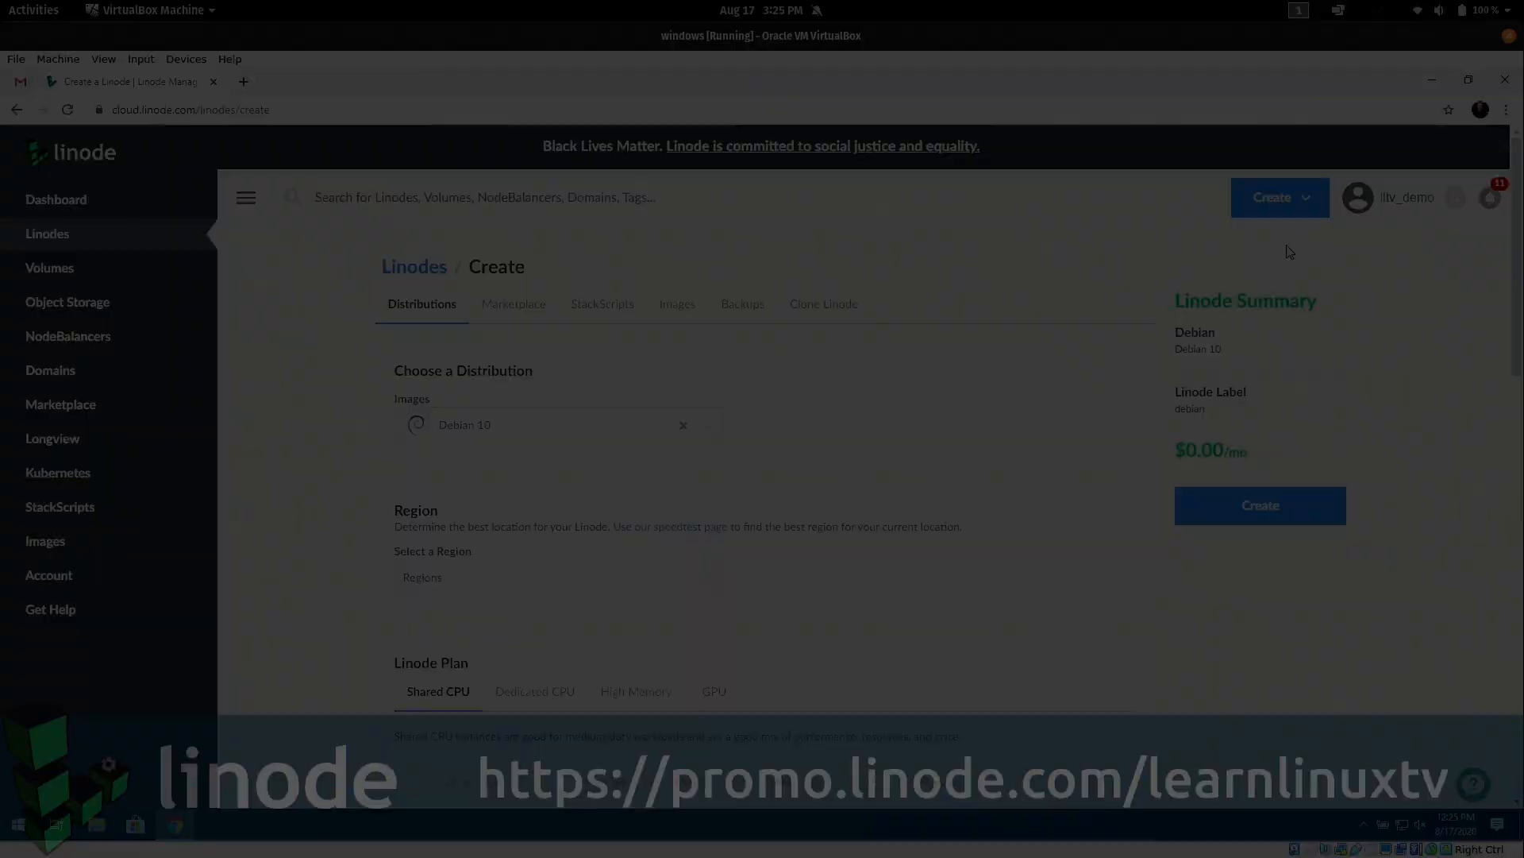
- Browse Marketplace apps, pick WordPress, and enter the title 'Awesome Blog'
left_click(512, 304)
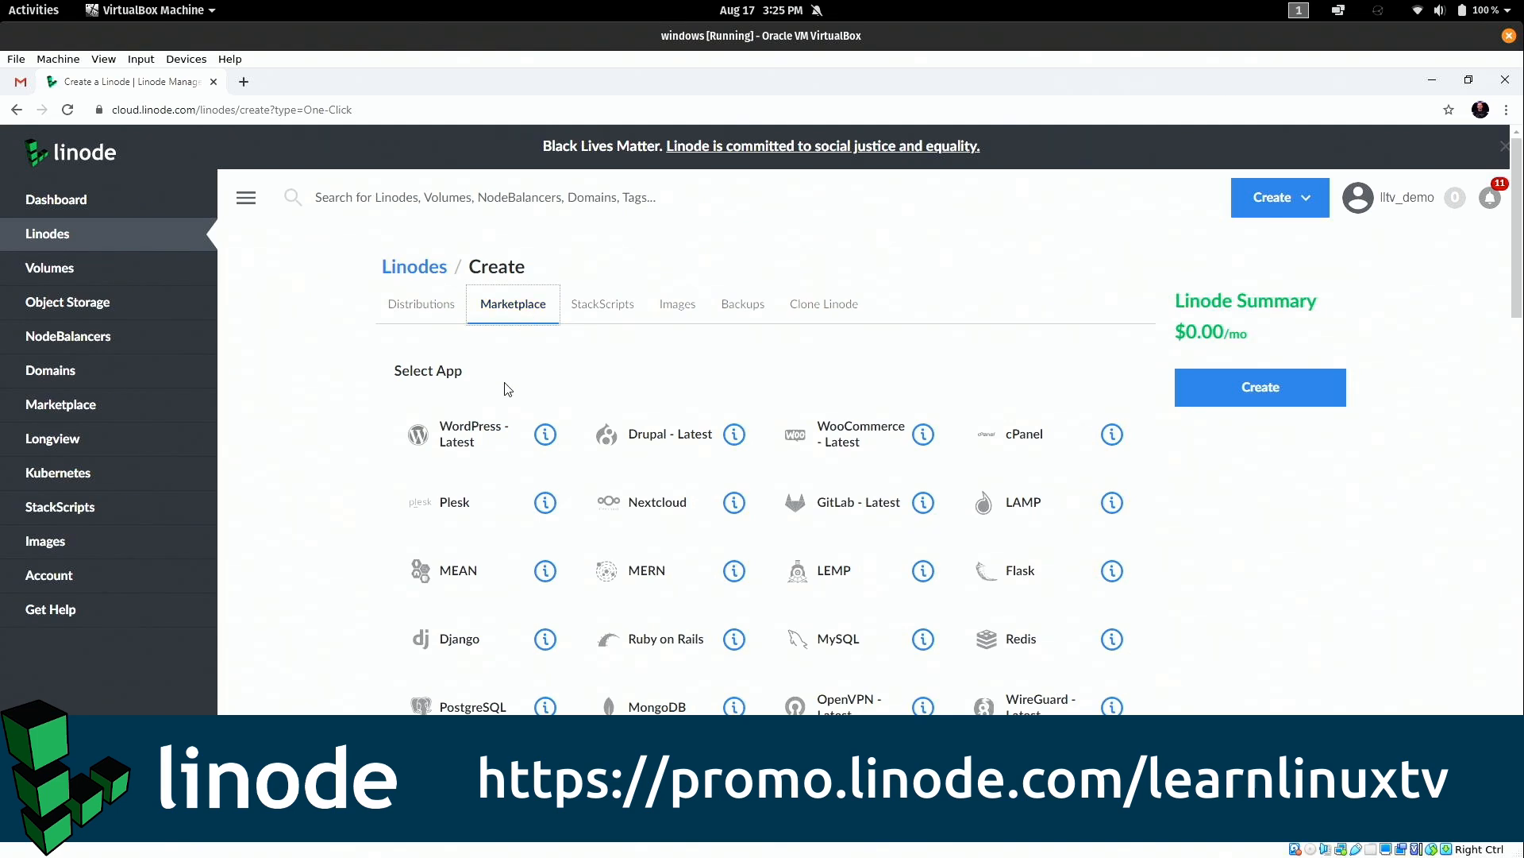
left_click(481, 434)
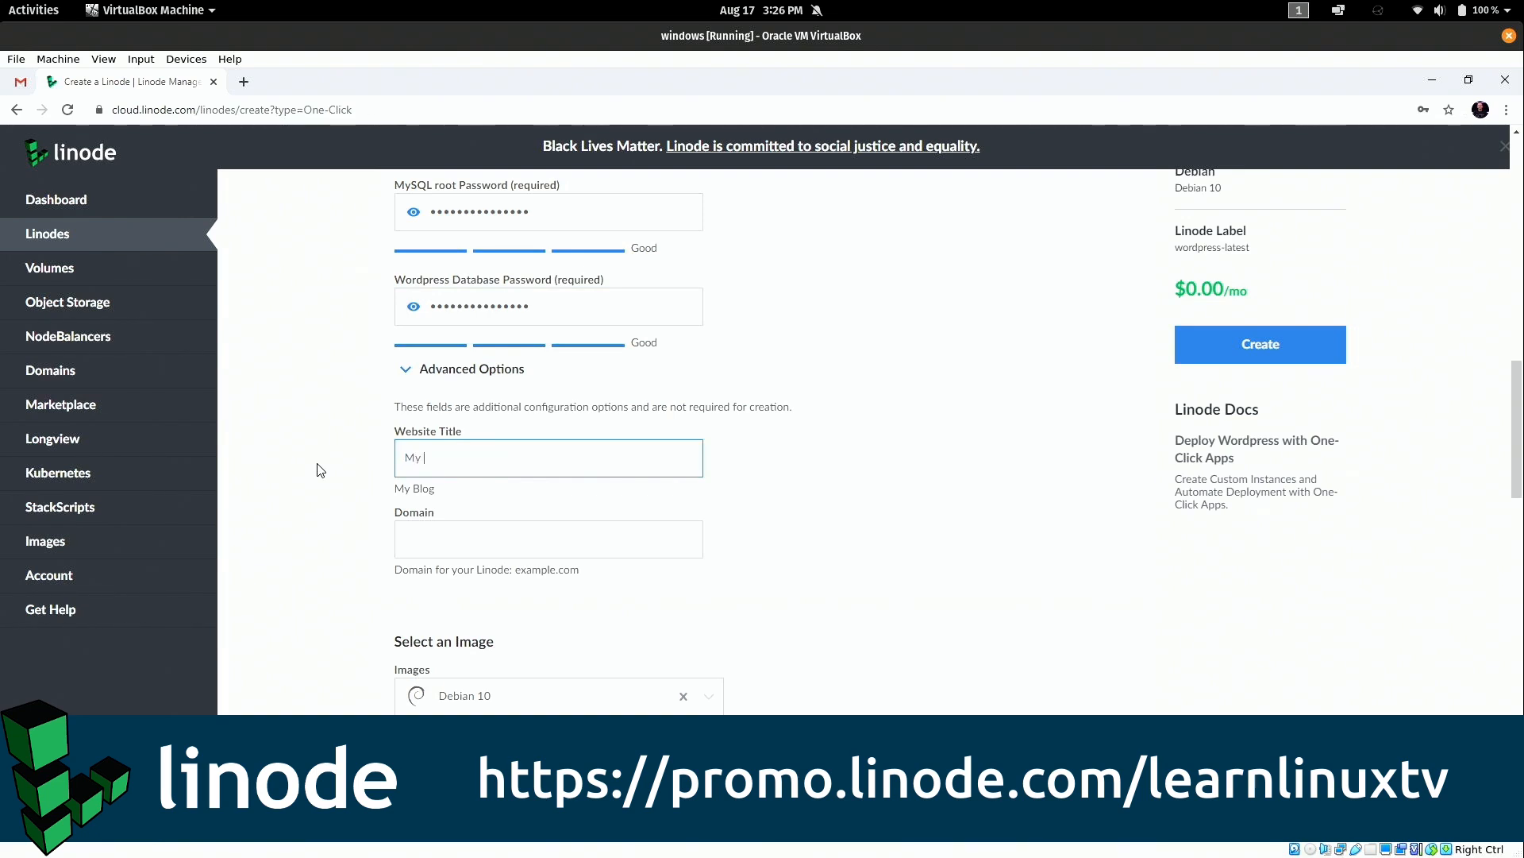
type("Awesome Blog")
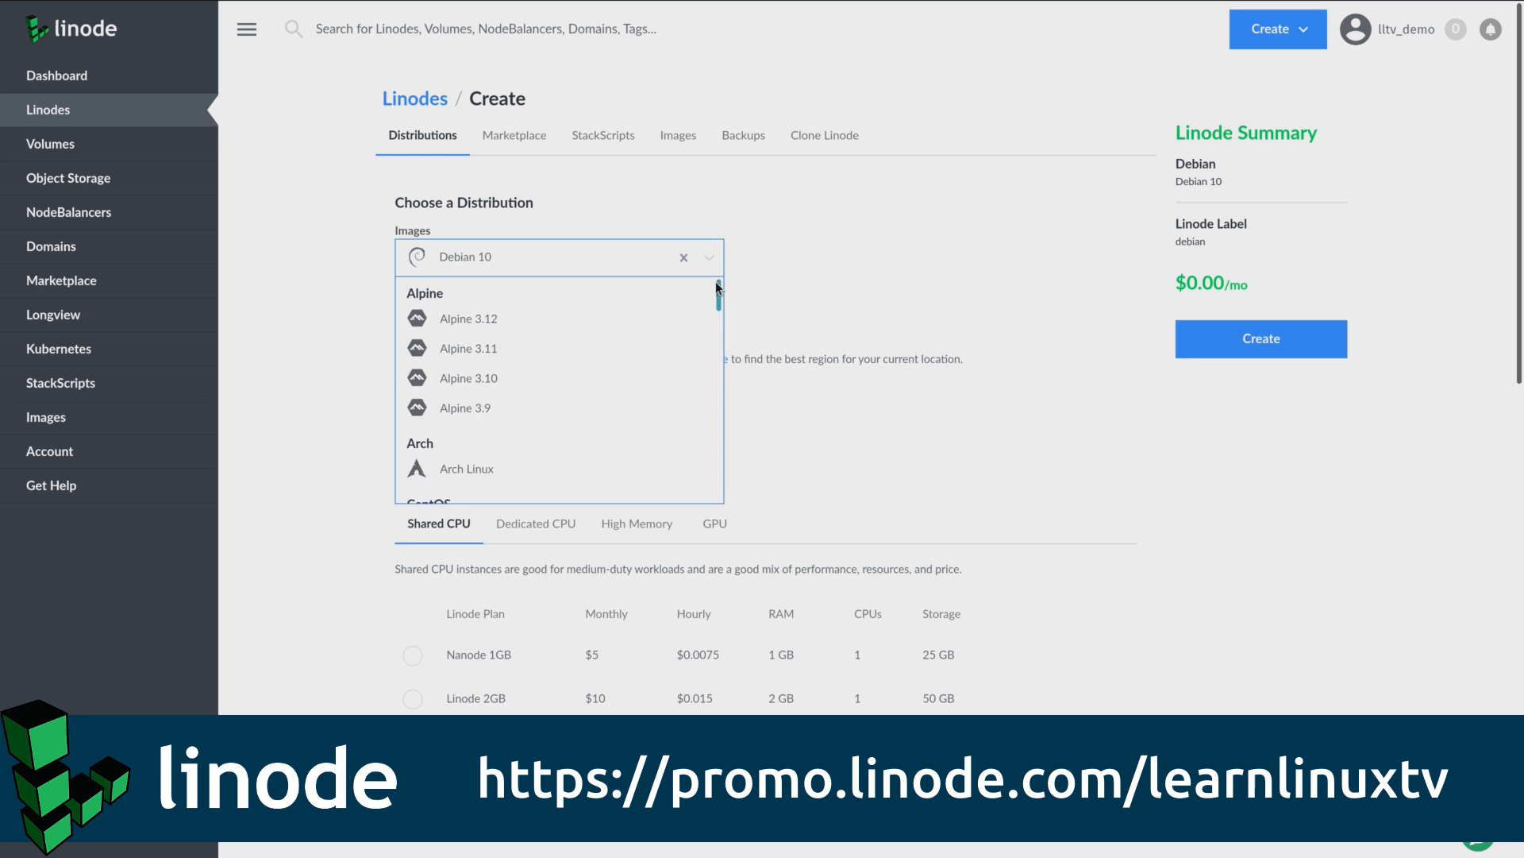
scroll("down", 3)
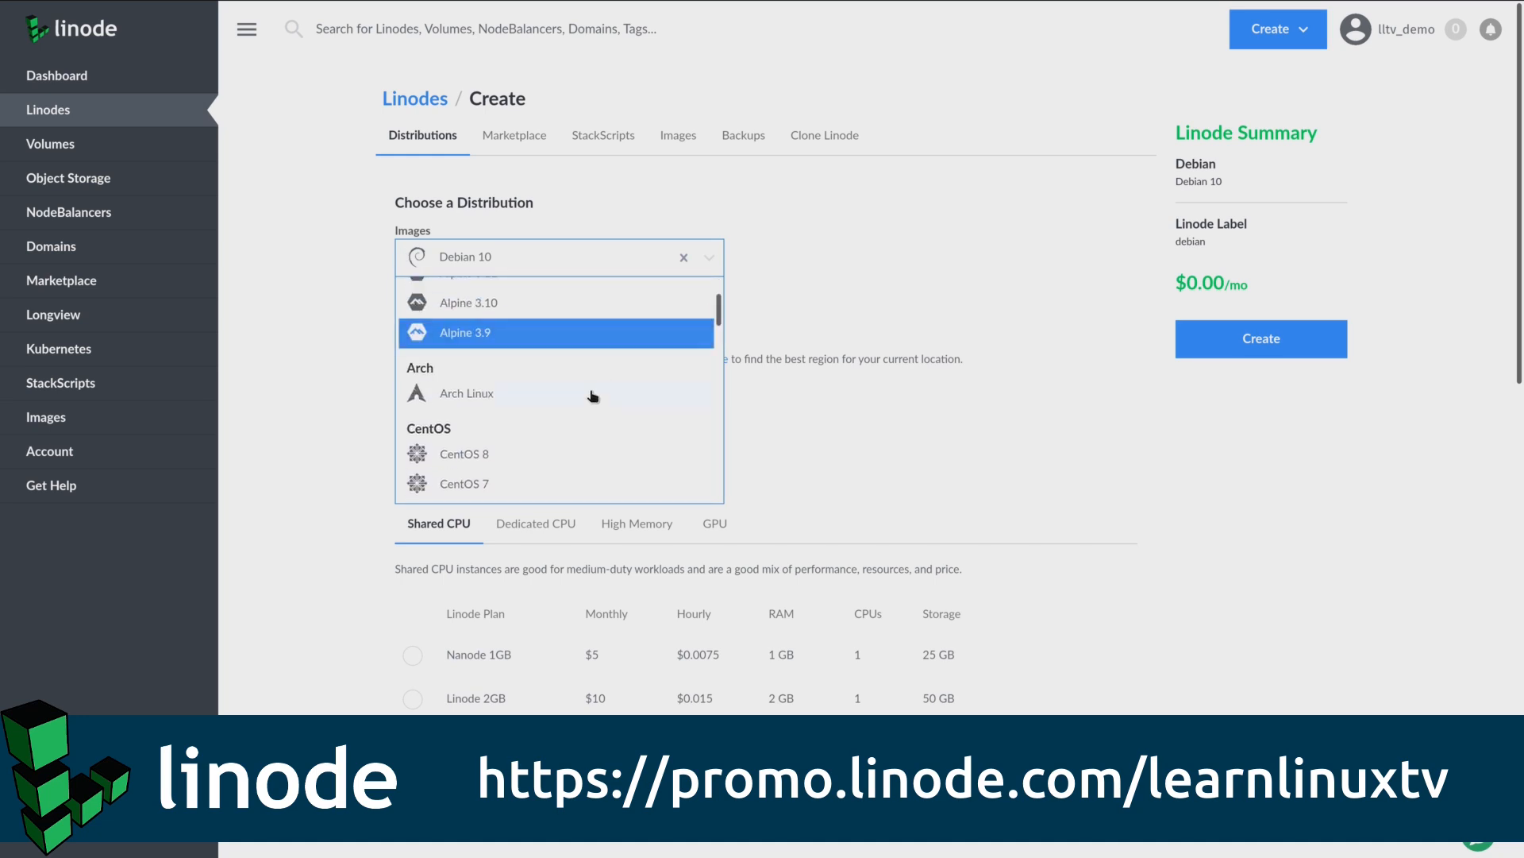
- Choose the Arch Linux image, Toronto, ON region and Nanode 1GB plan
left_click(466, 393)
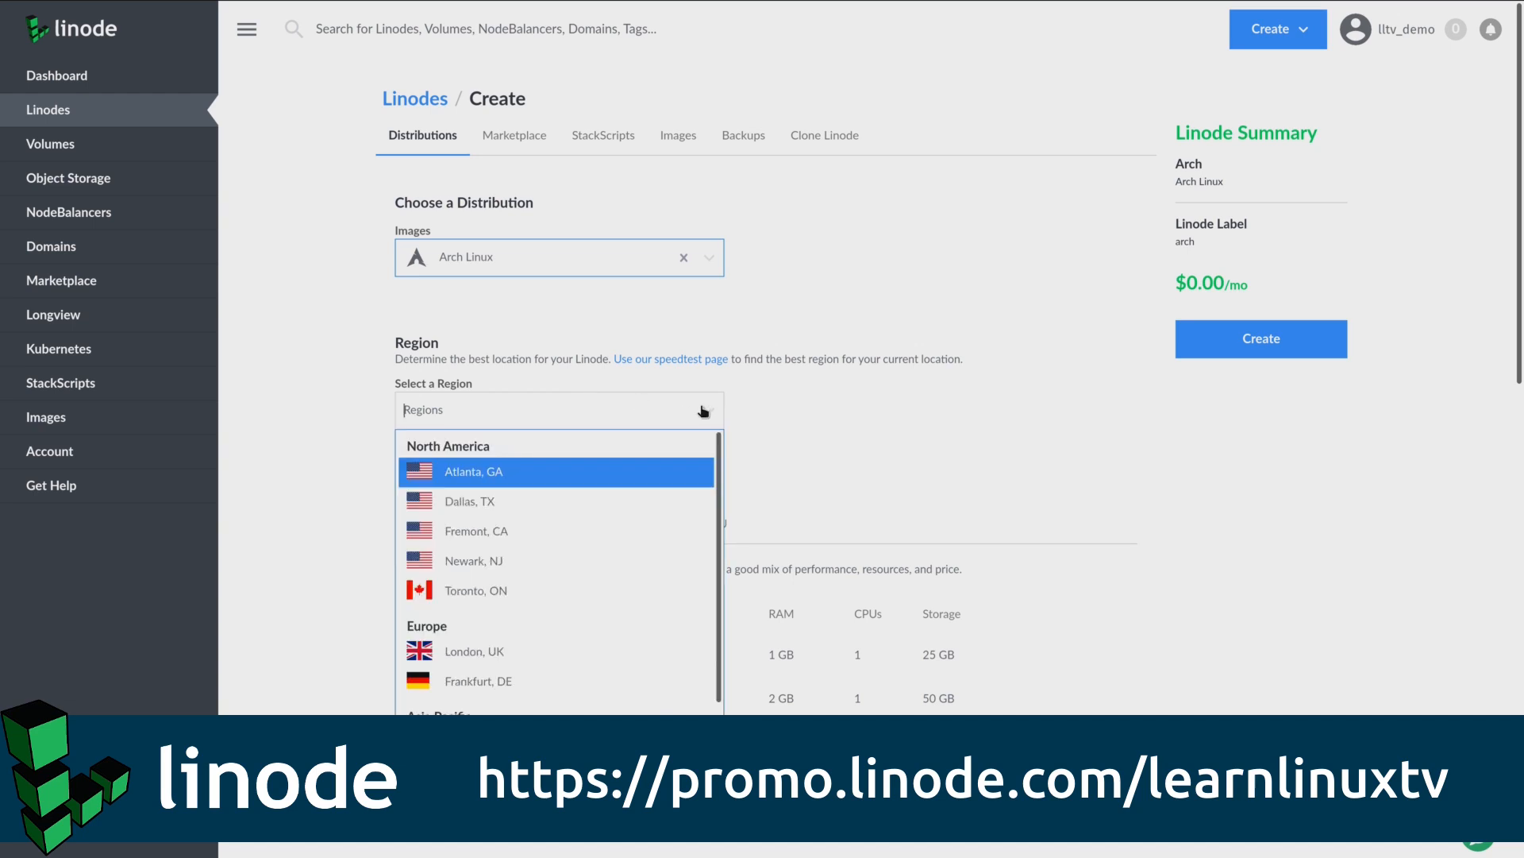
left_click(475, 590)
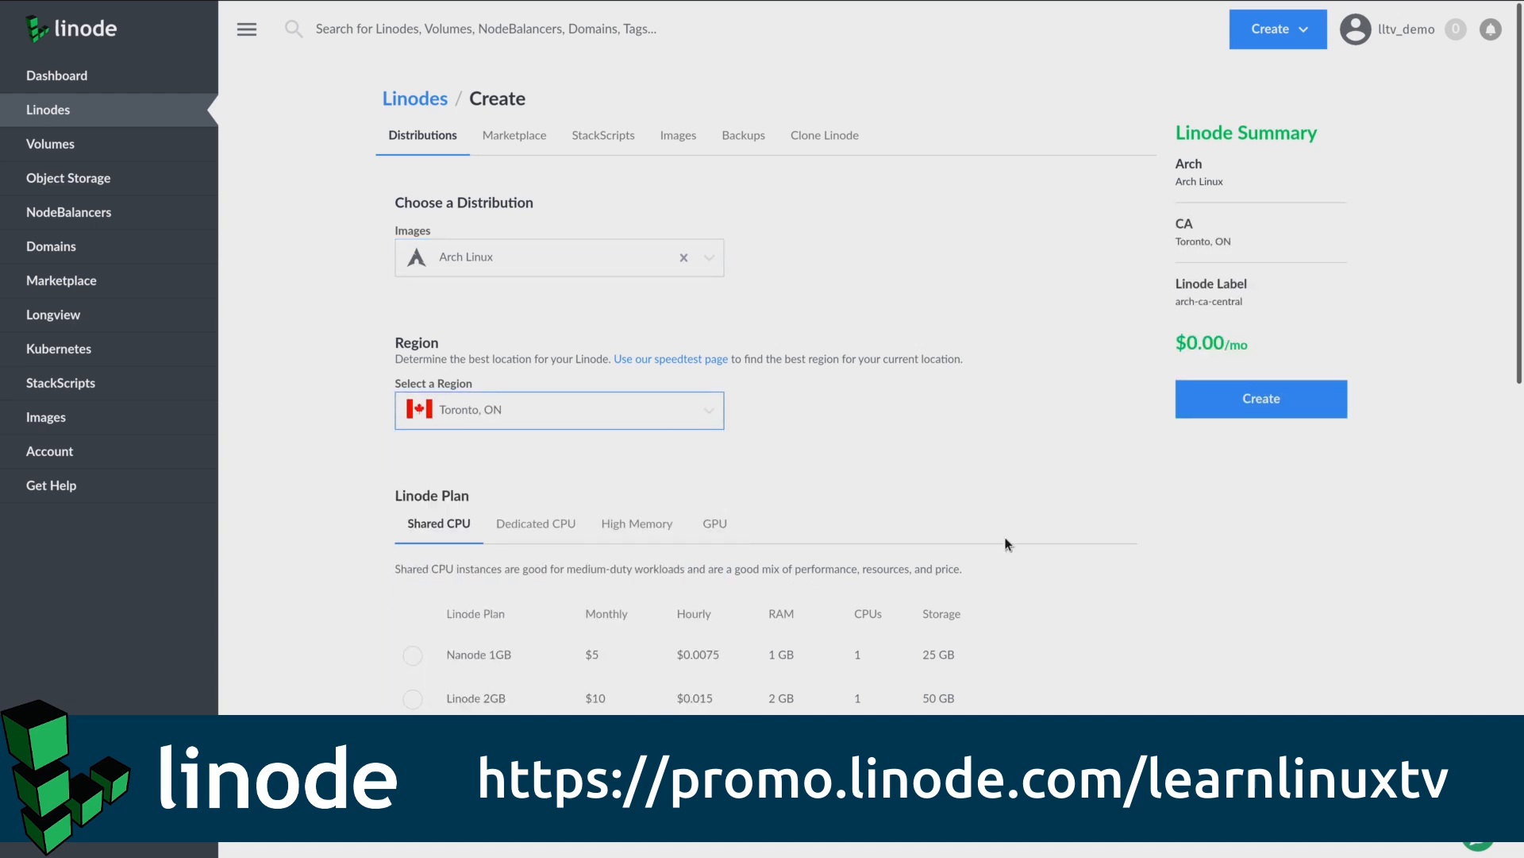
scroll("down", 3)
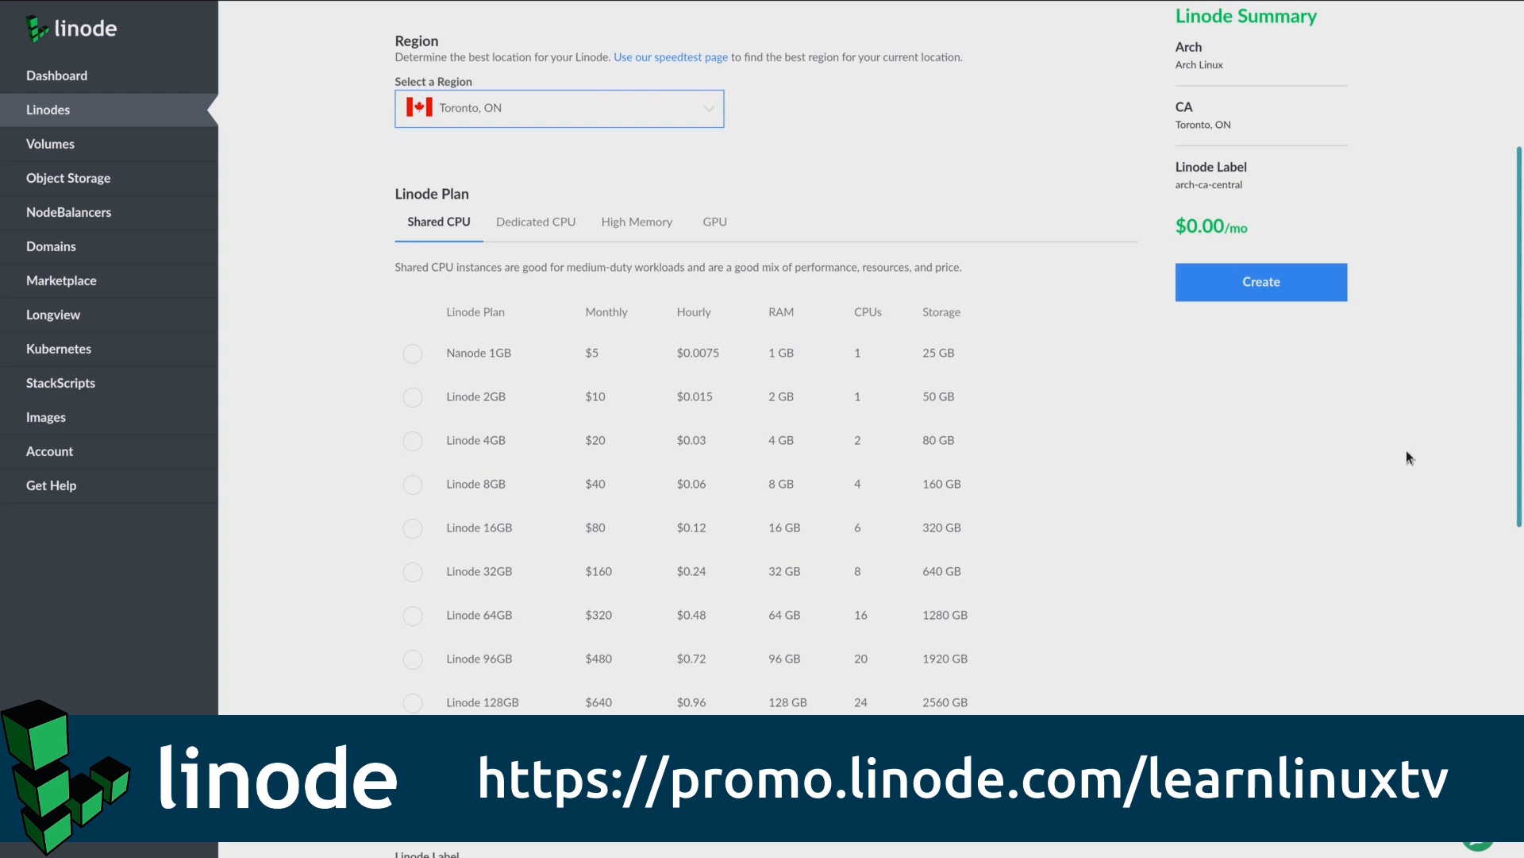
left_click(412, 353)
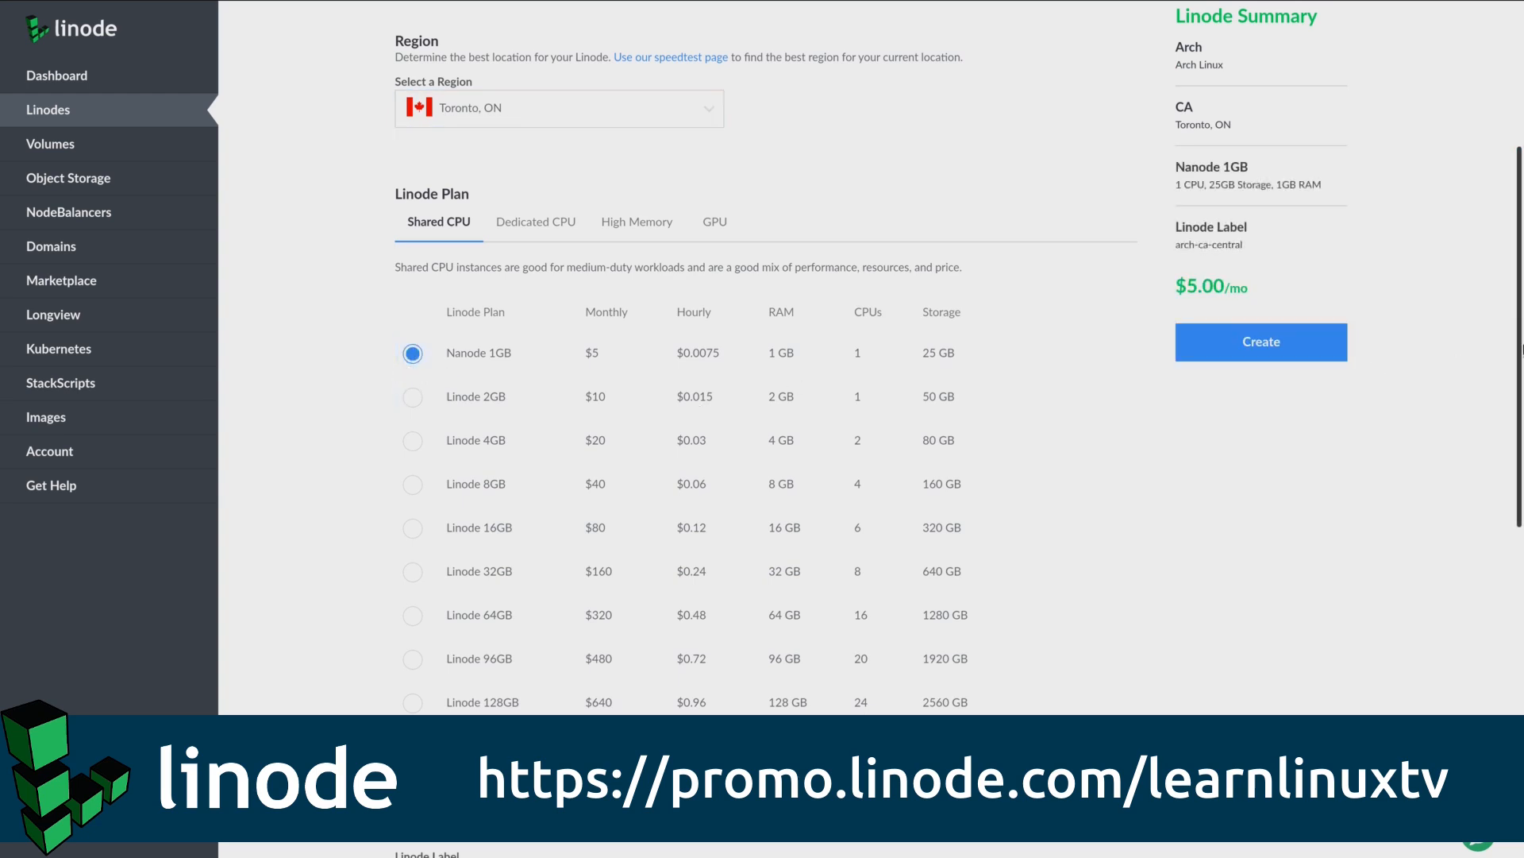
scroll("down", 3)
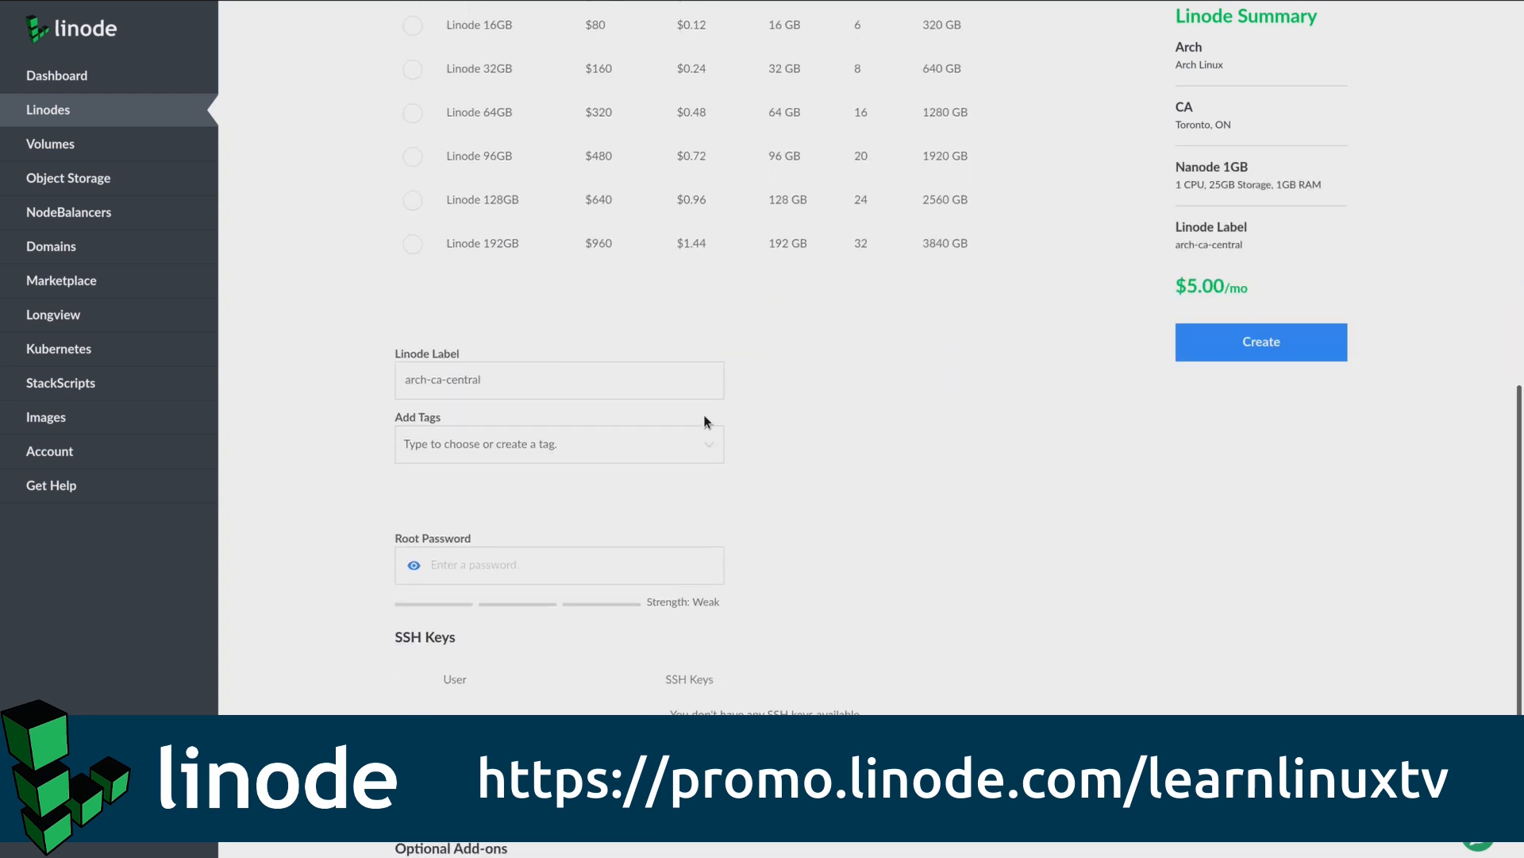
- Label the server my-awesome-server, create it, and launch its console
type("m")
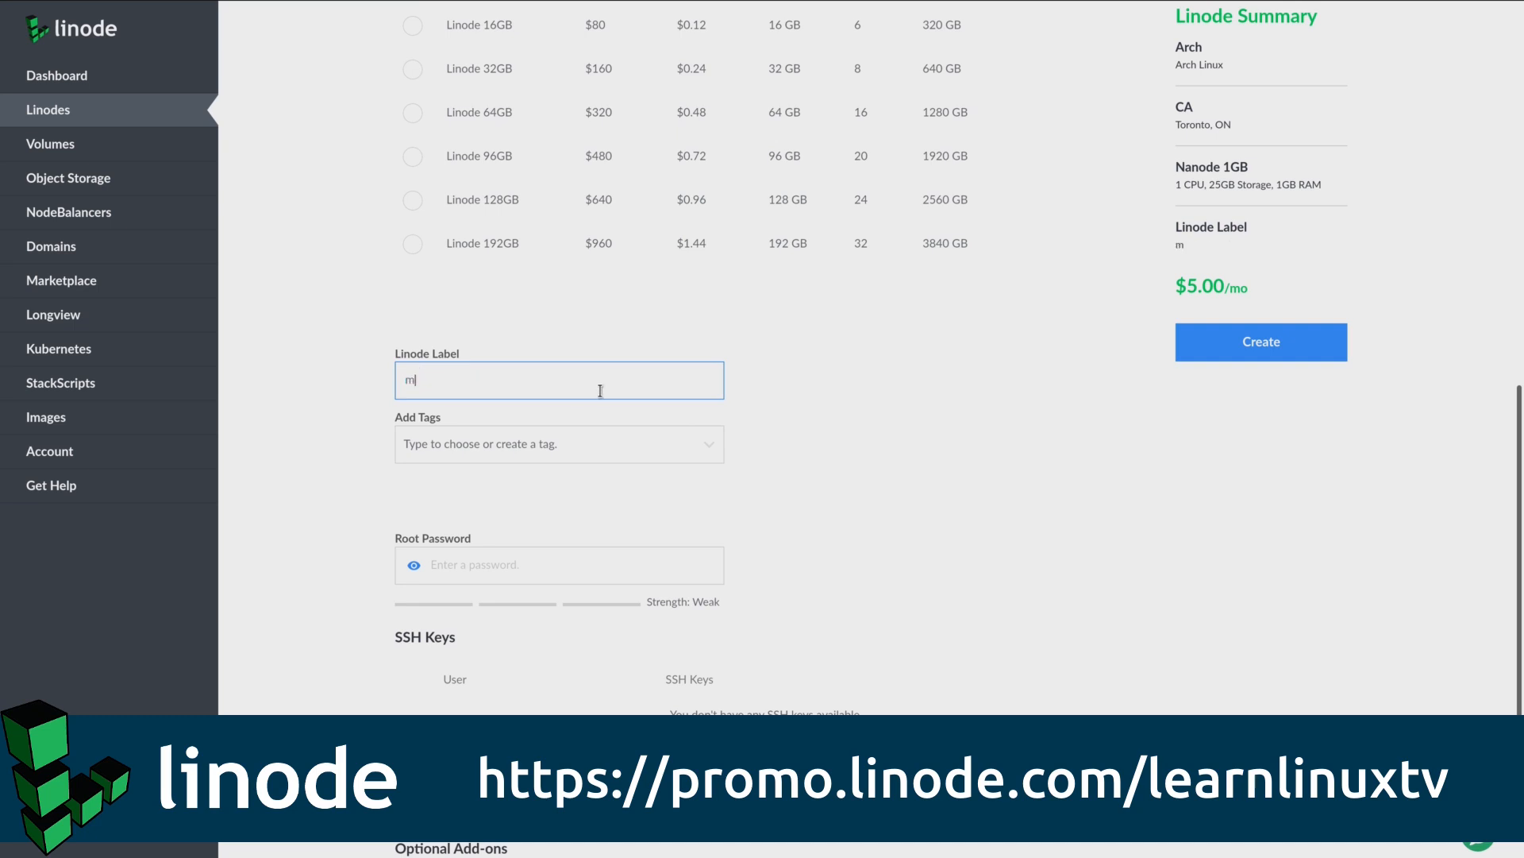
type("y-awesome-server")
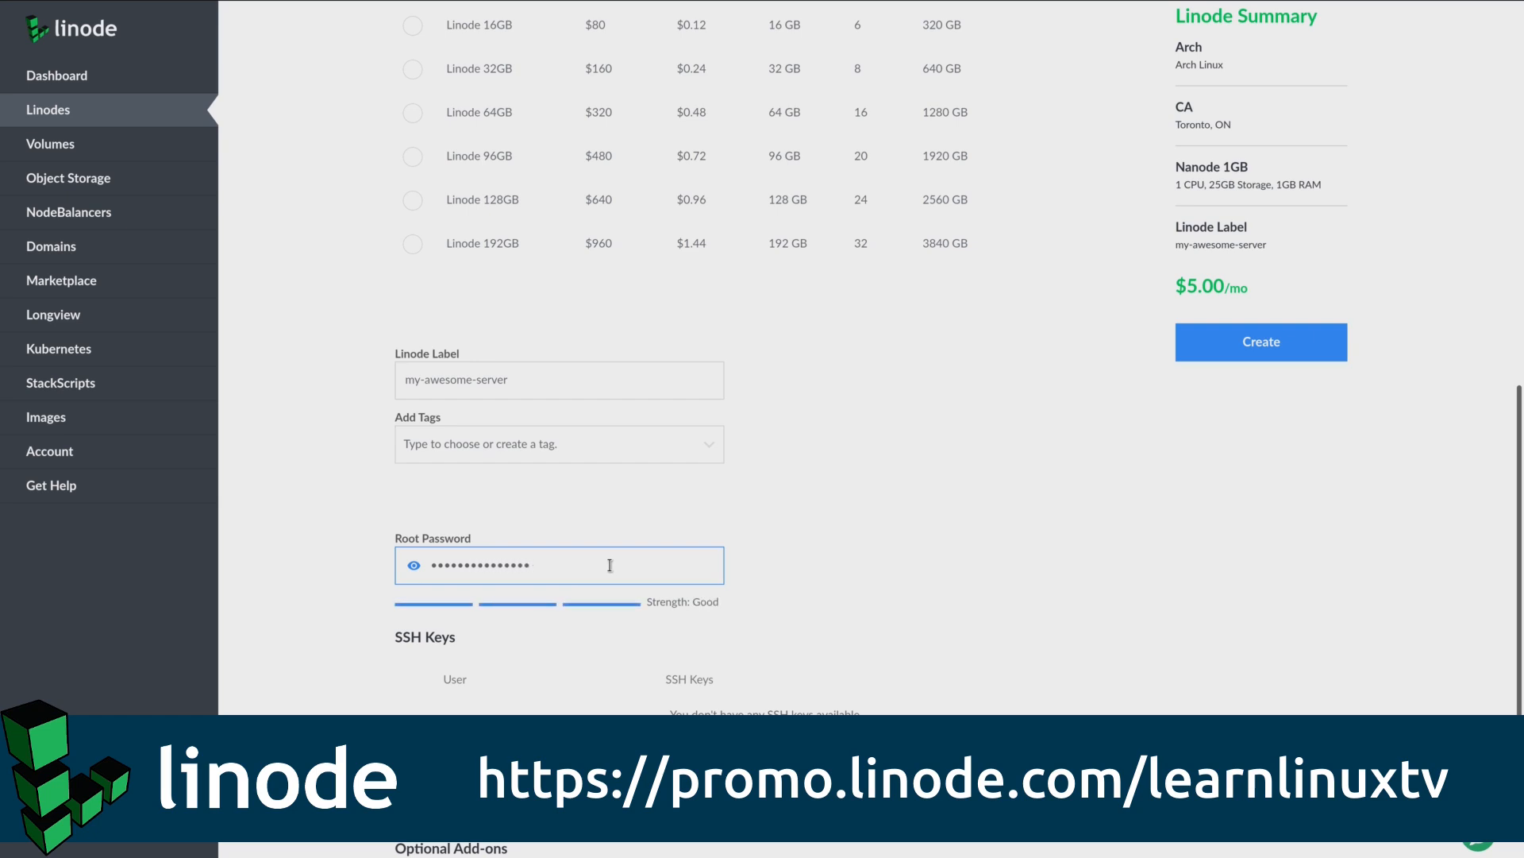
scroll("down", 3)
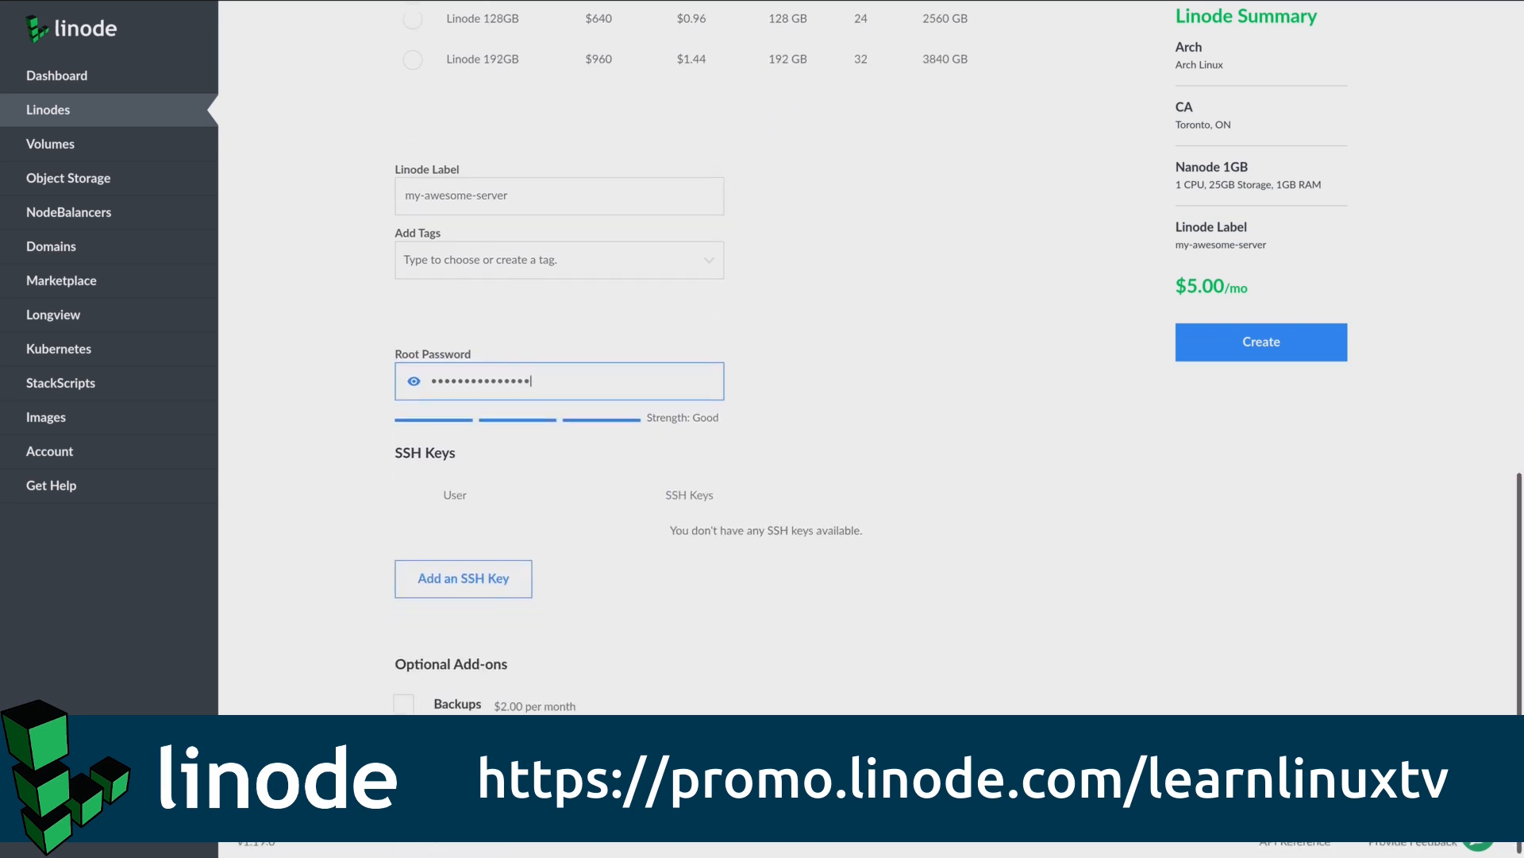
left_click(1261, 342)
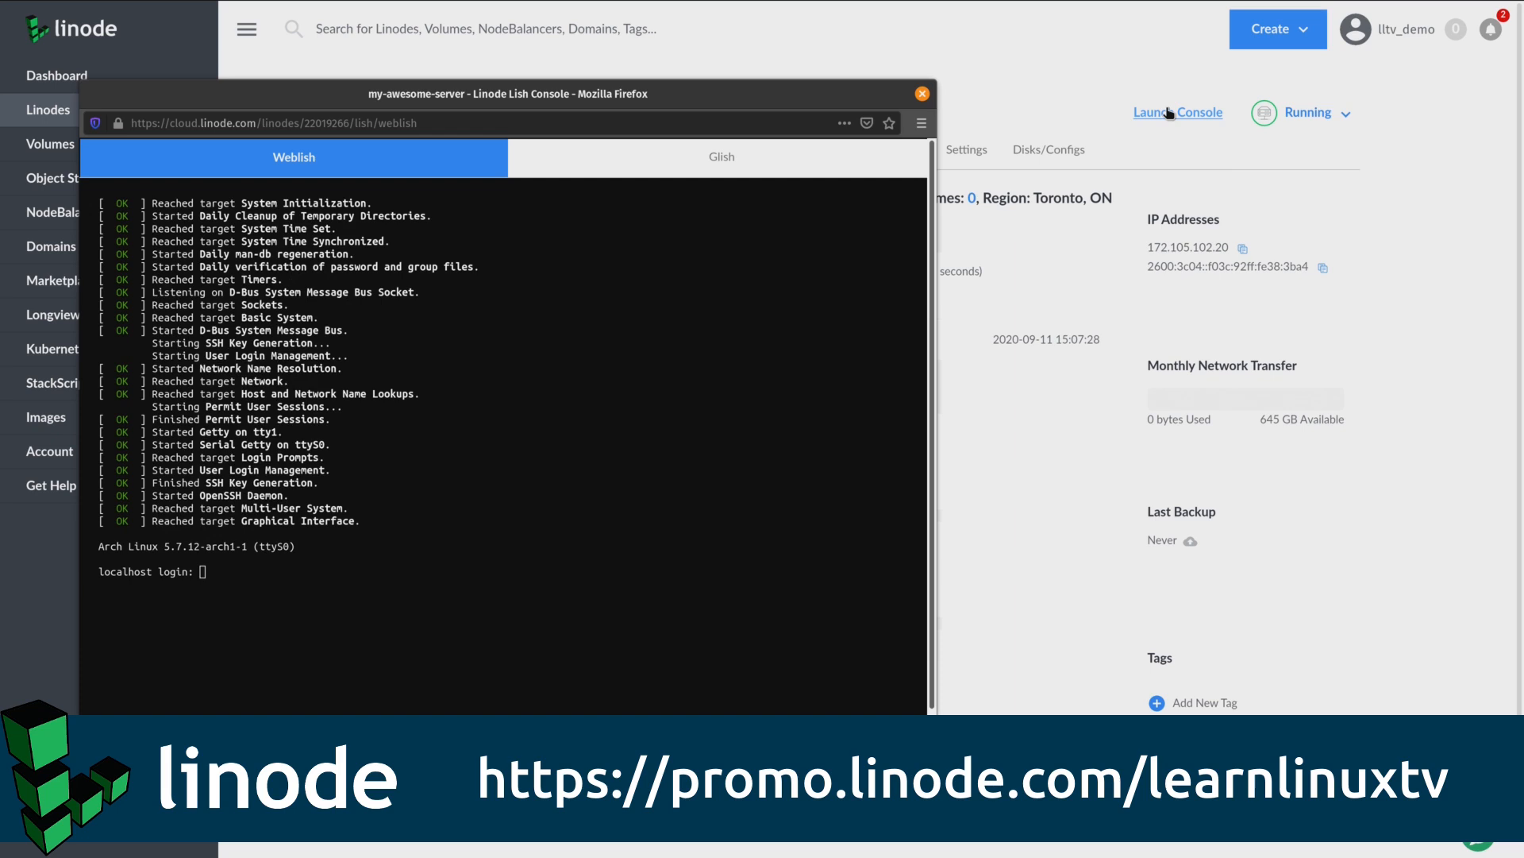
left_click(921, 93)
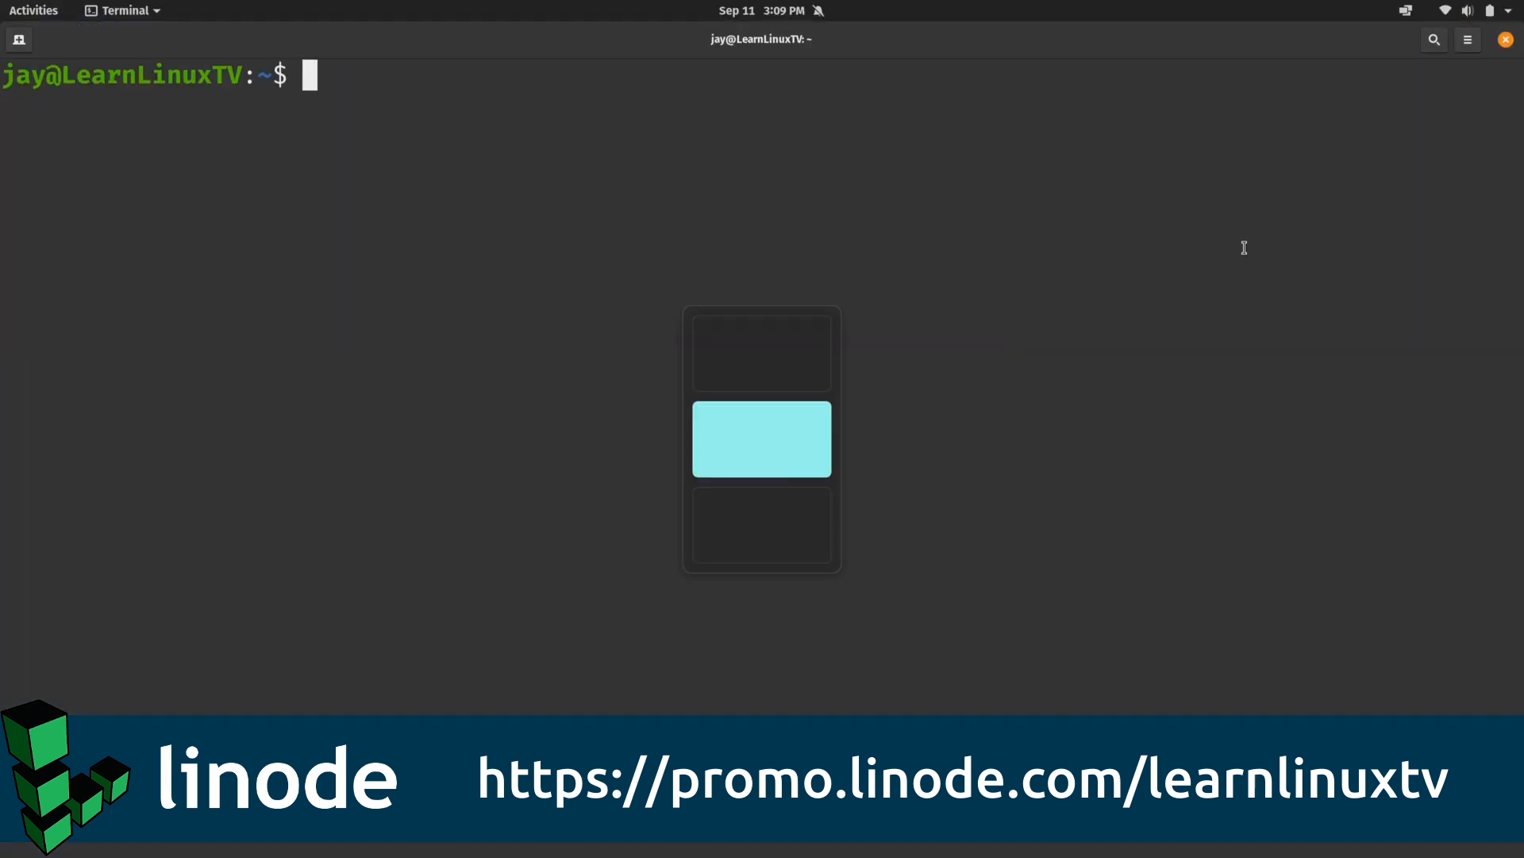
- Type ssh root@ and the pacman -Syu update command in the terminal
type("ssh root@172.105.102.20")
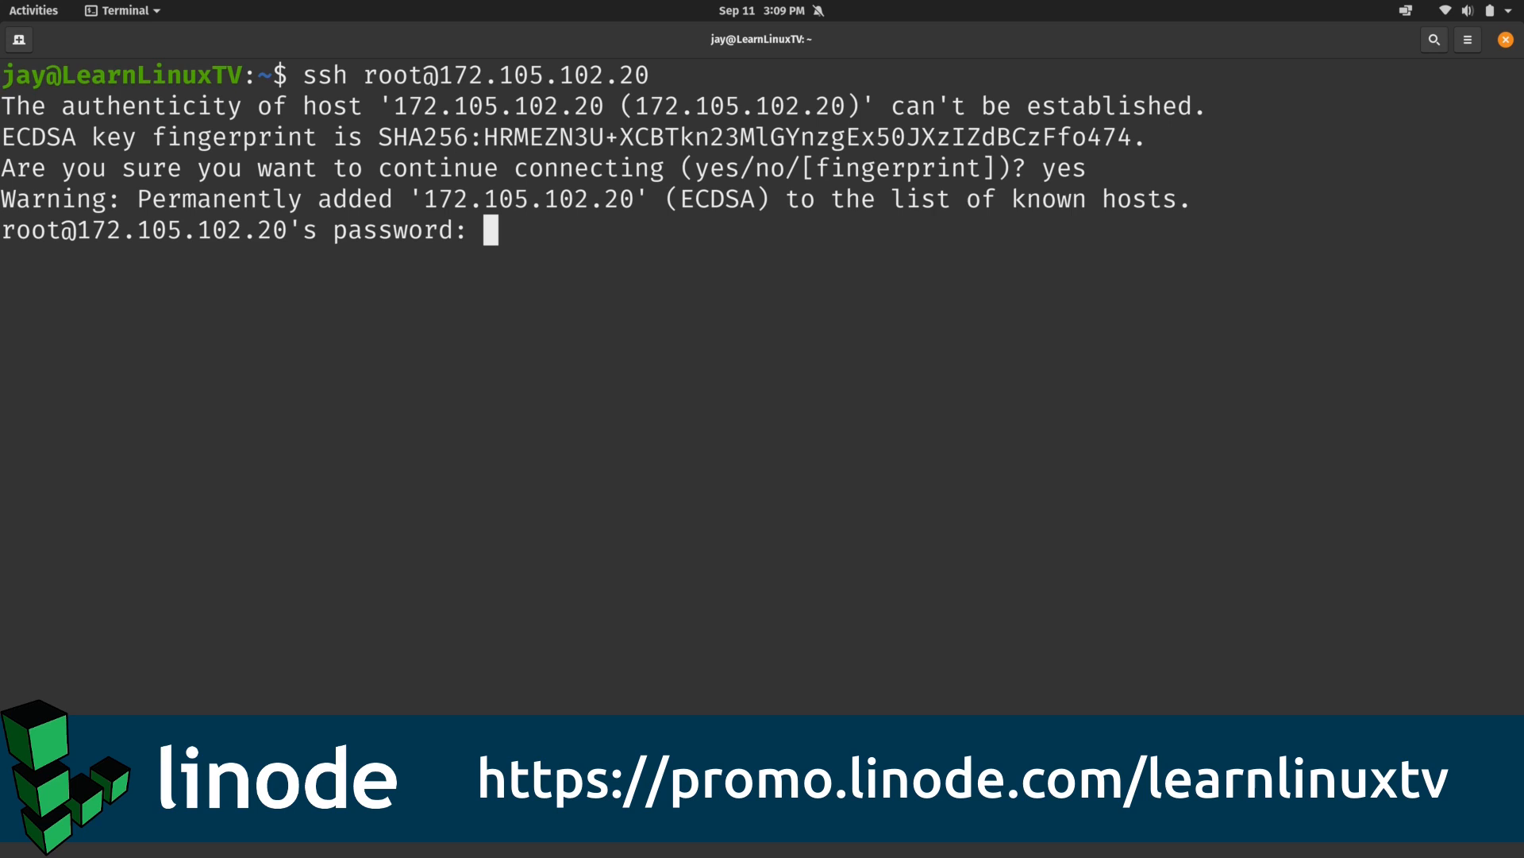
type("pacman -Syu")
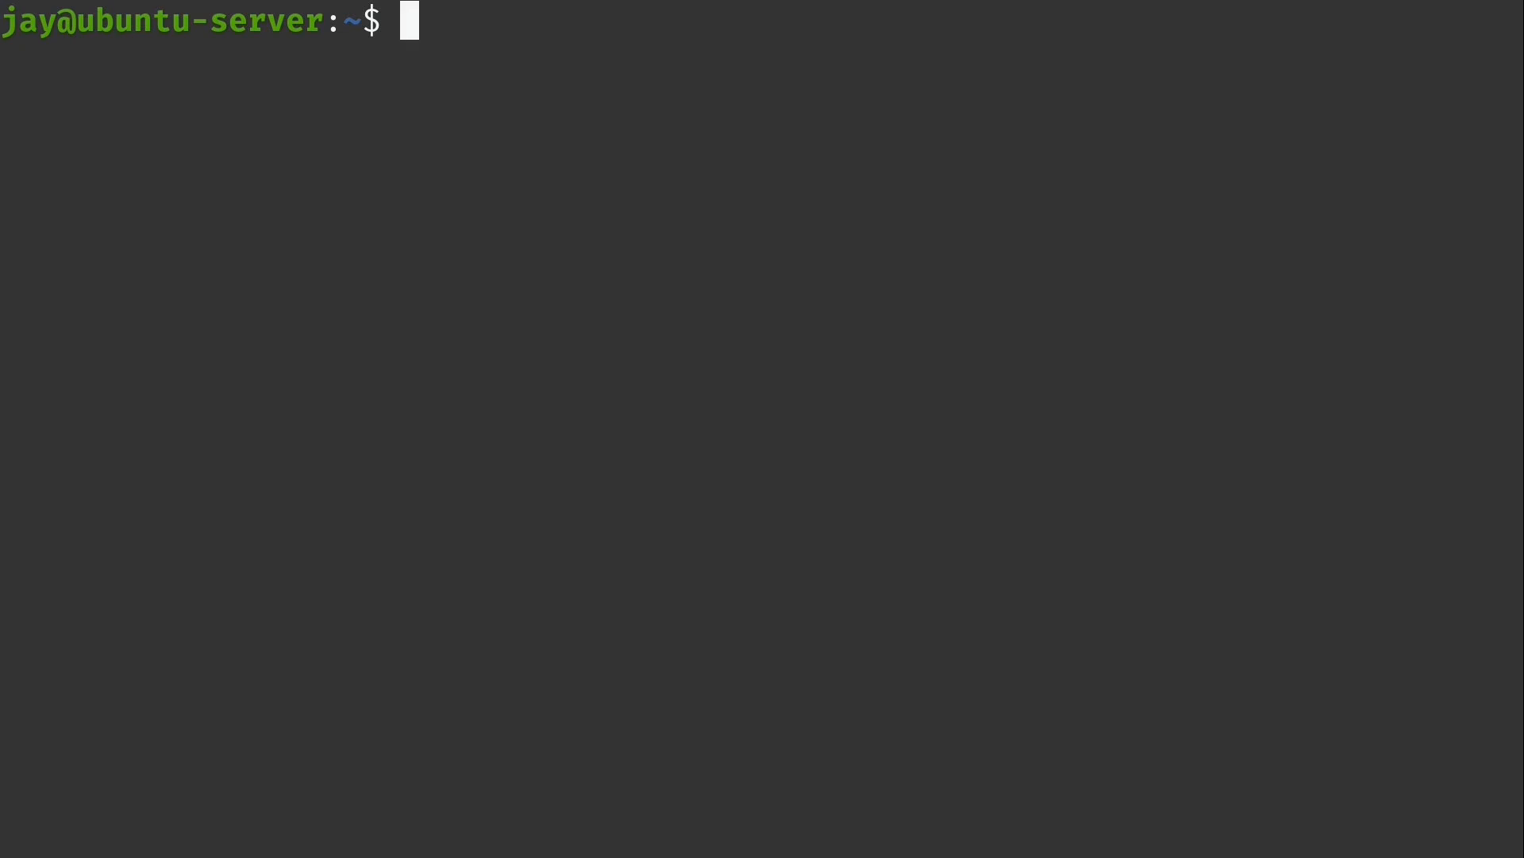
- List jobs, resume htop with fg, then bring back vim with fg 1
type("jobs")
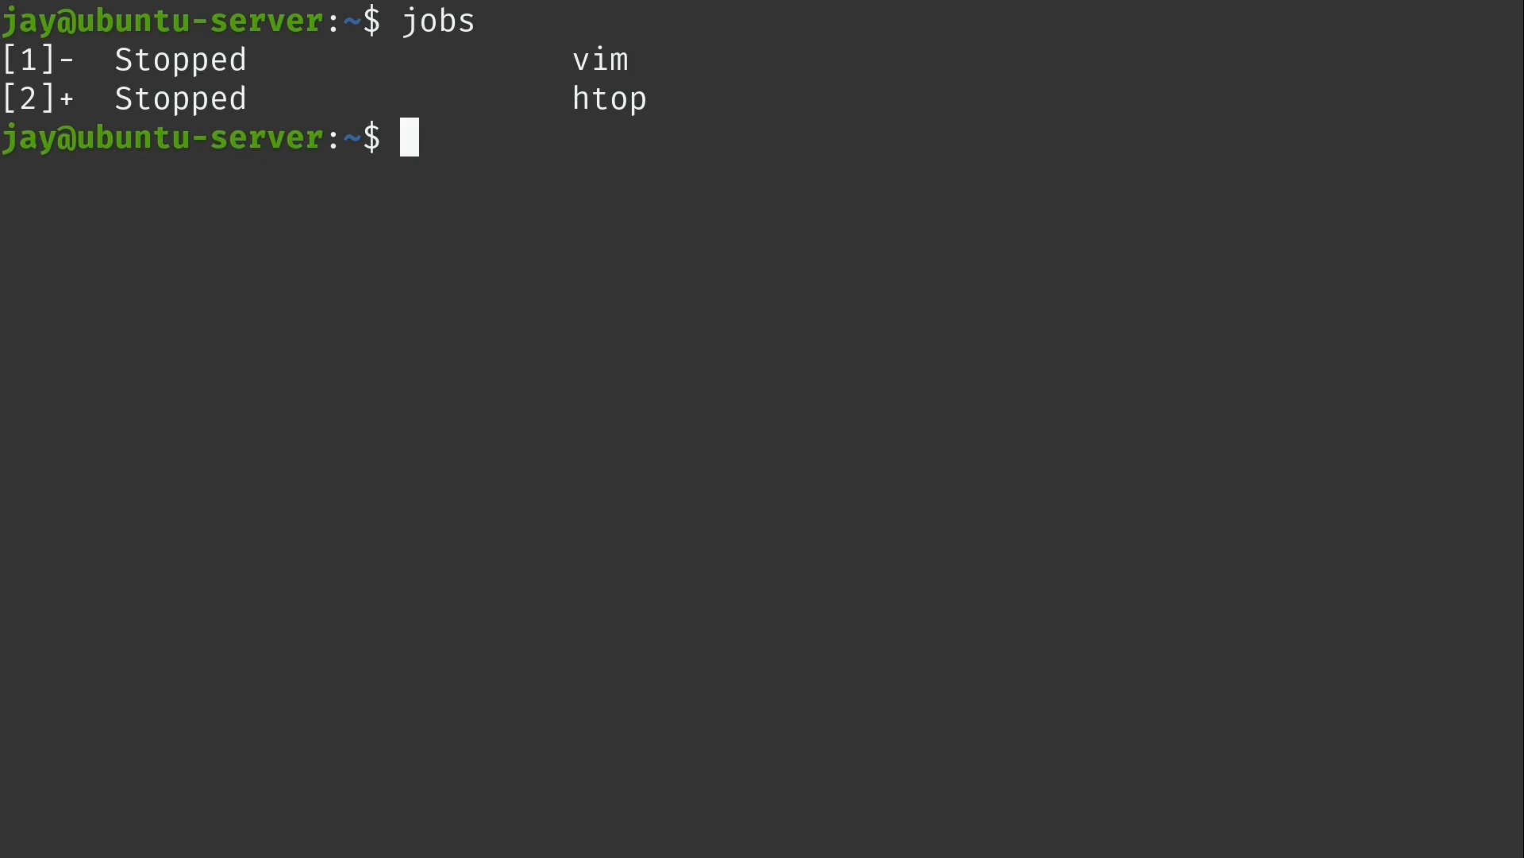
type("fg")
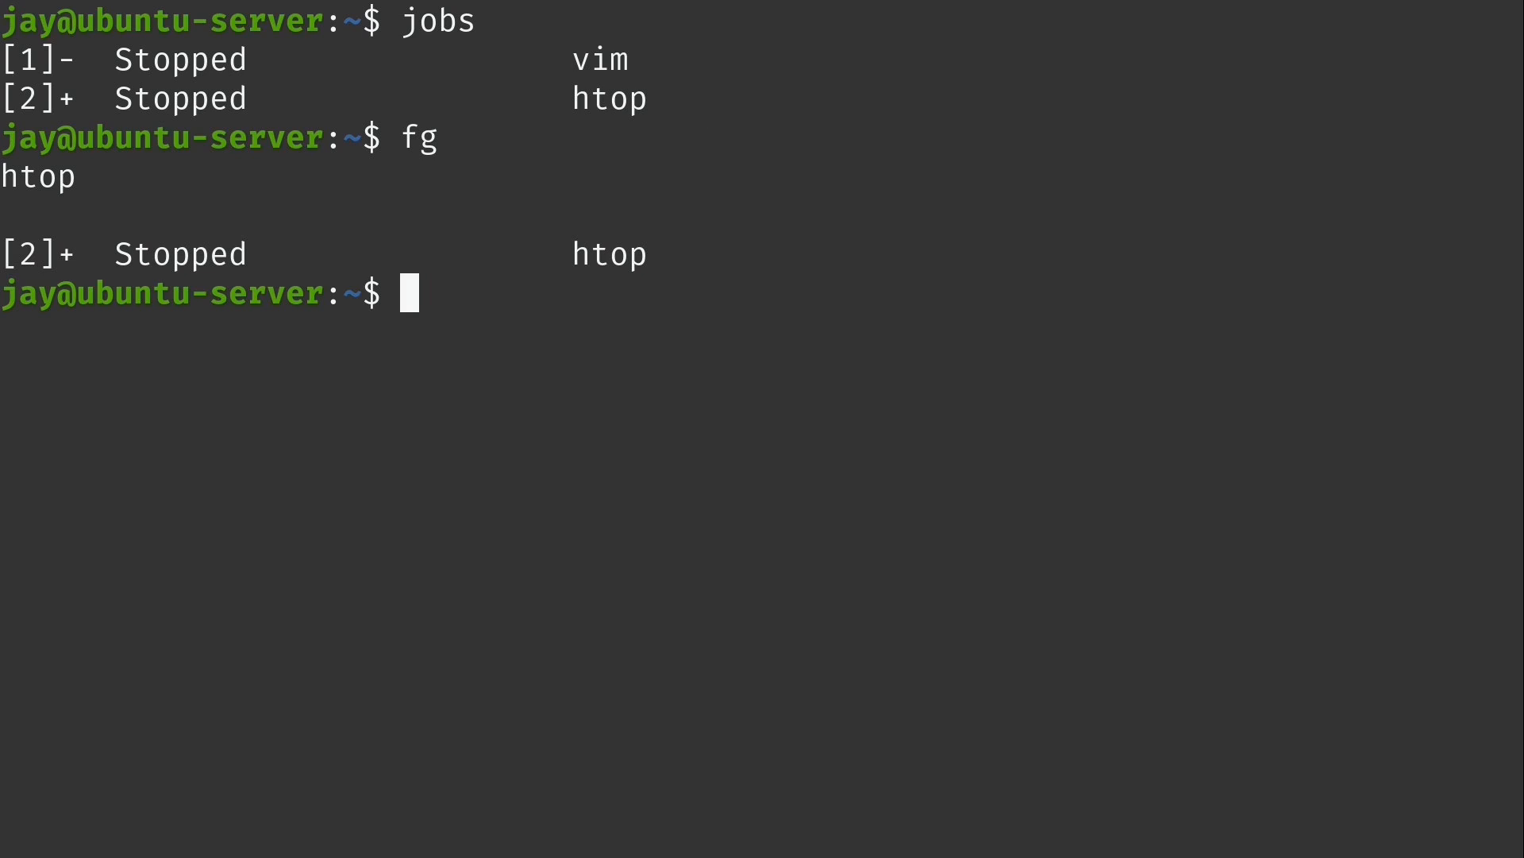
type("fg")
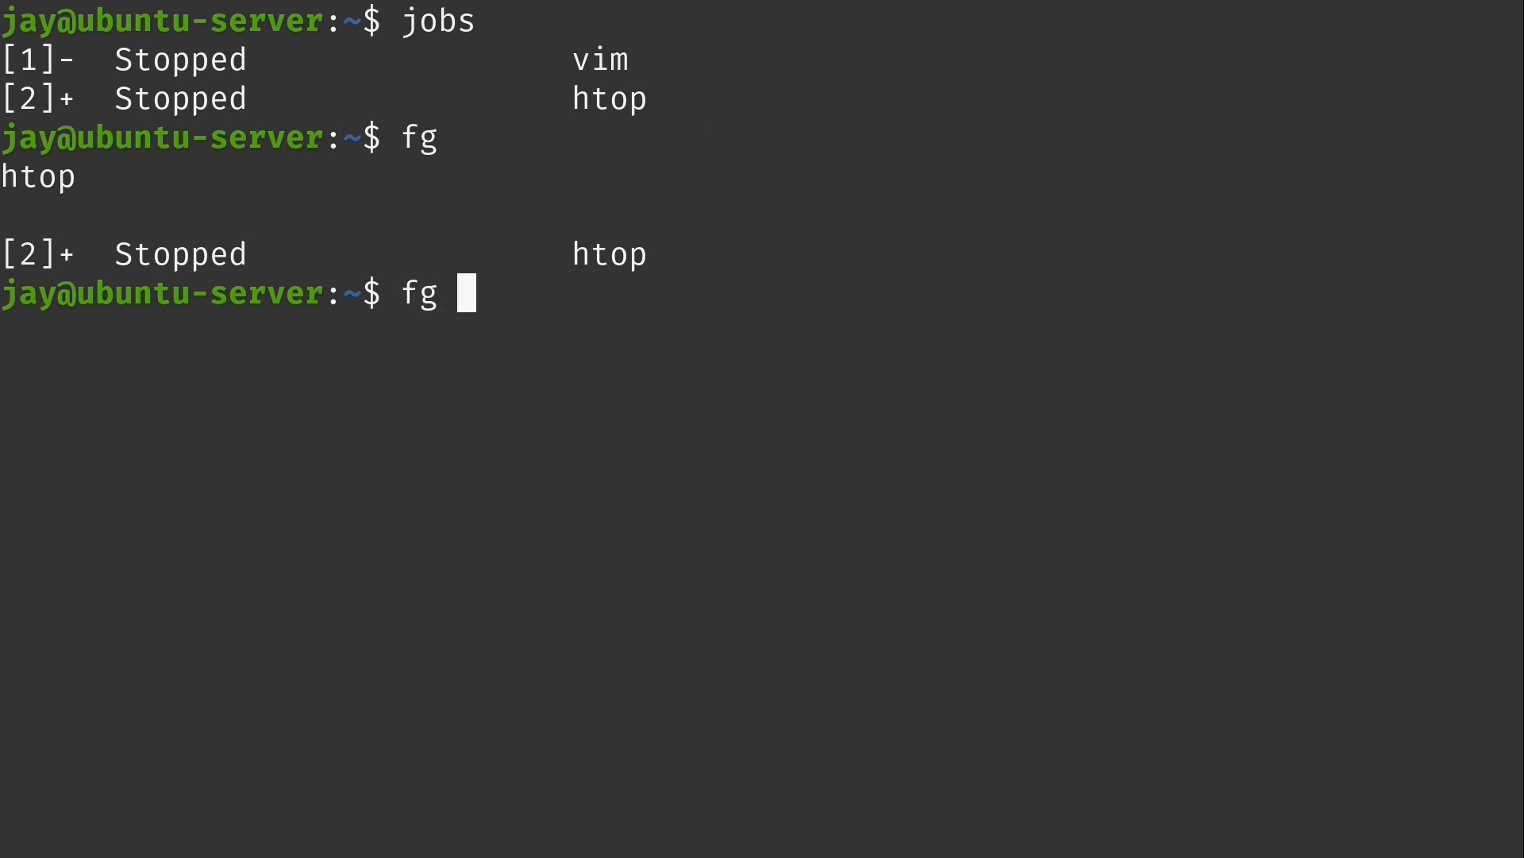
type("1")
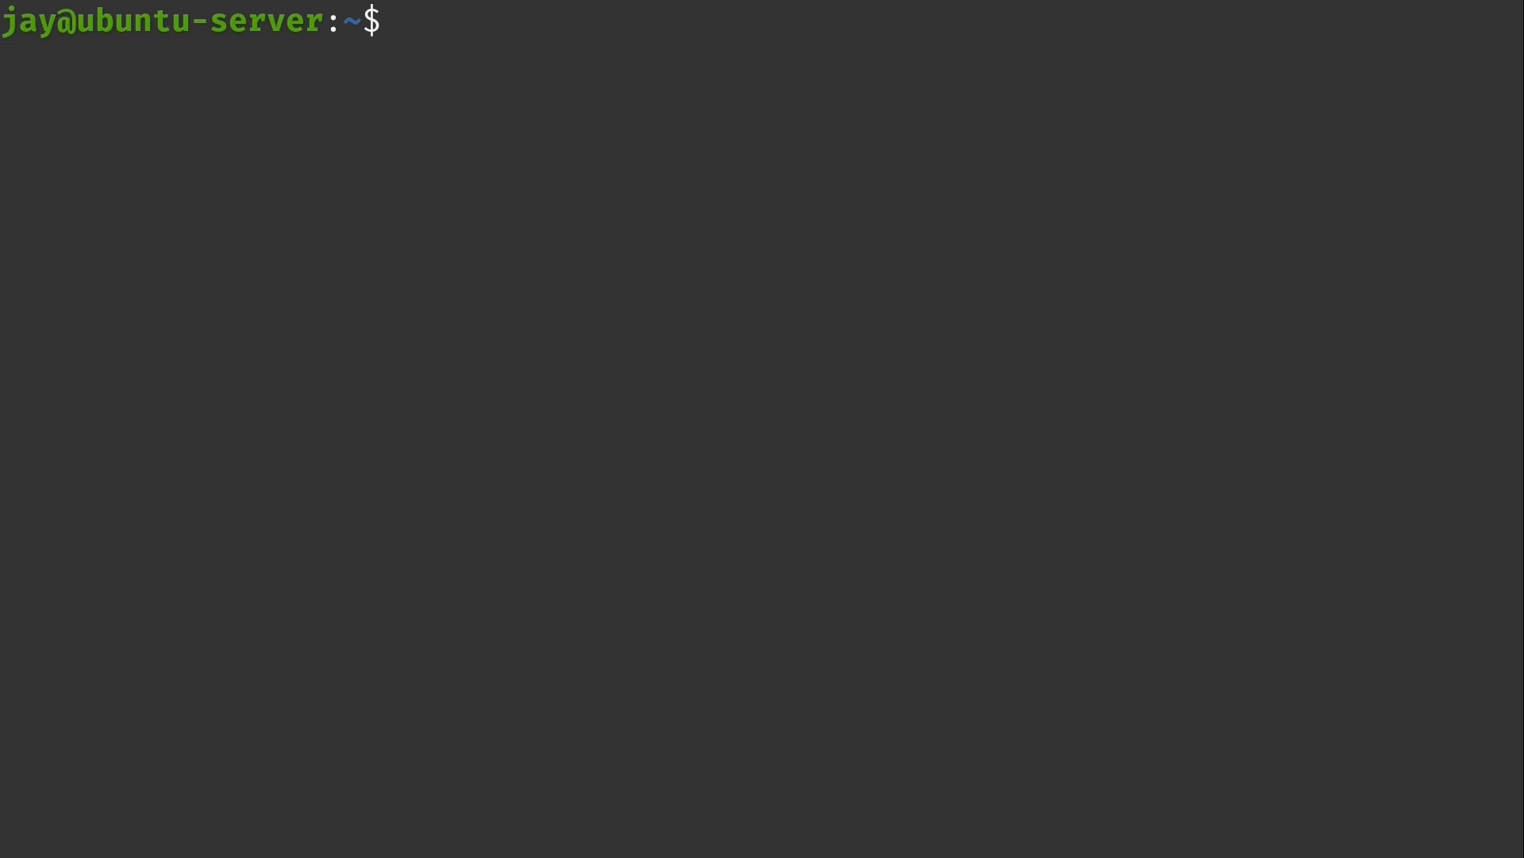
- Open vim testfile.txt and suspend it with Ctrl+Z as a stopped job
type("vim te")
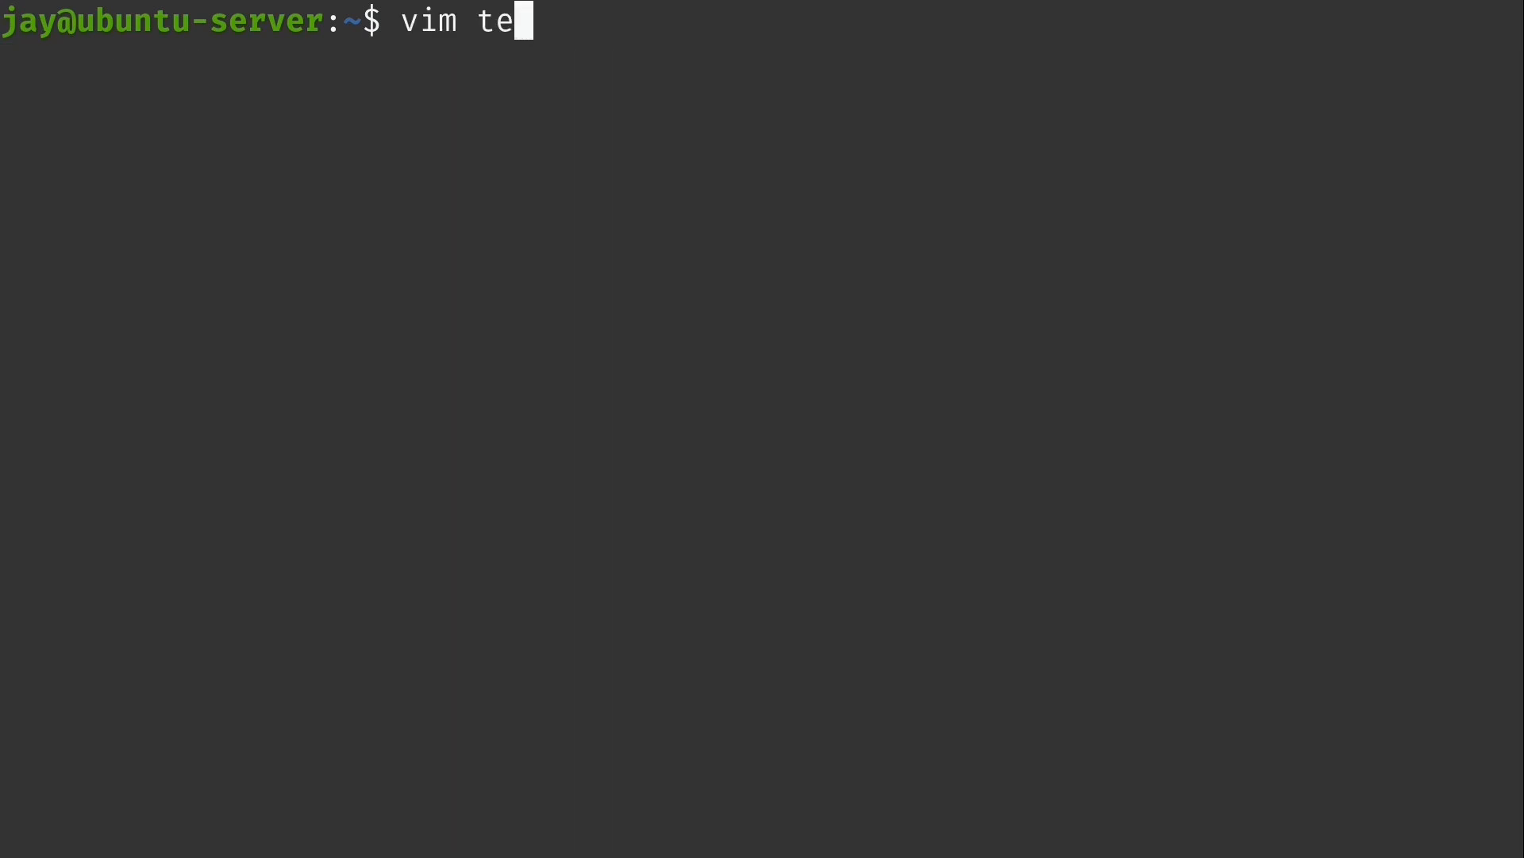
type("stfile.t")
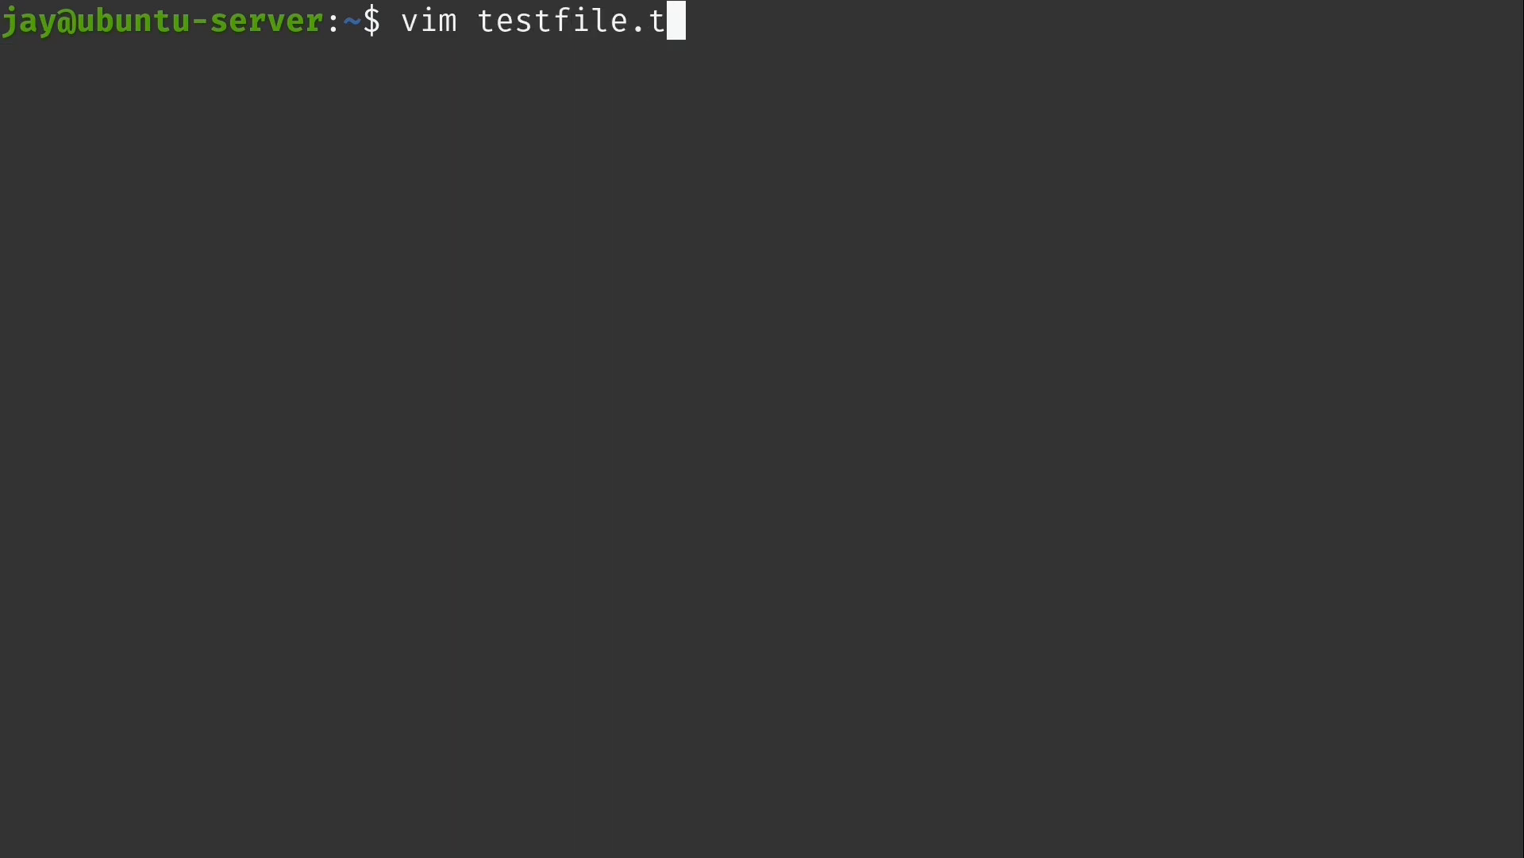
type("xt")
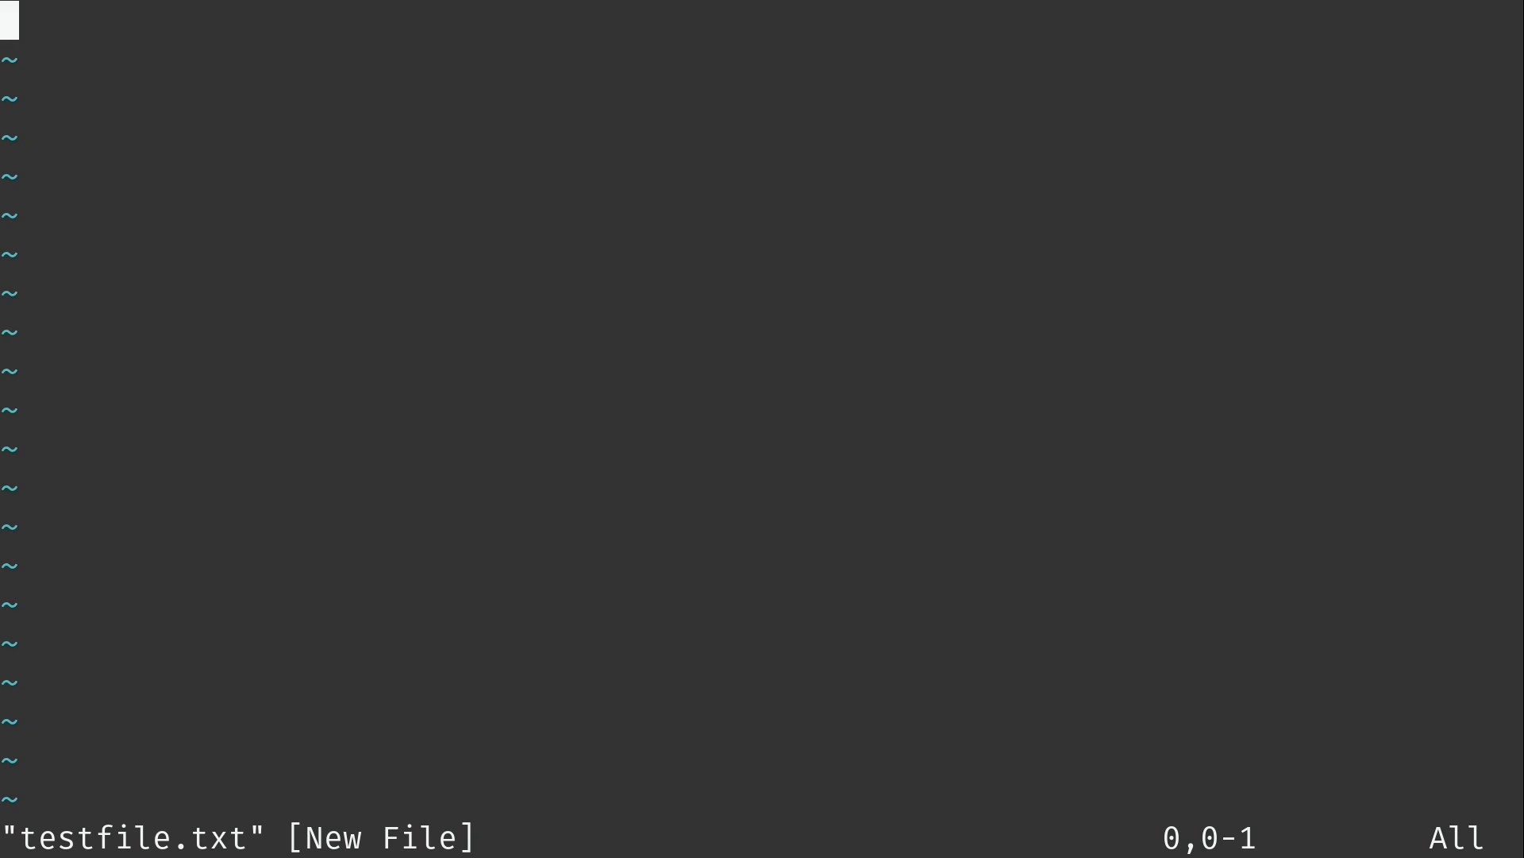
key("ctrl+z")
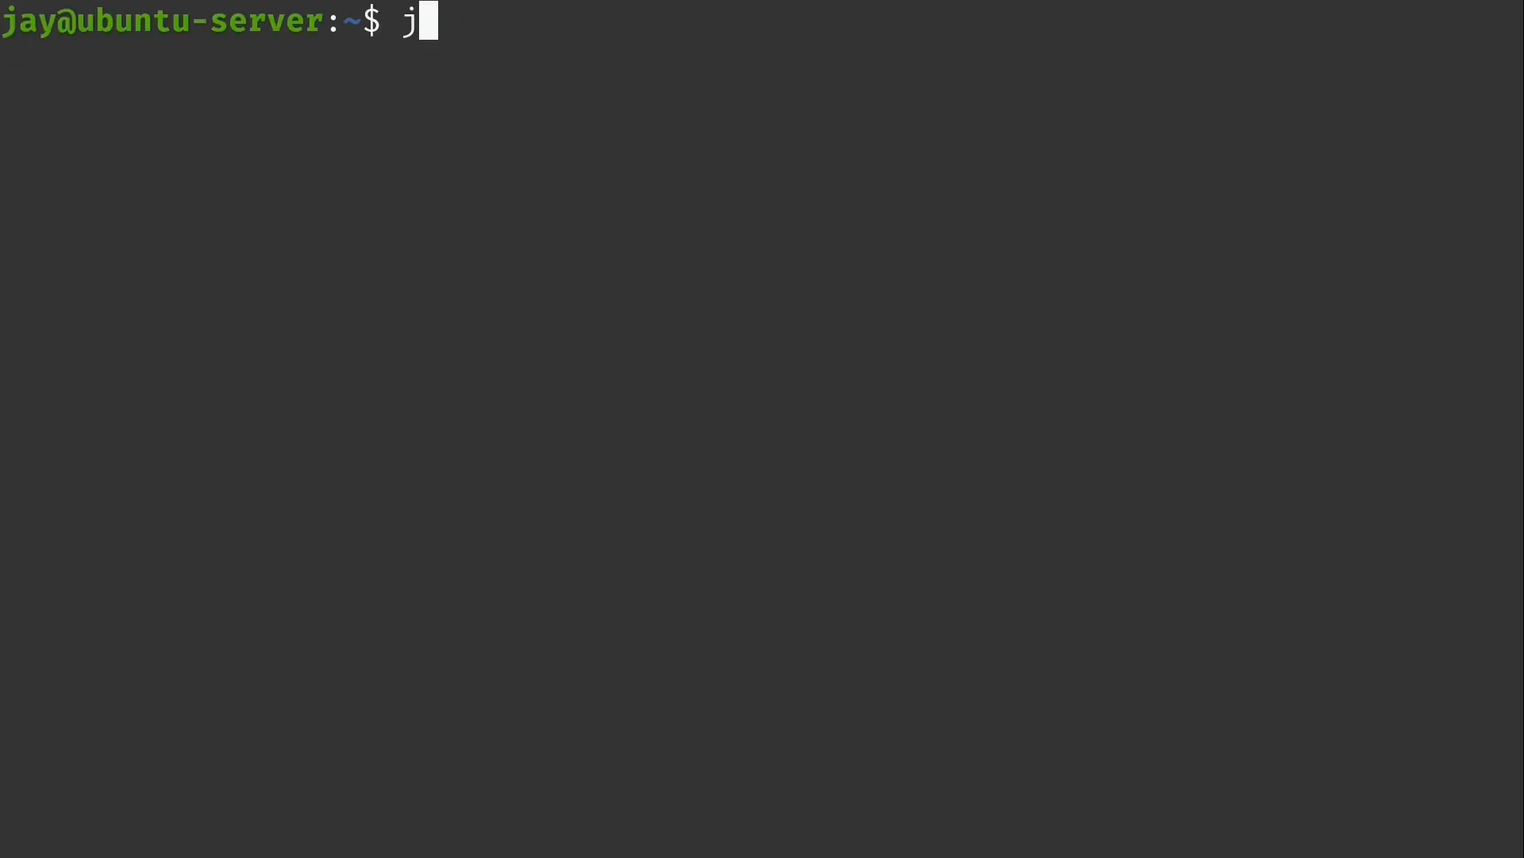
- List jobs, bring job 1 (vim) to the foreground with fg 1, and quit with :q!
type("obs")
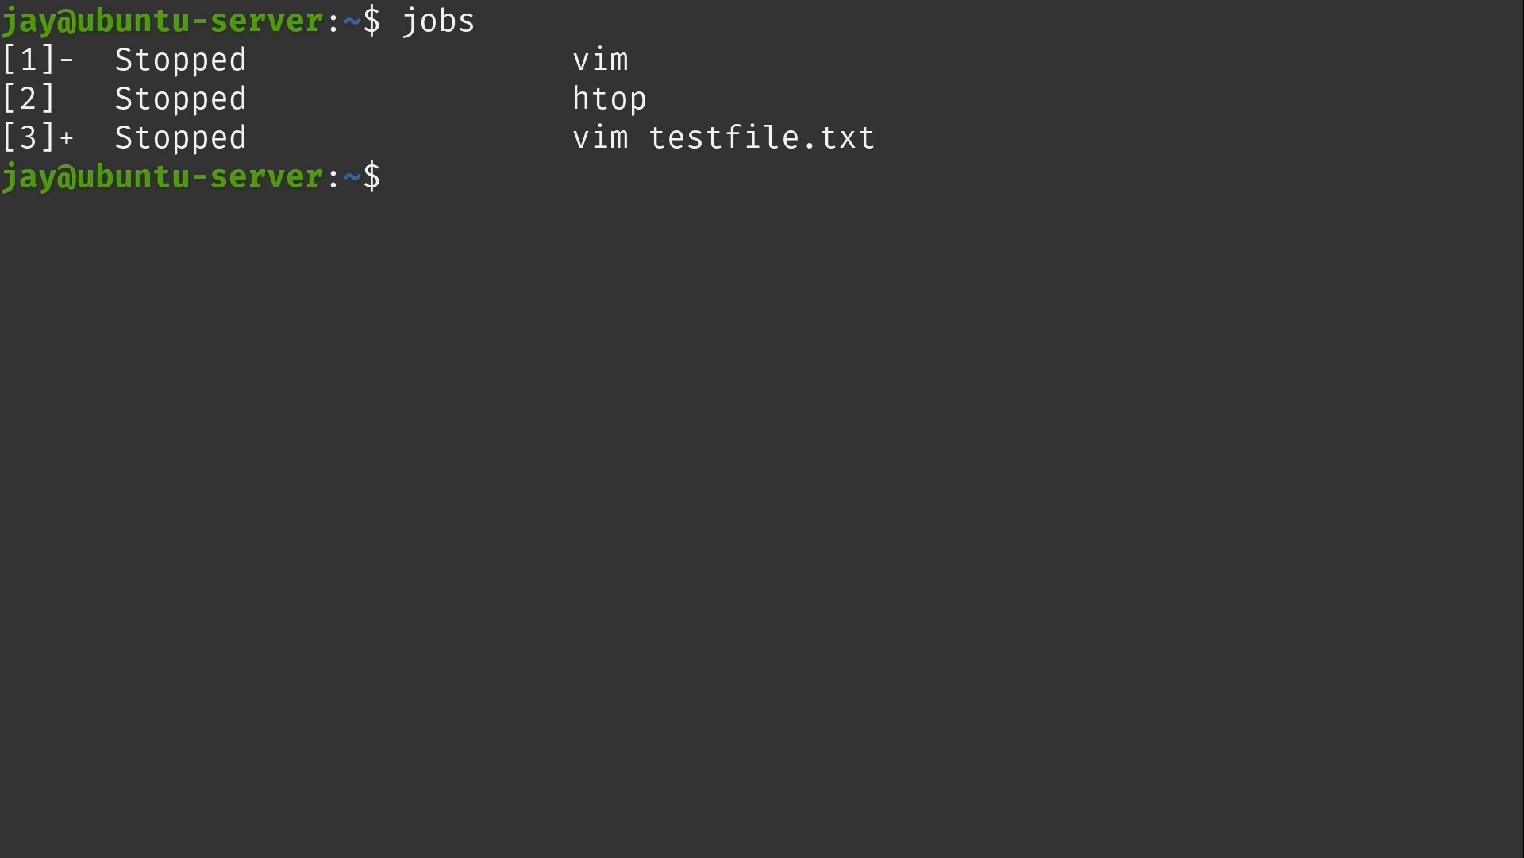
type("fg")
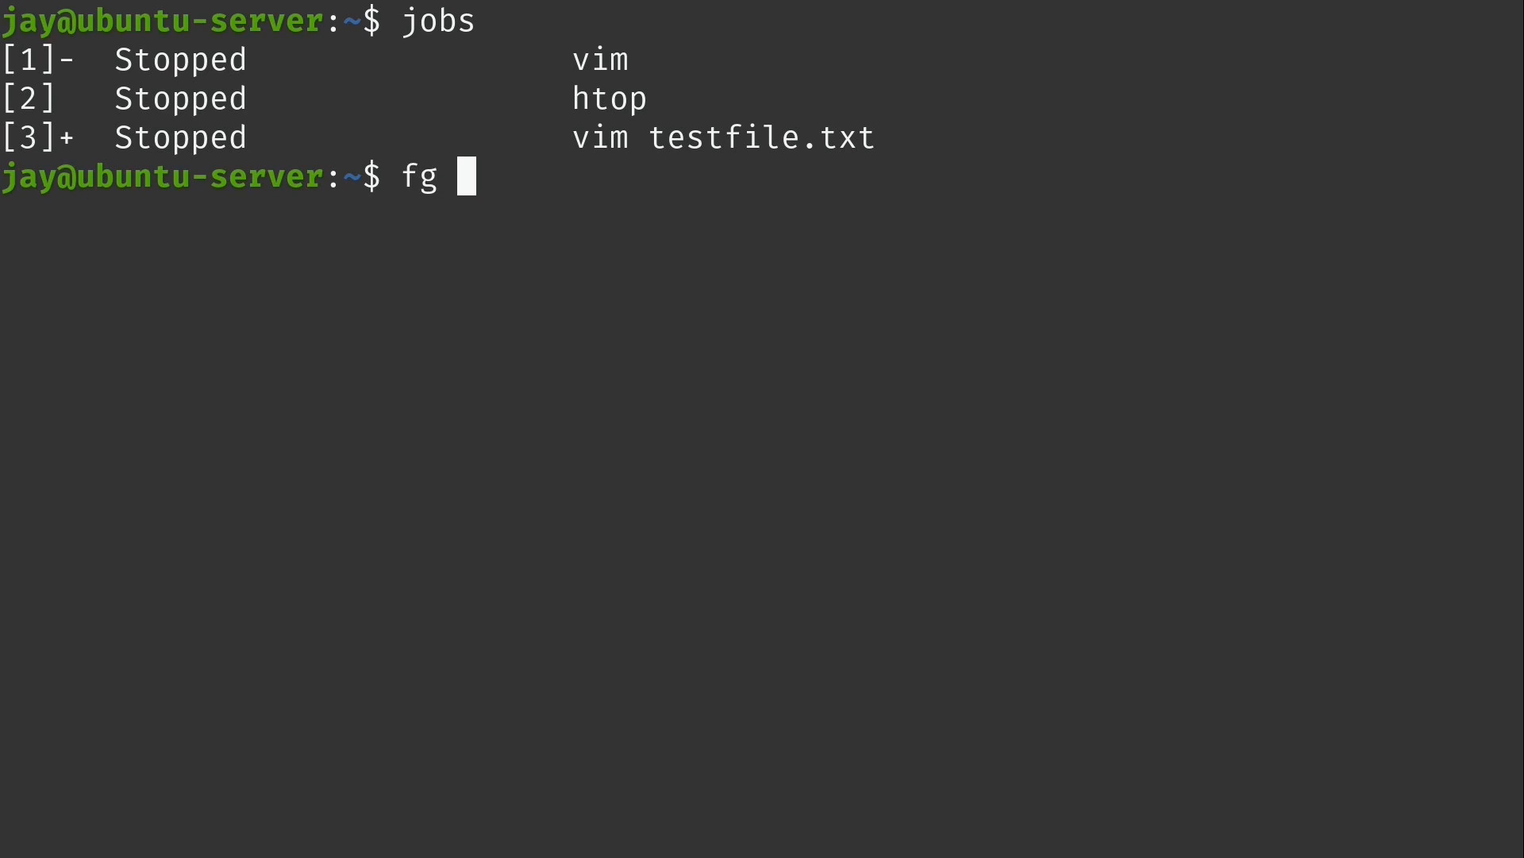
type("1")
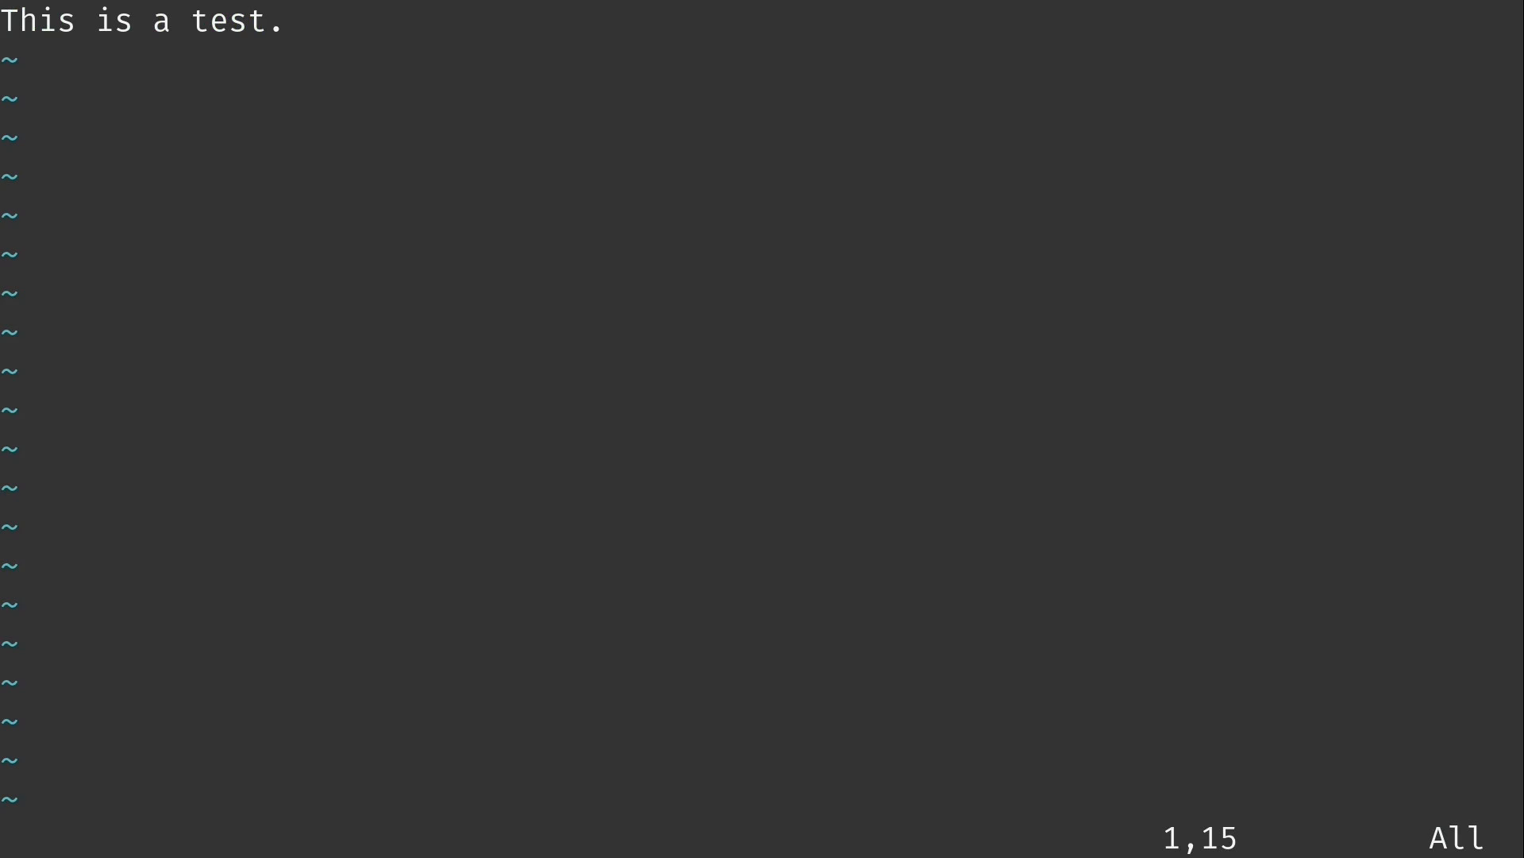
type(":q!")
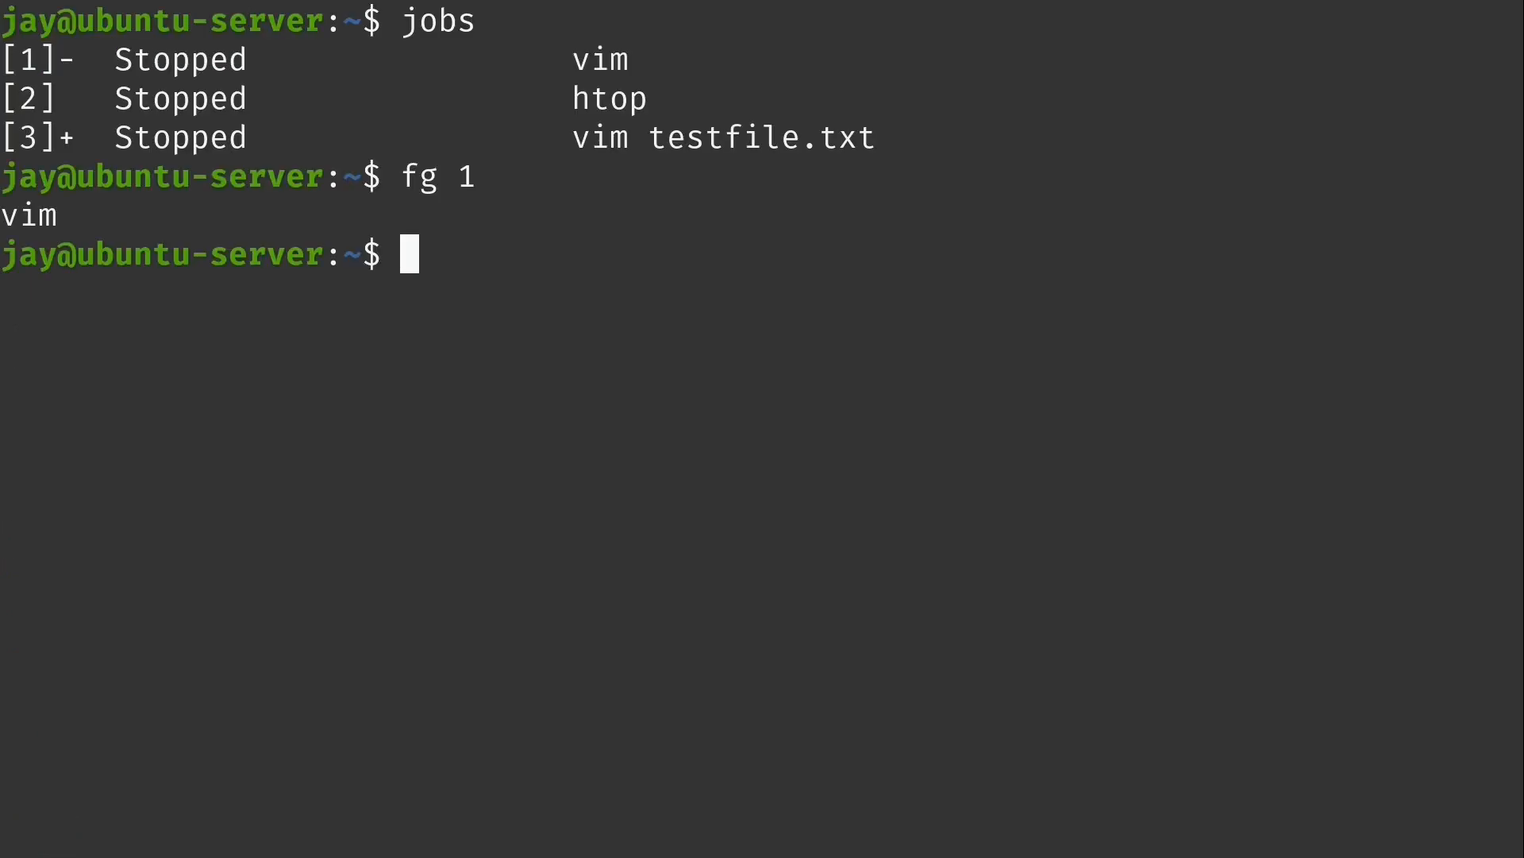
- List jobs to confirm only htop and vim testfile.txt remain, then log out
type("jobs")
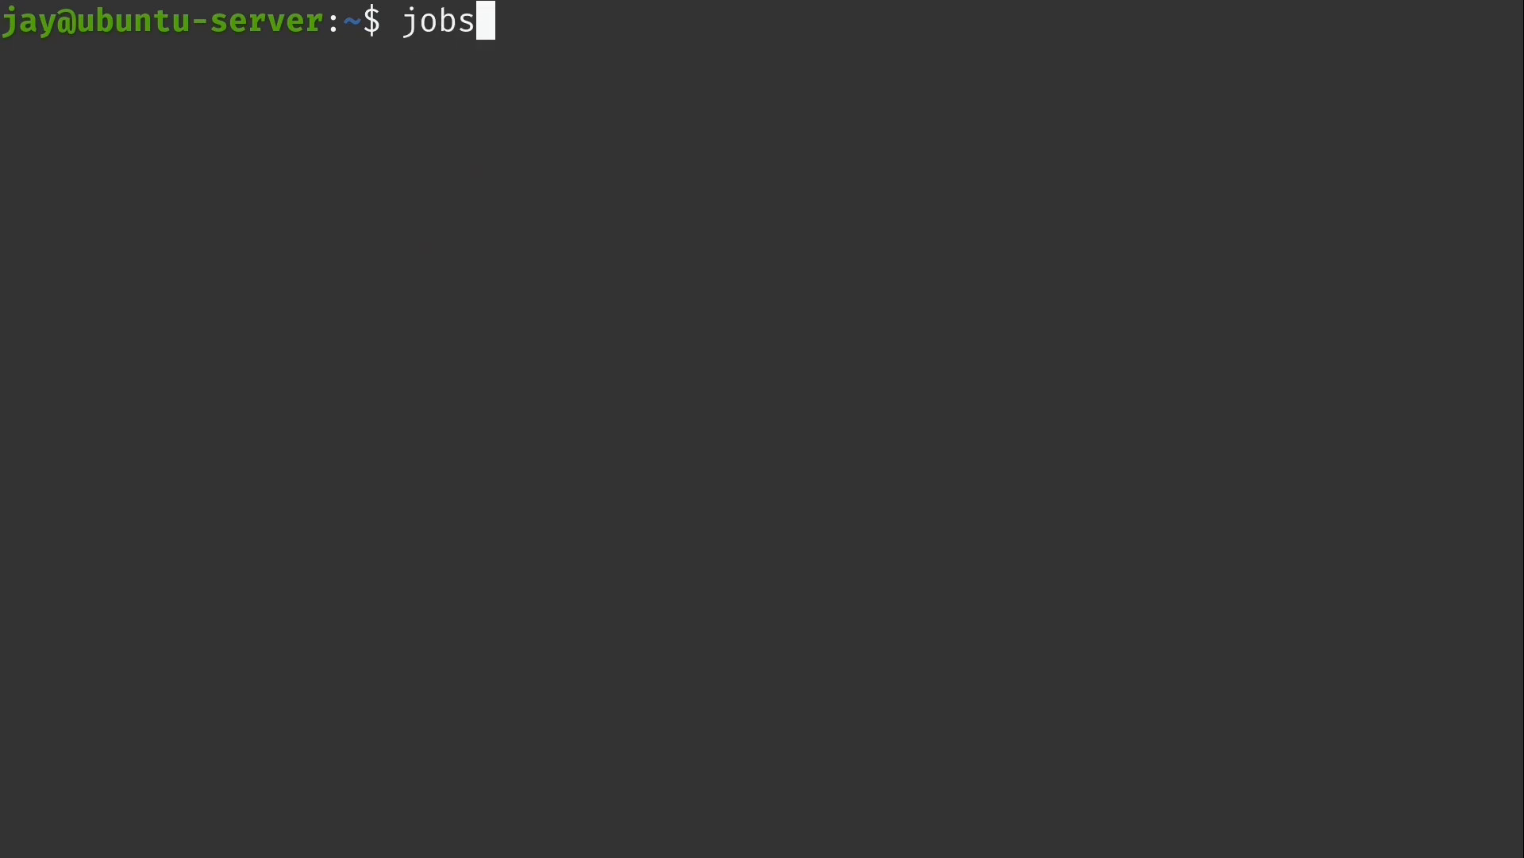
key("Return")
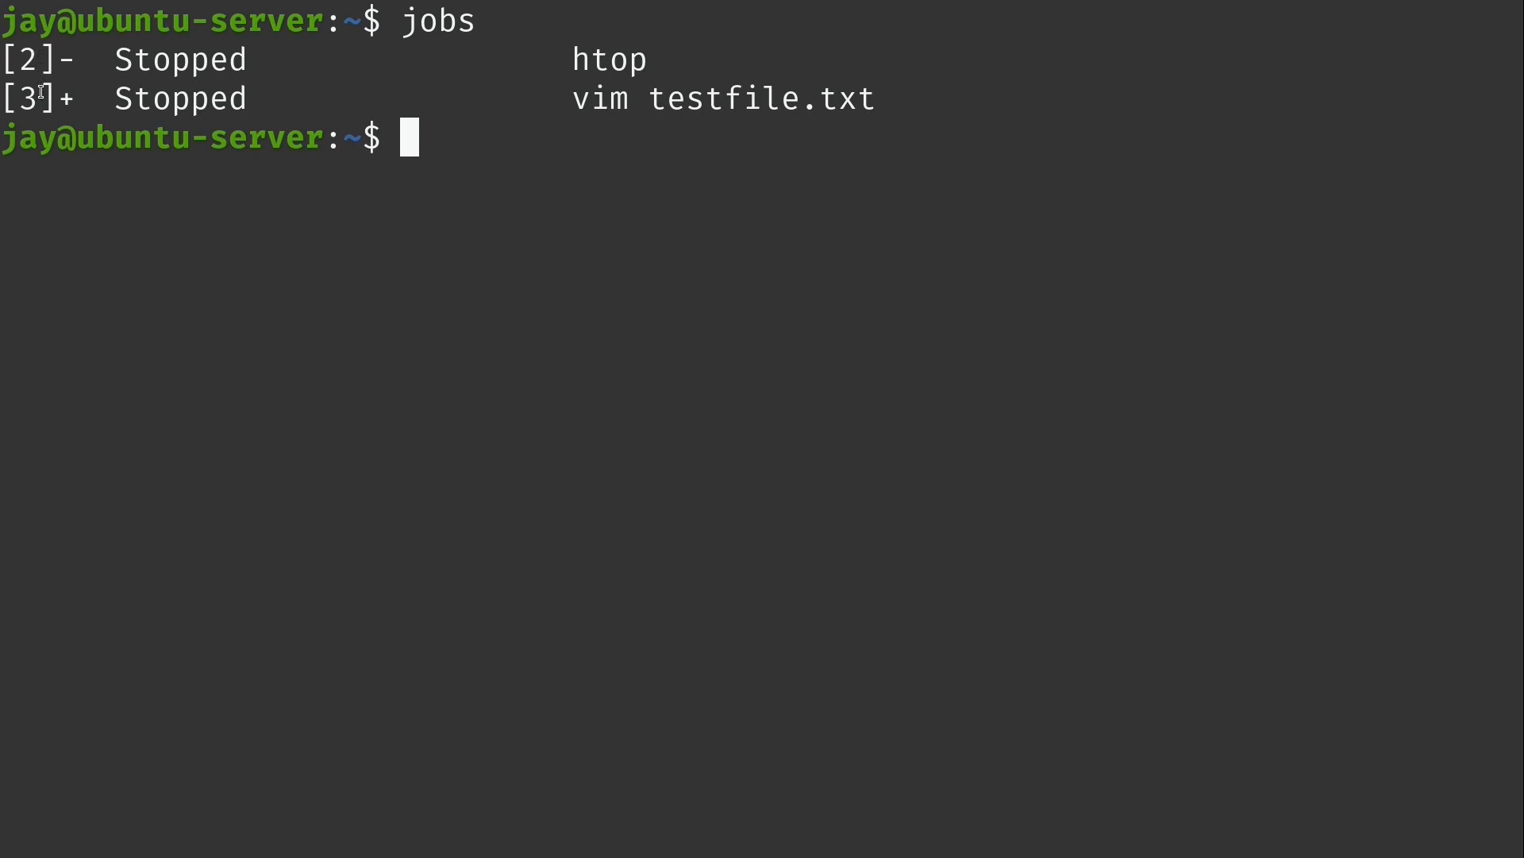
mouse_move(555, 197)
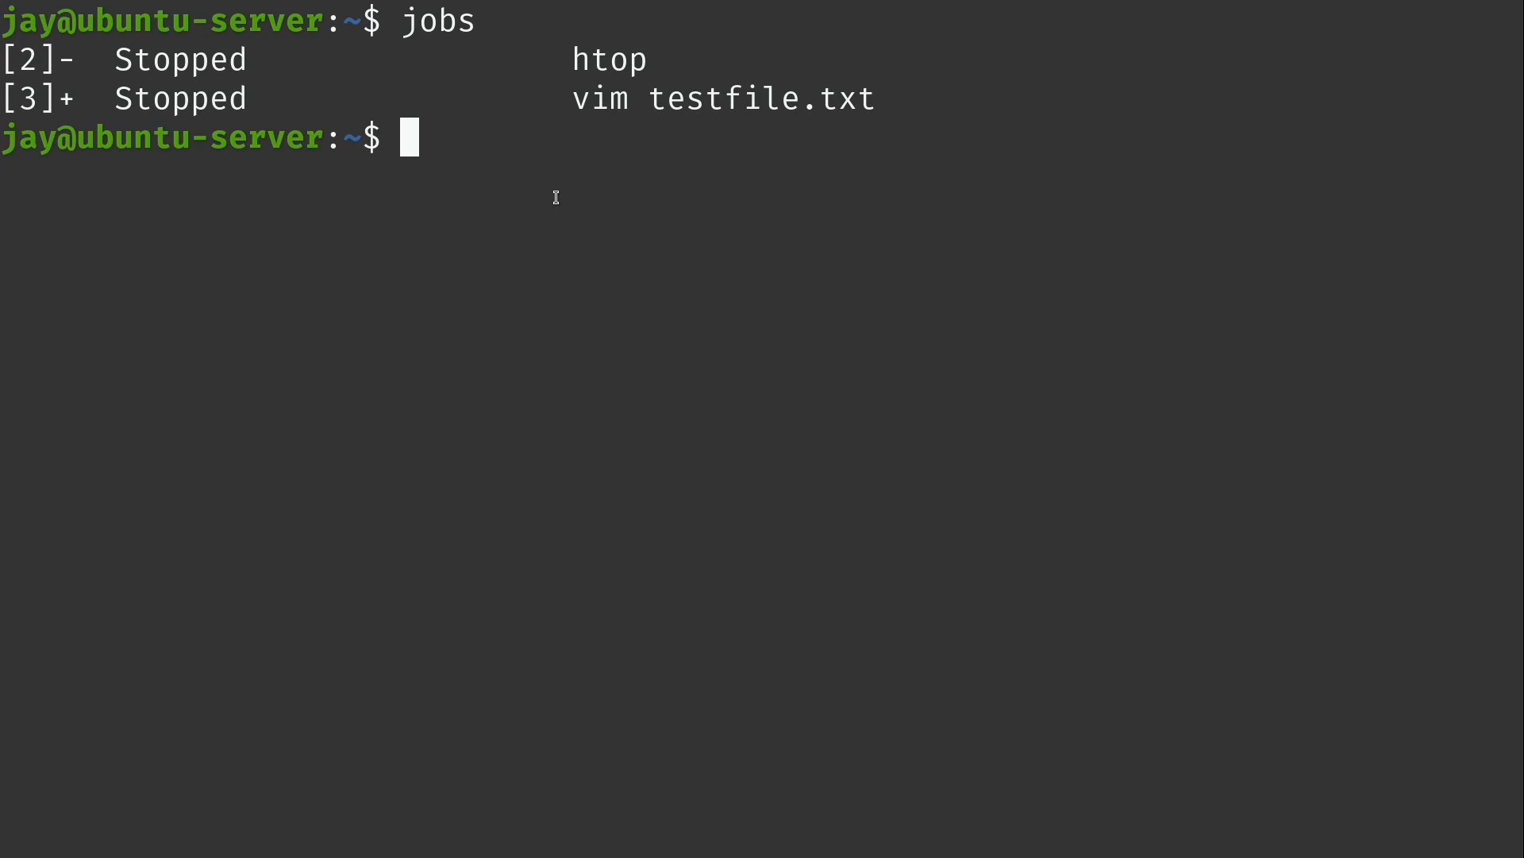
type("logout")
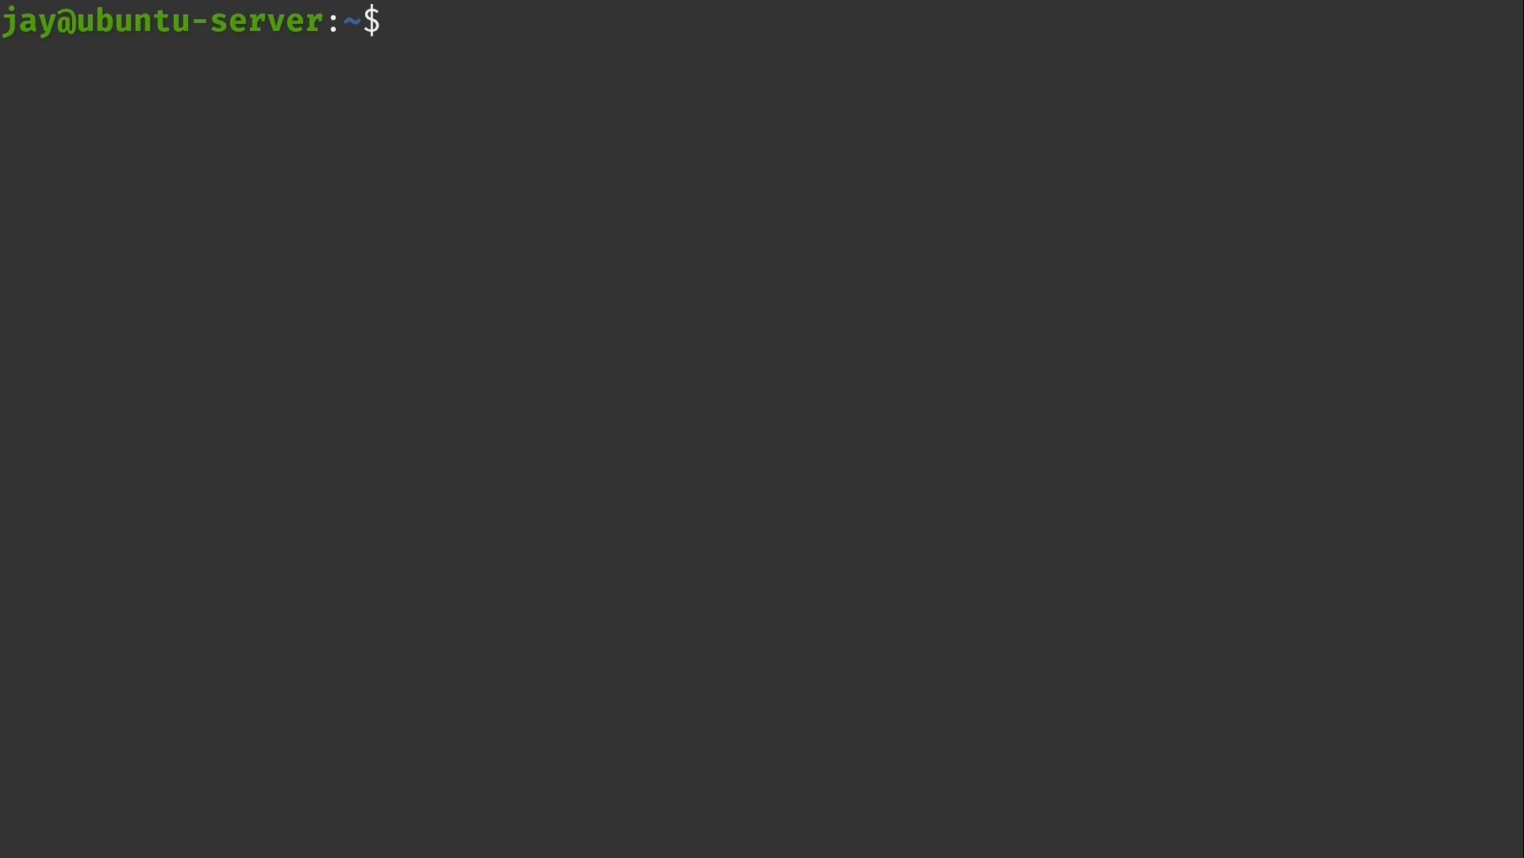
- Start vim testfile2 & as background job 4, check jobs, try fg 4, and select PID 1589
type("vim testfile")
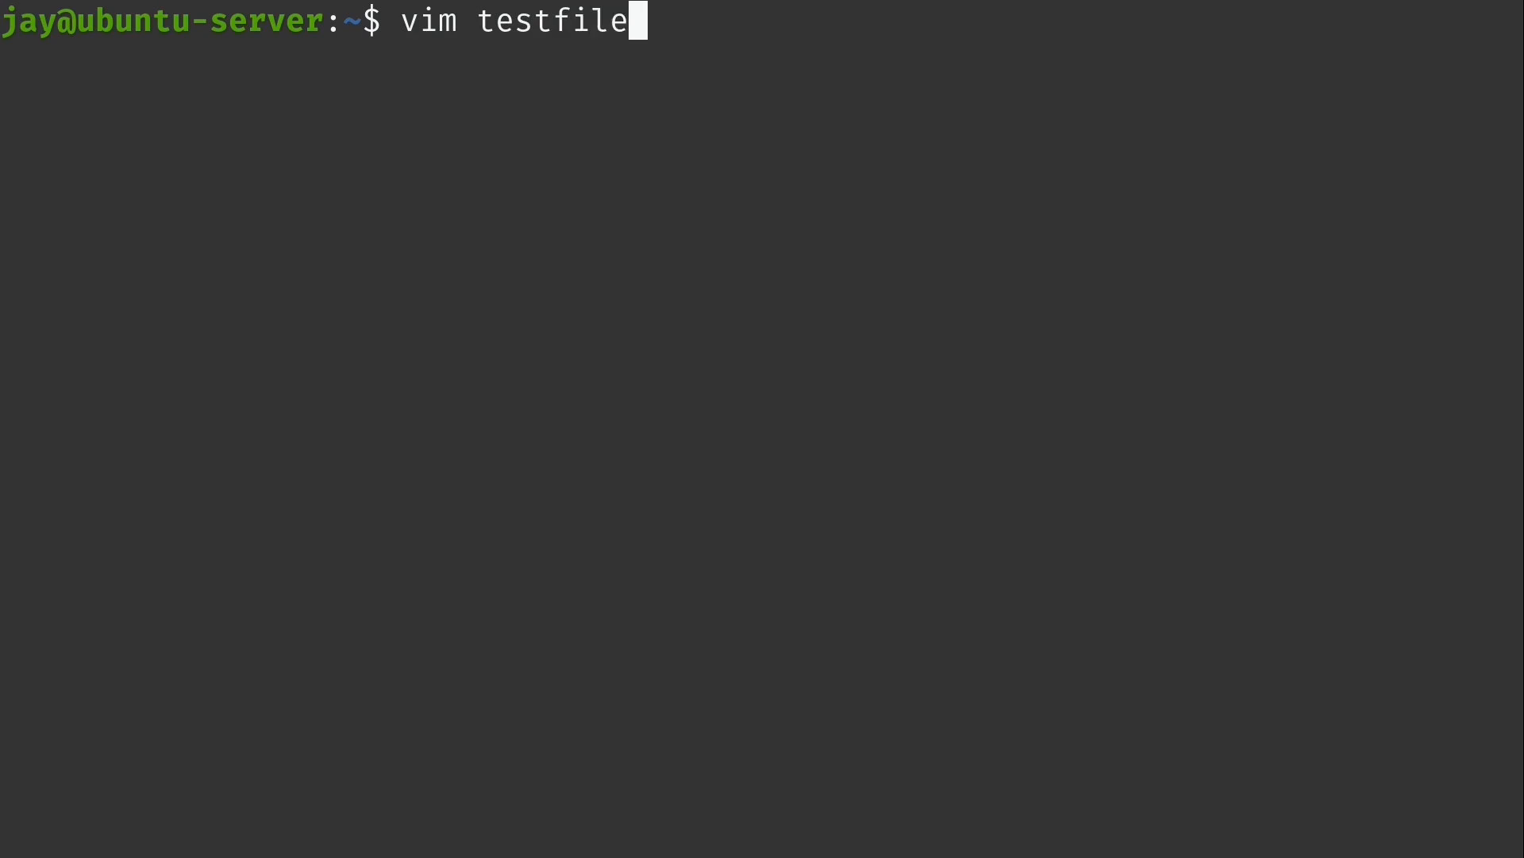
type("2")
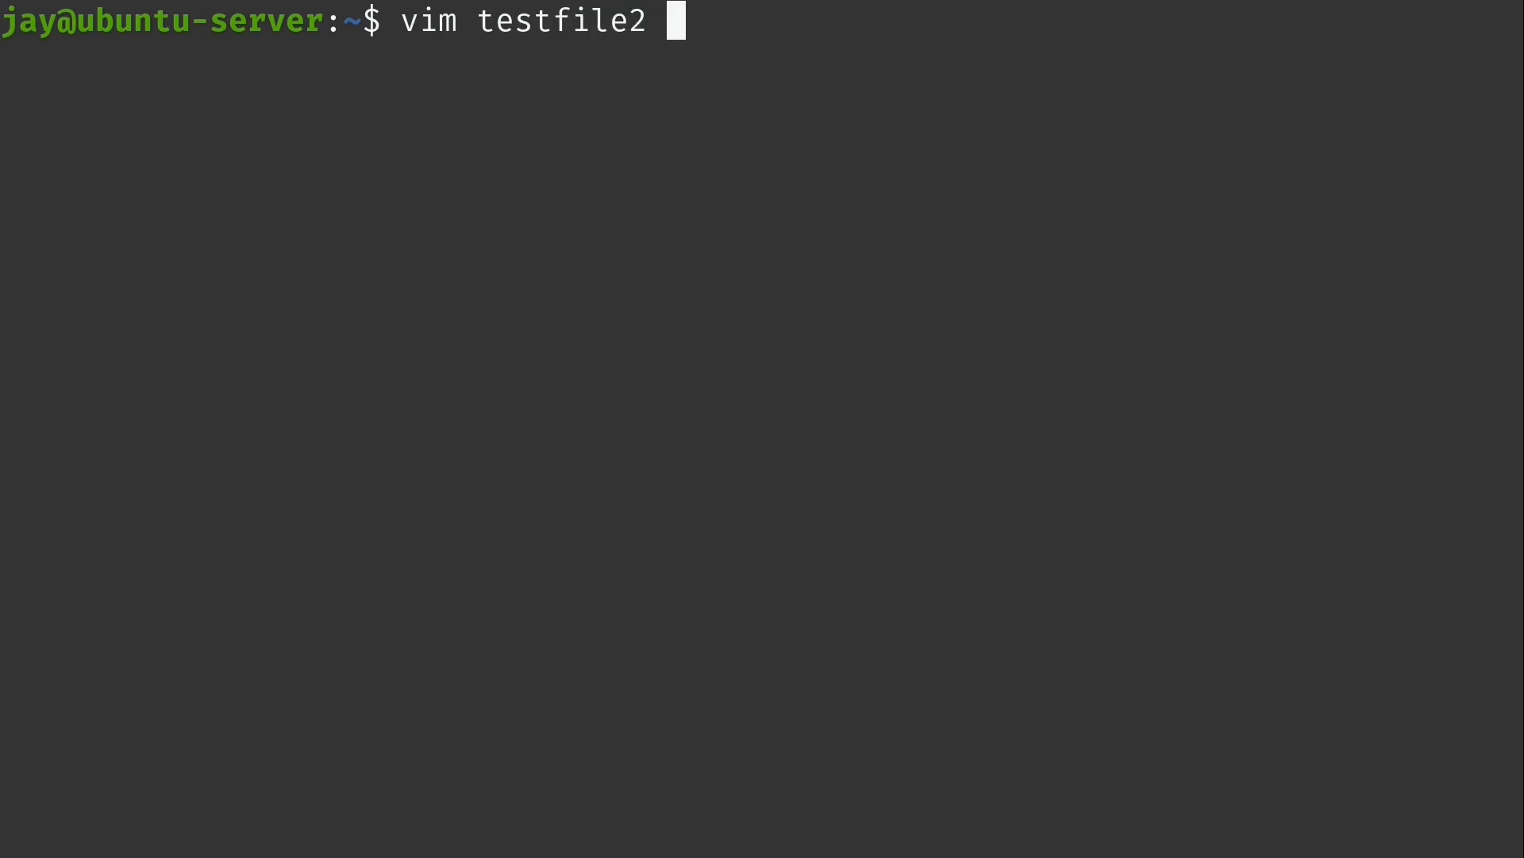
type("&")
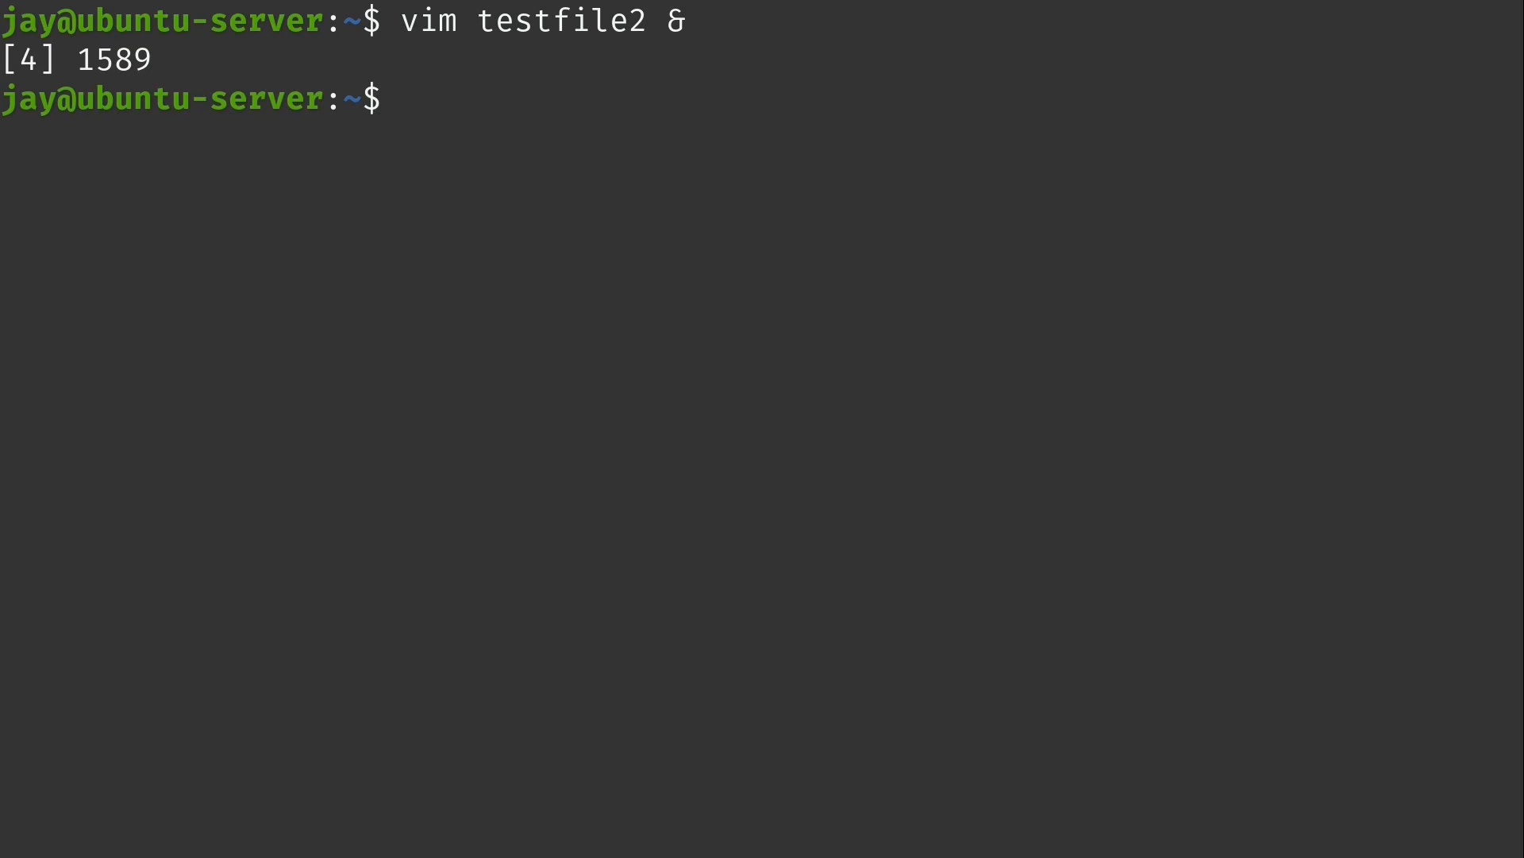
type("jobs")
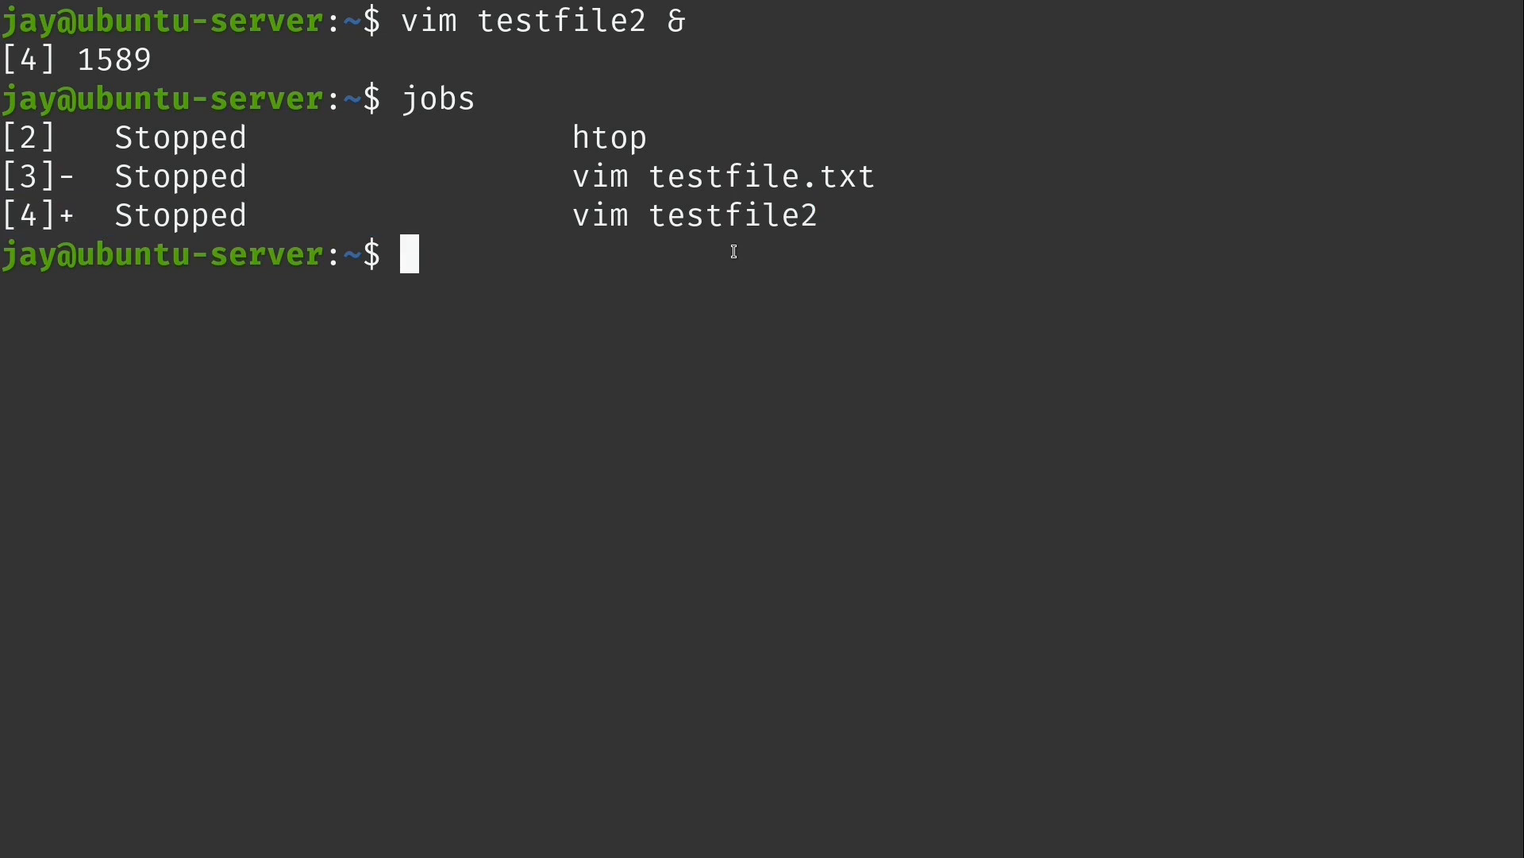
type("fg 4")
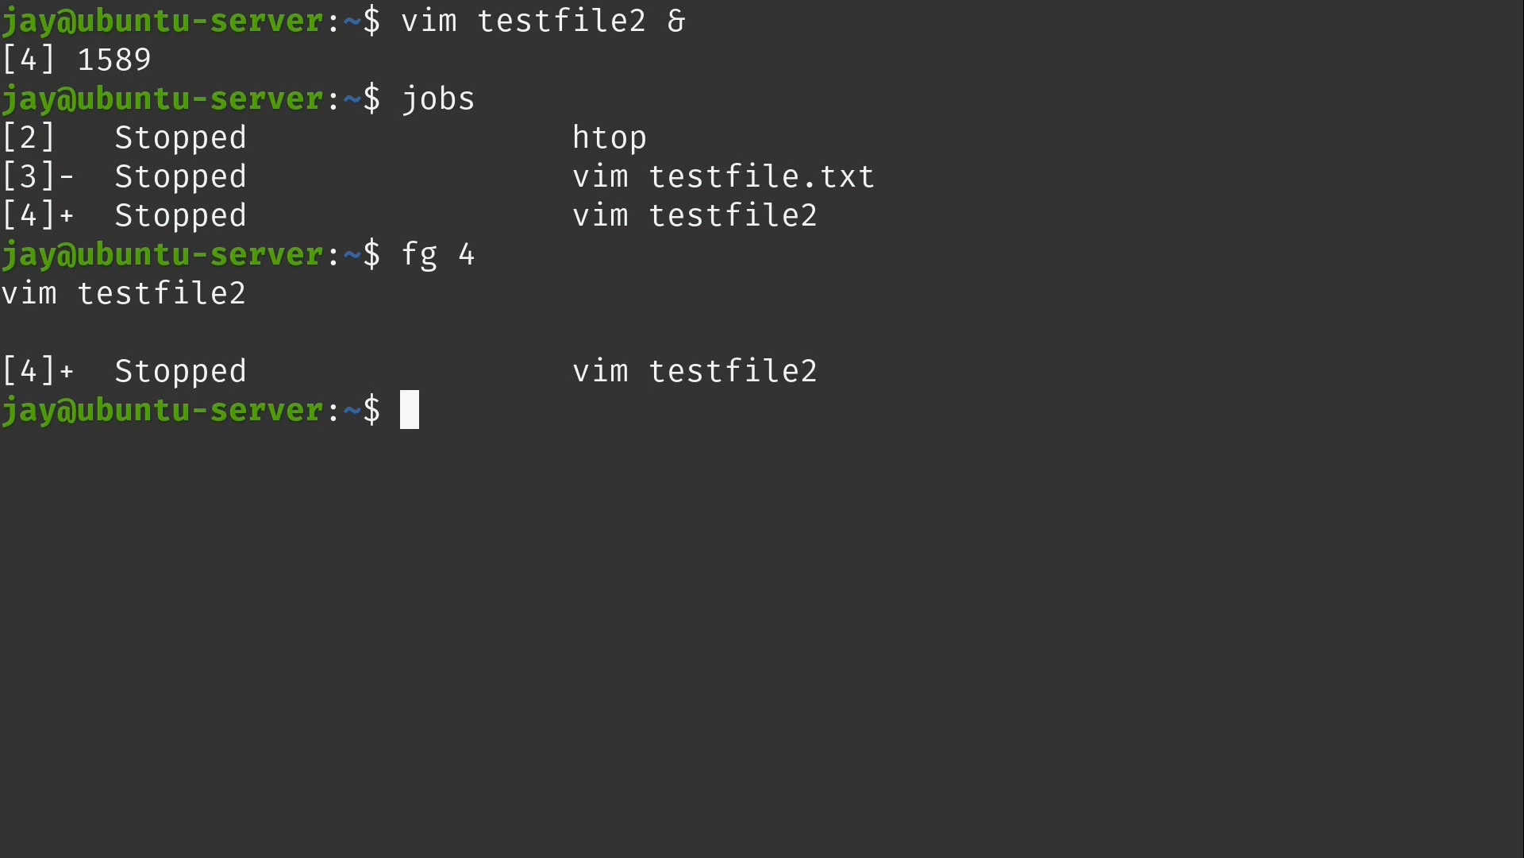
double_click(112, 60)
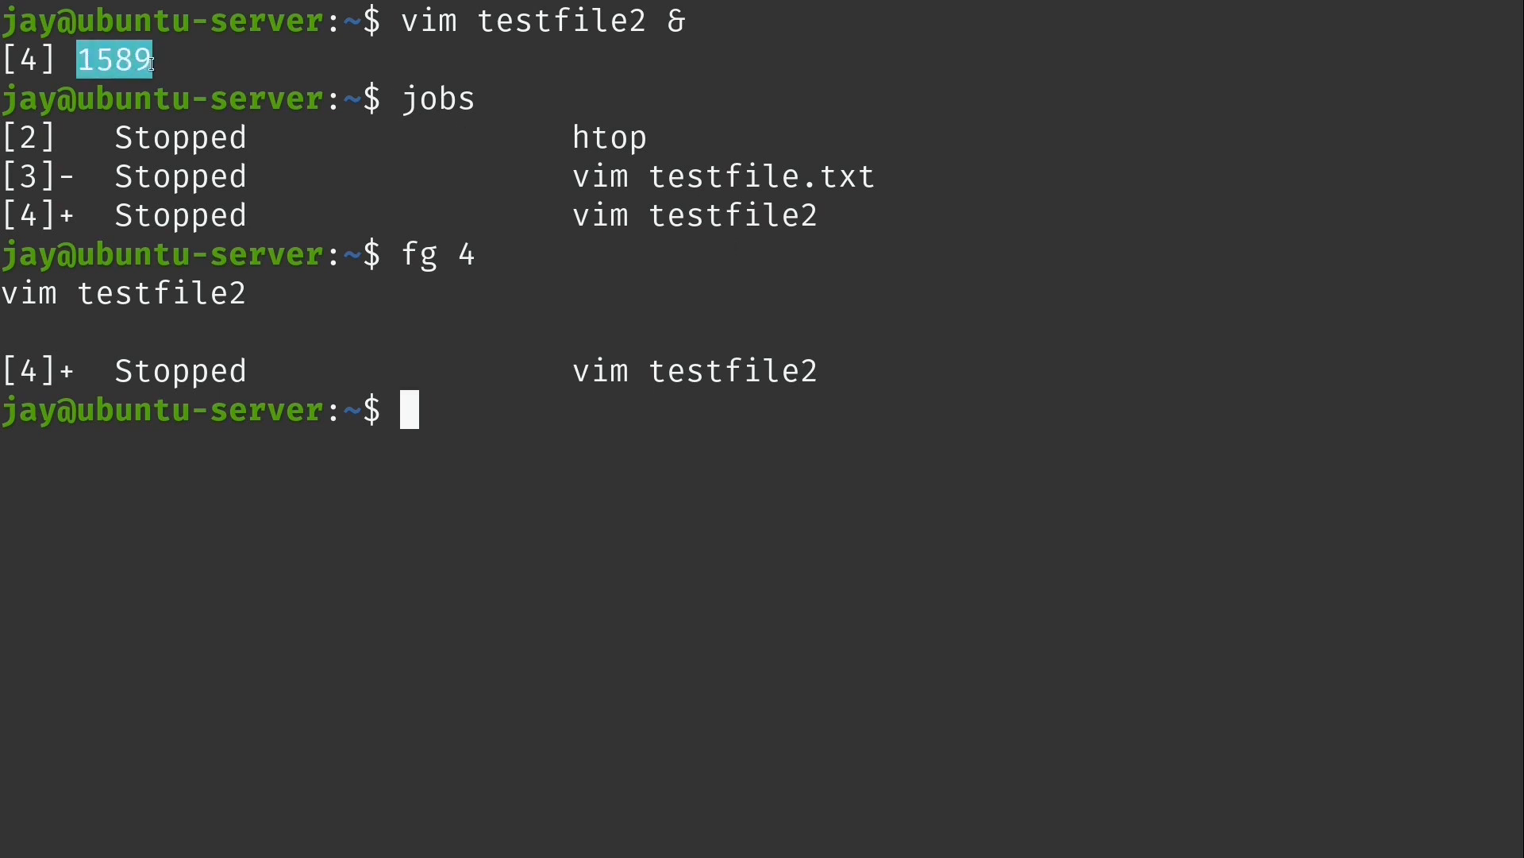
mouse_move(165, 61)
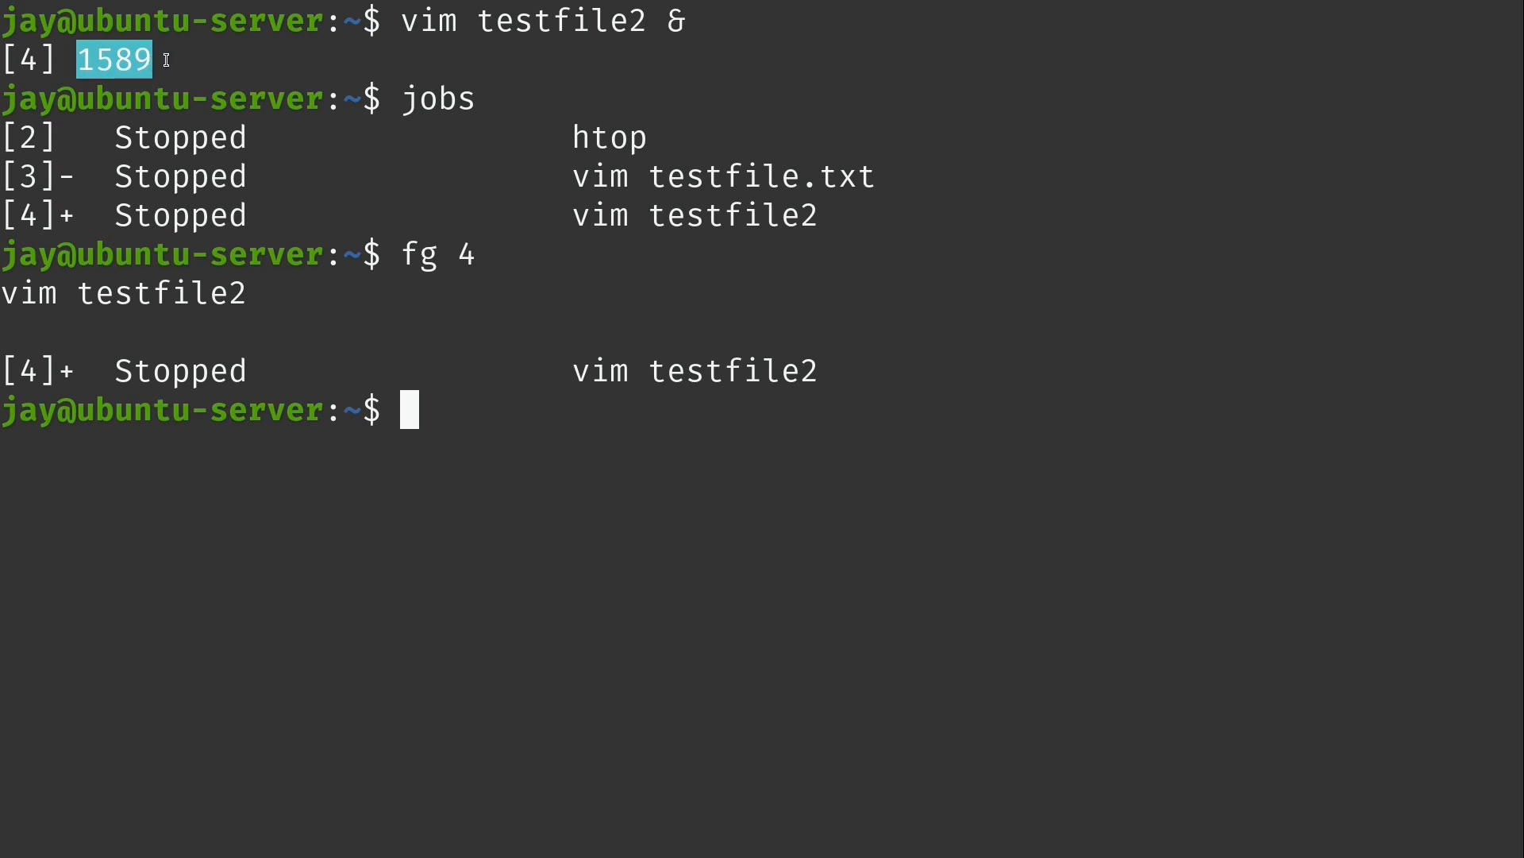
- Verify via ps aux | grep 1589 that PID 1589 is stopped vim testfile2, then run fg 4
type("ps")
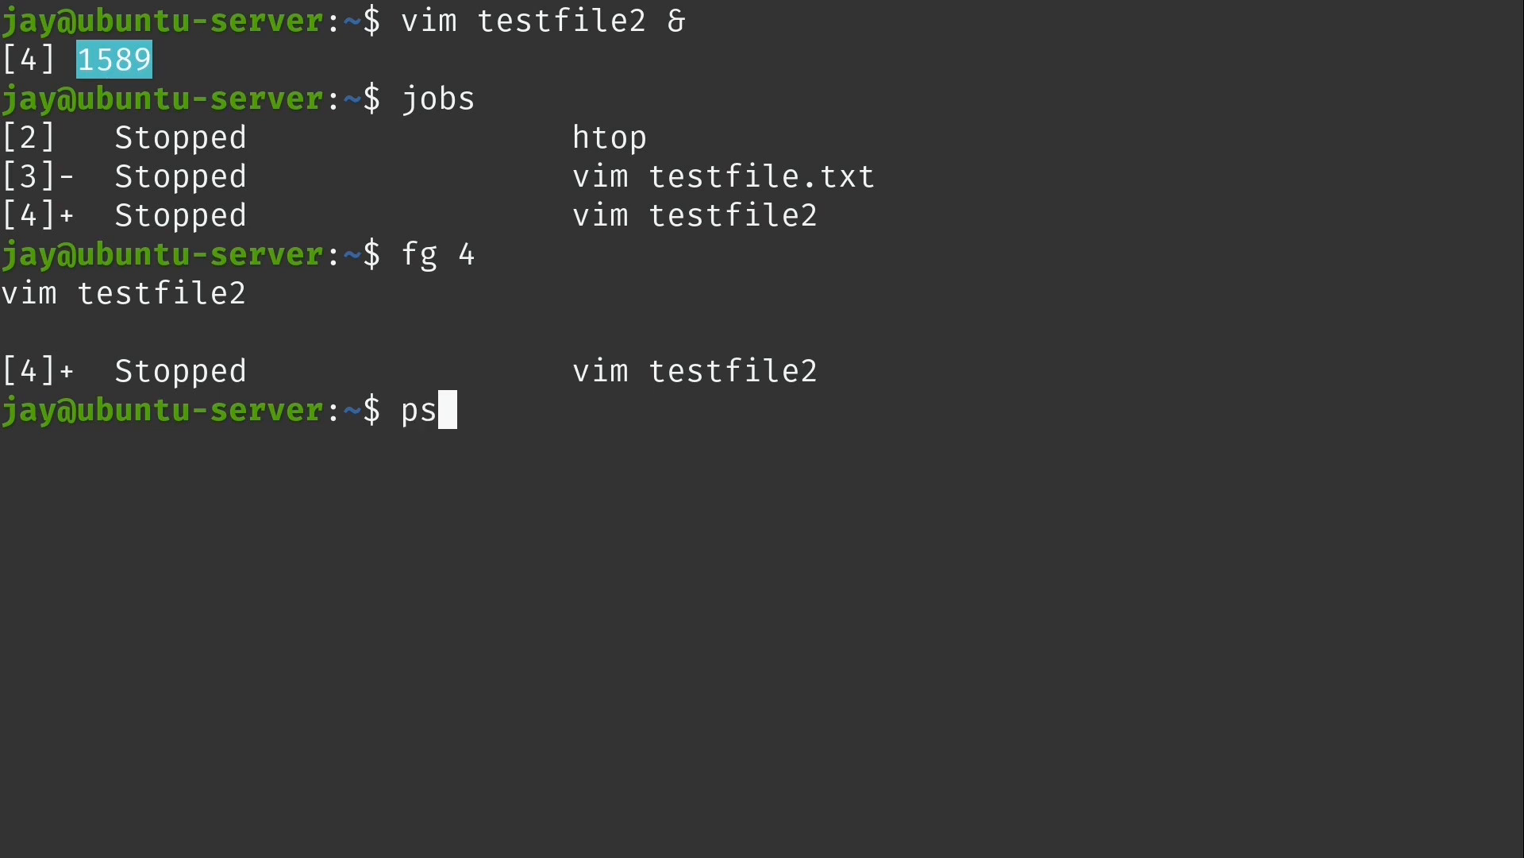
type("aux")
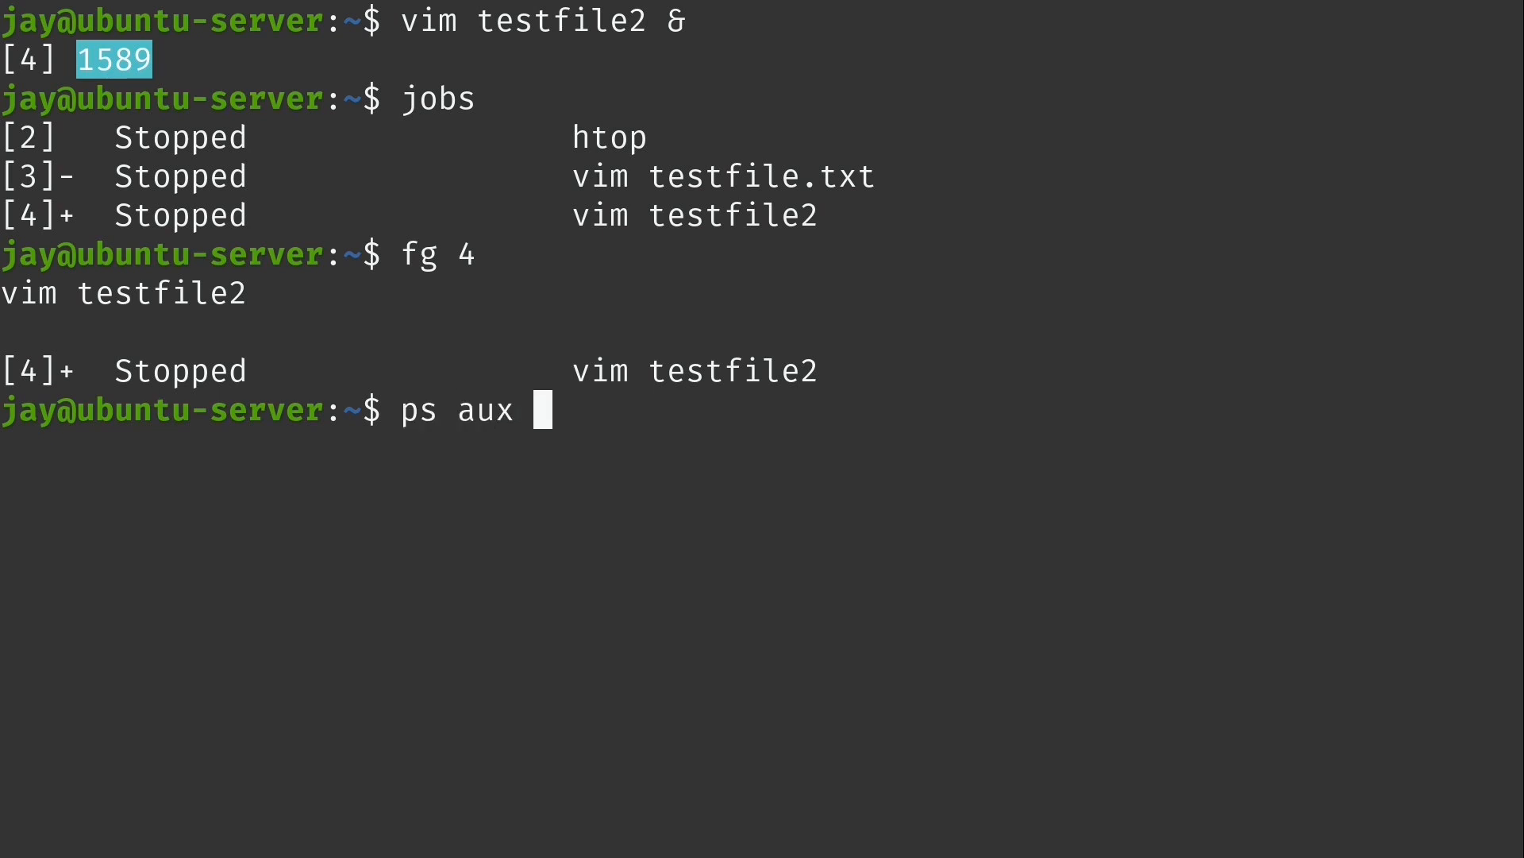
type("| grep 15")
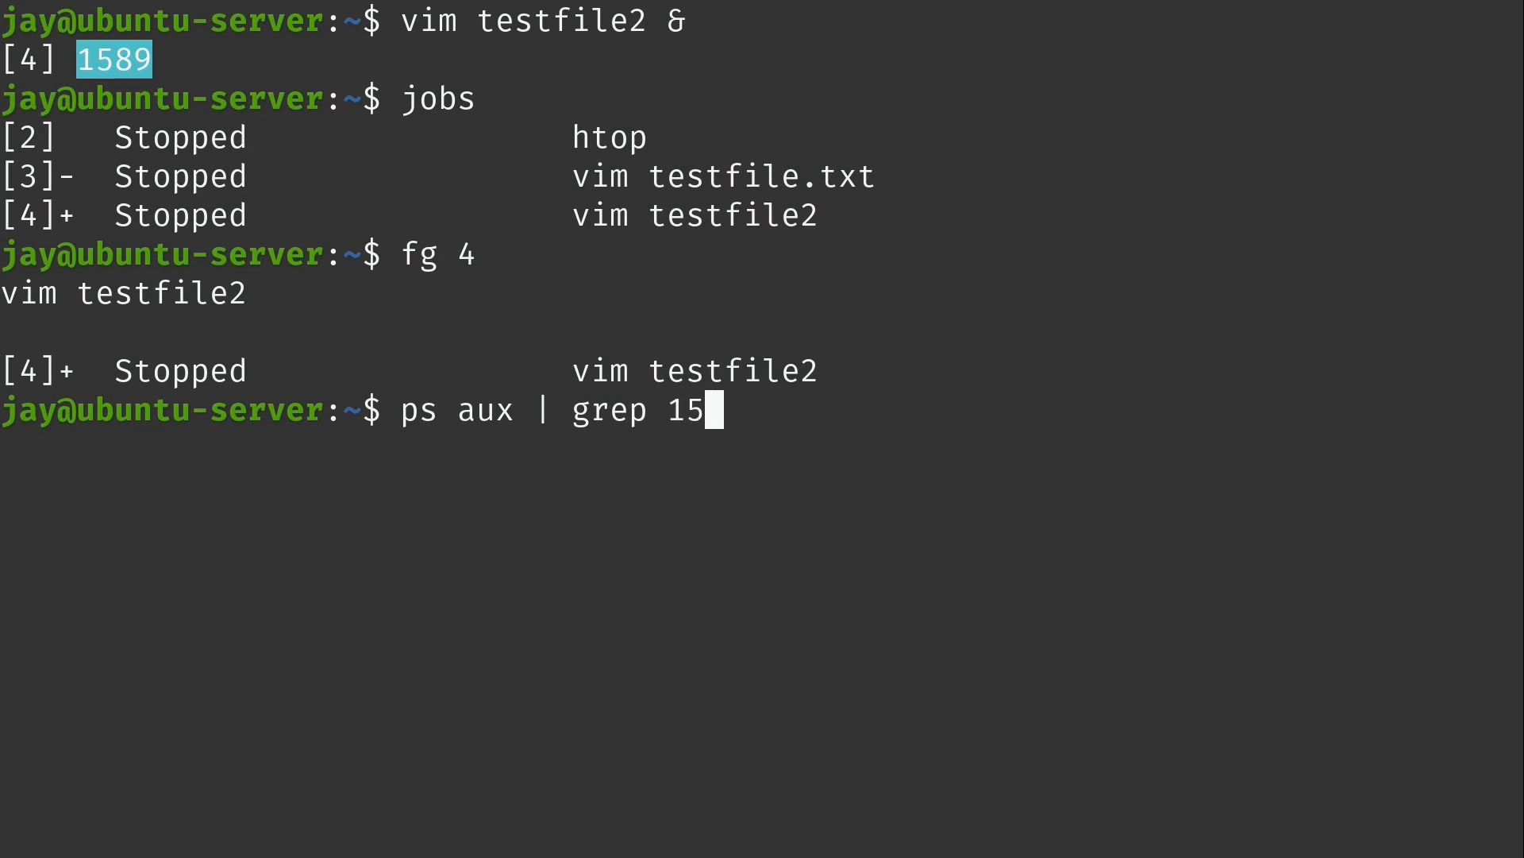
type("89")
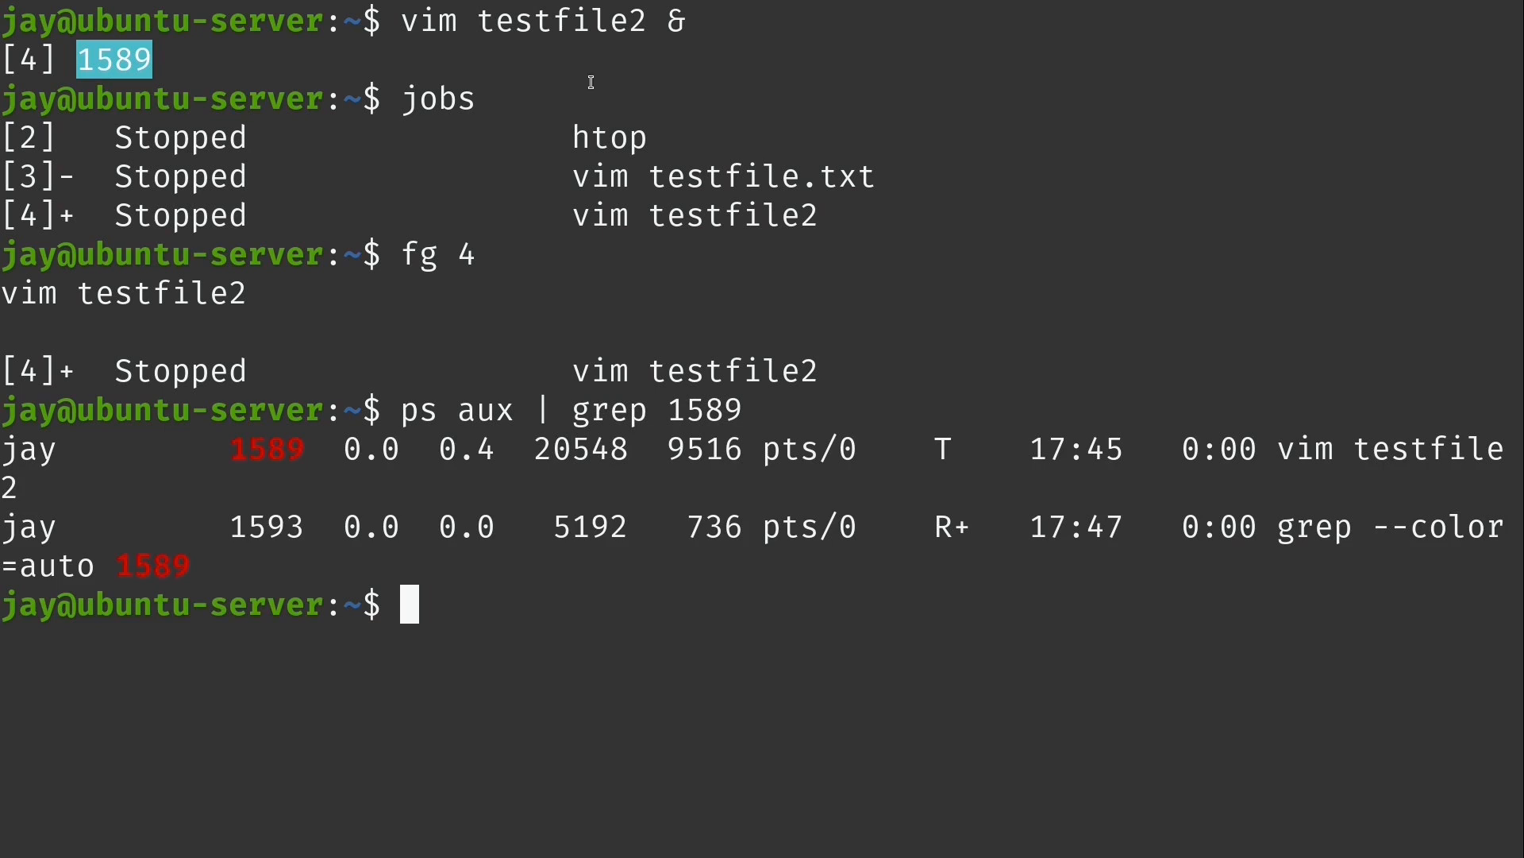
mouse_move(501, 457)
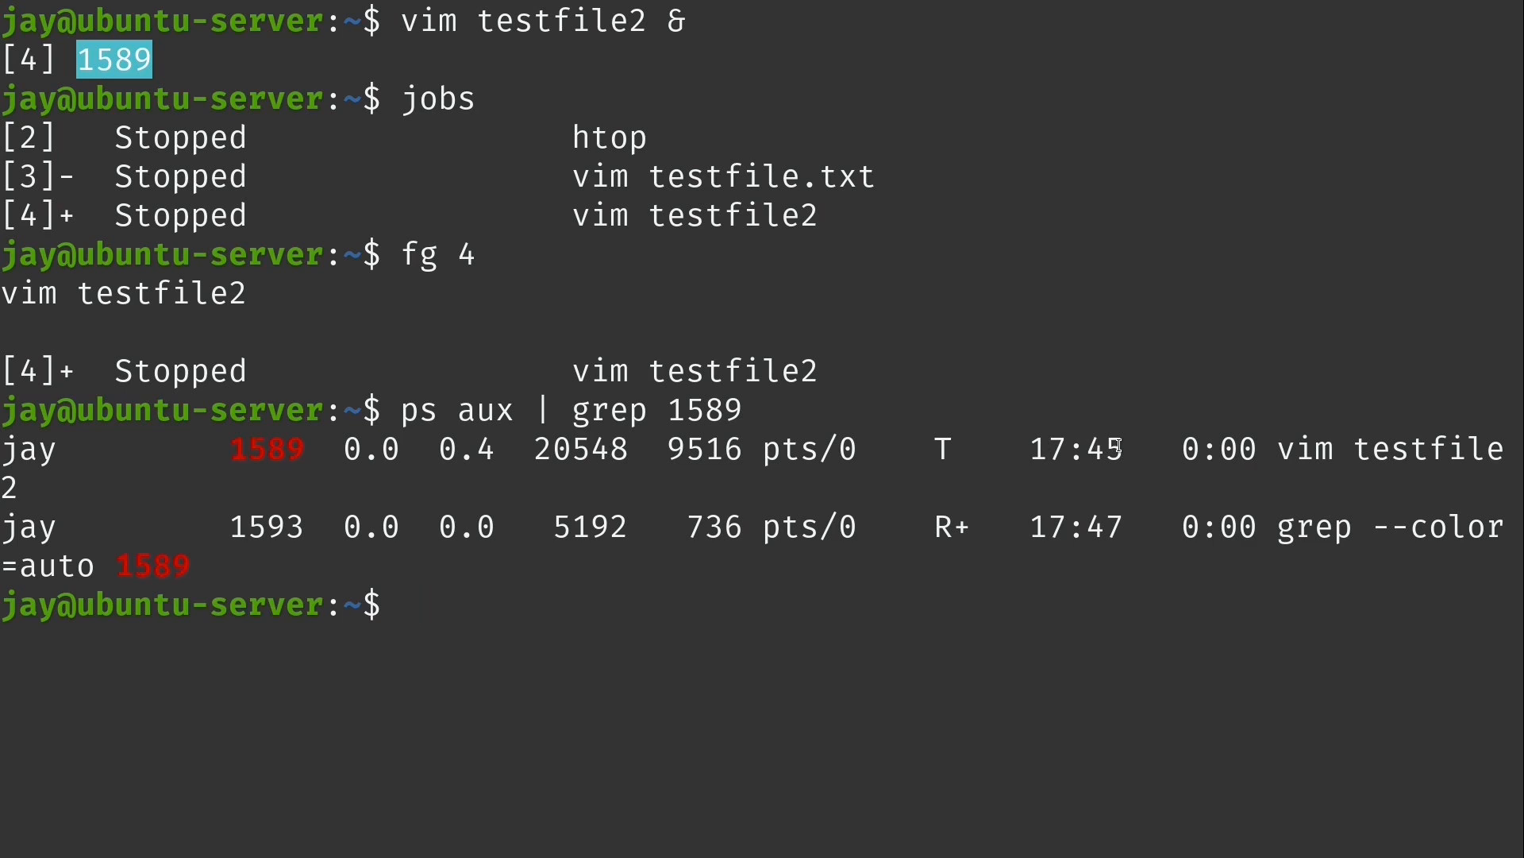
type("fg 4")
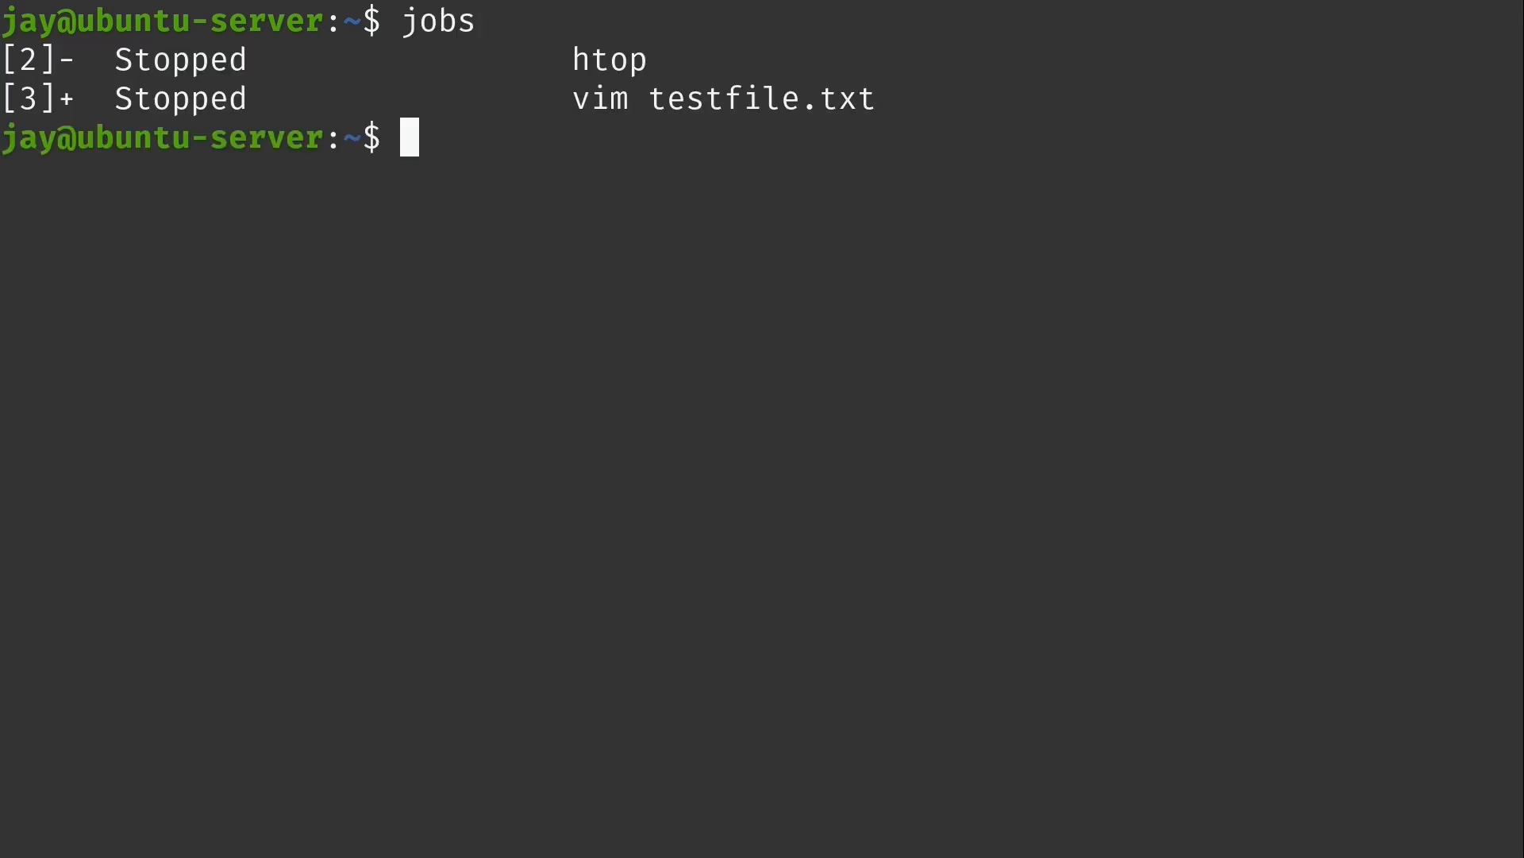
type("fg")
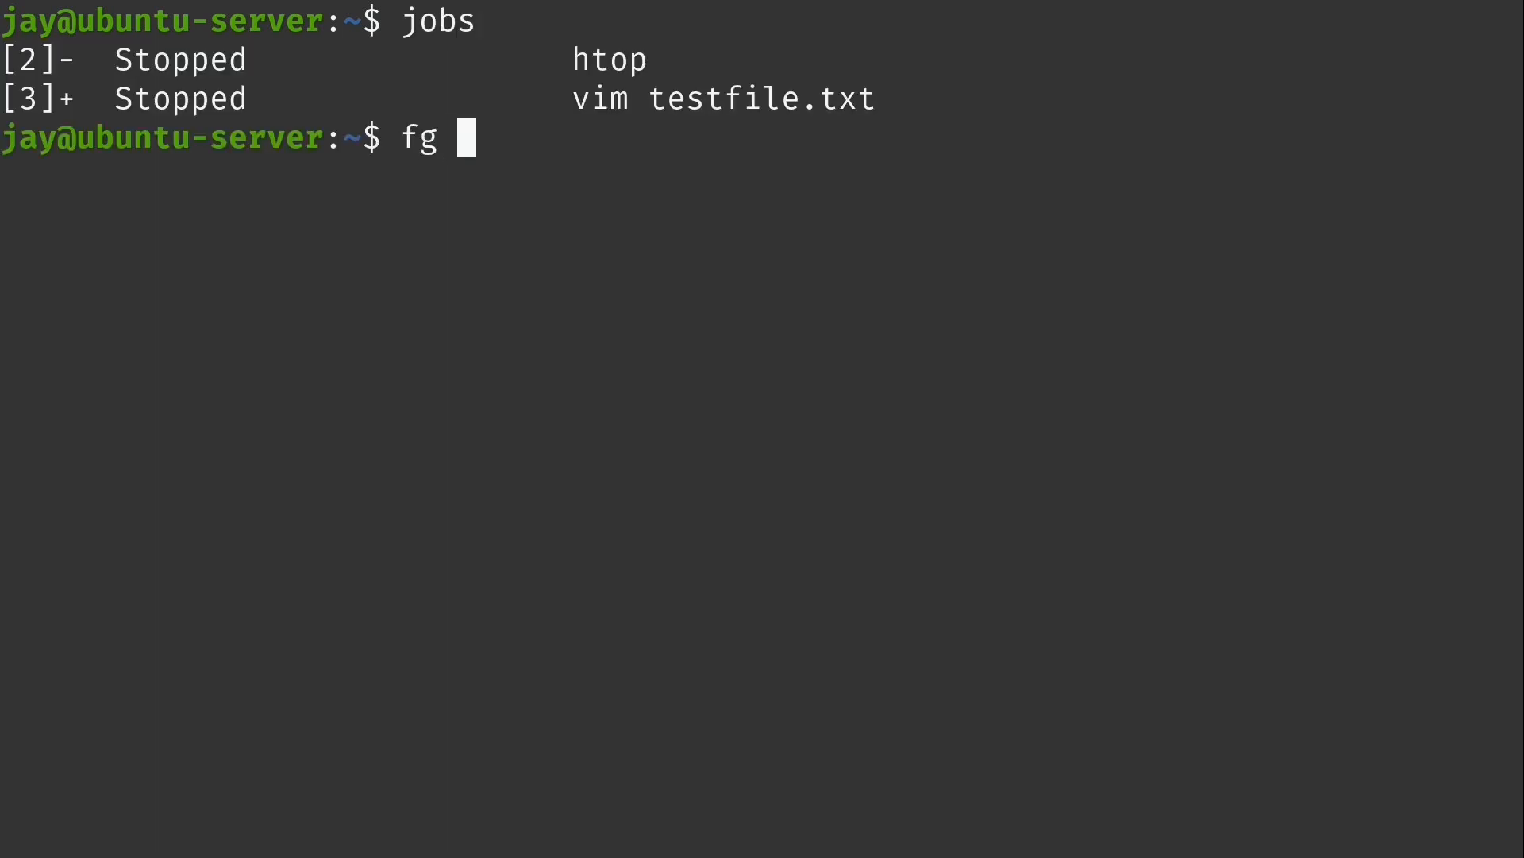
- Resume the most recent stopped job with fg, then type fg again at the prompt
key("Return")
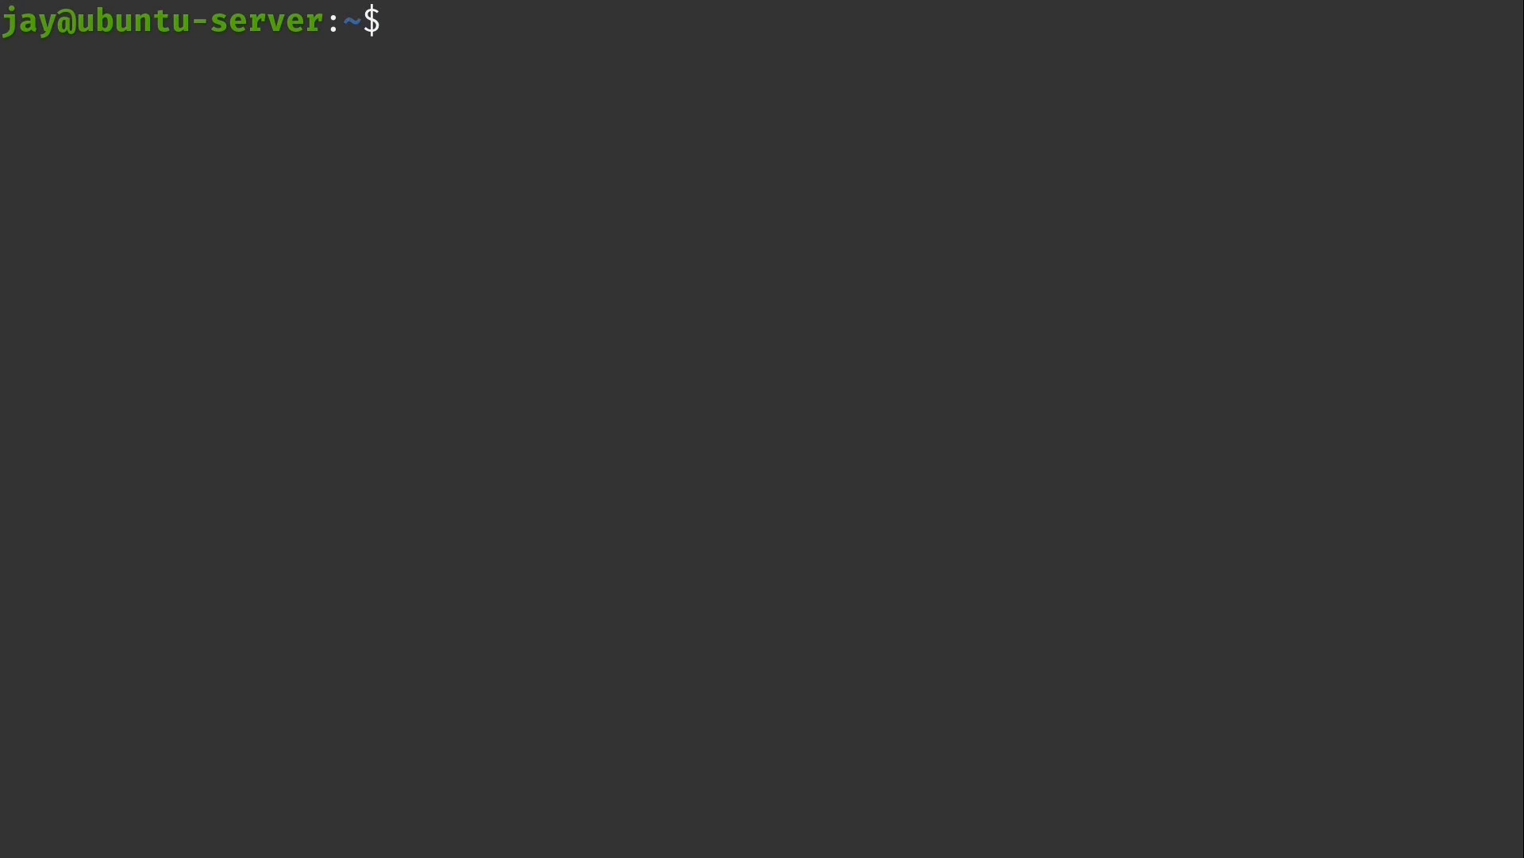
type("fg")
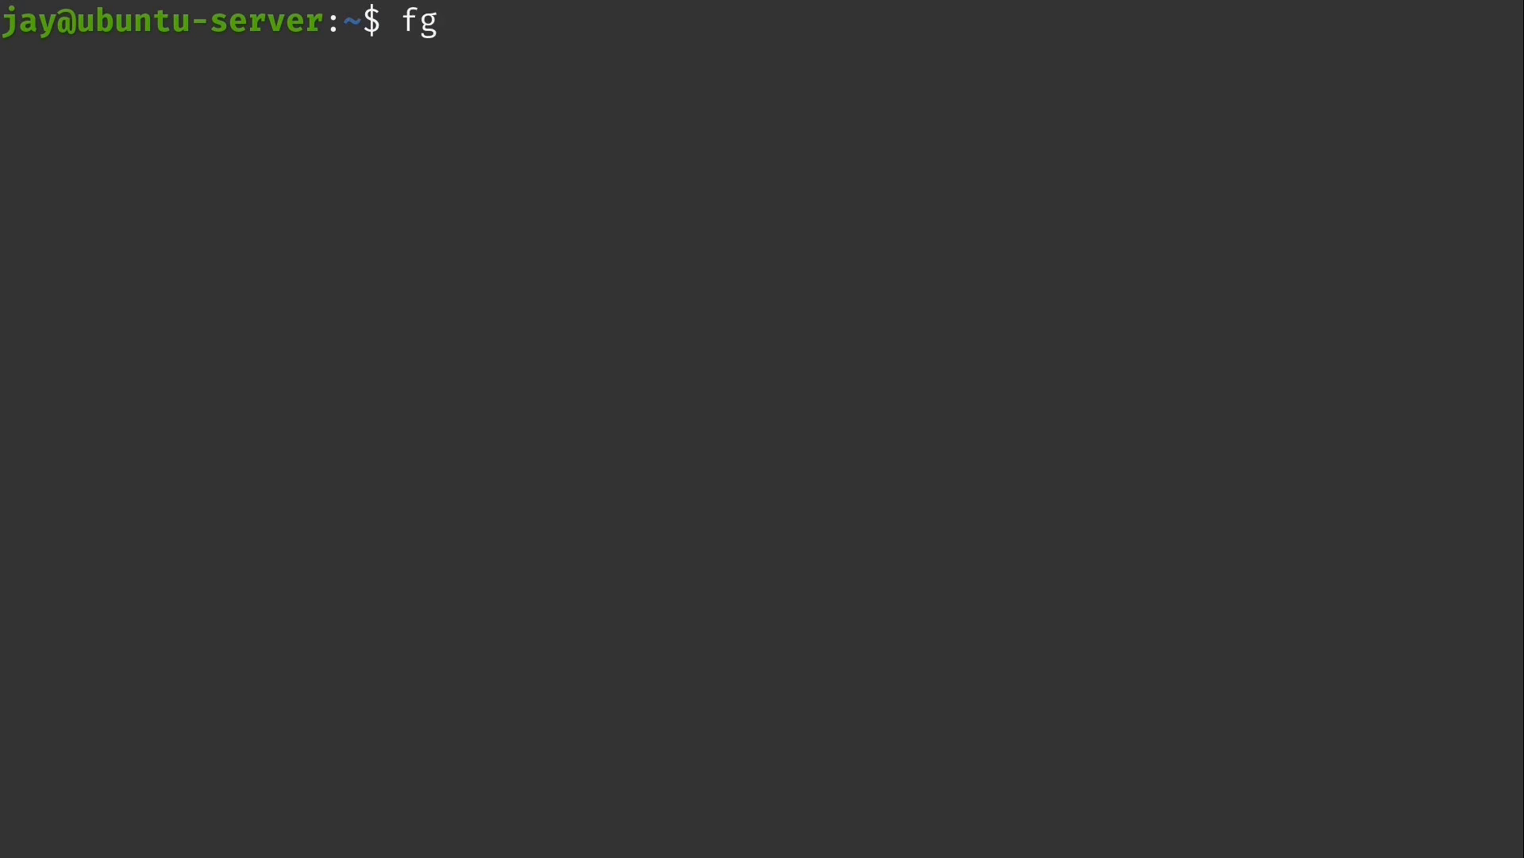